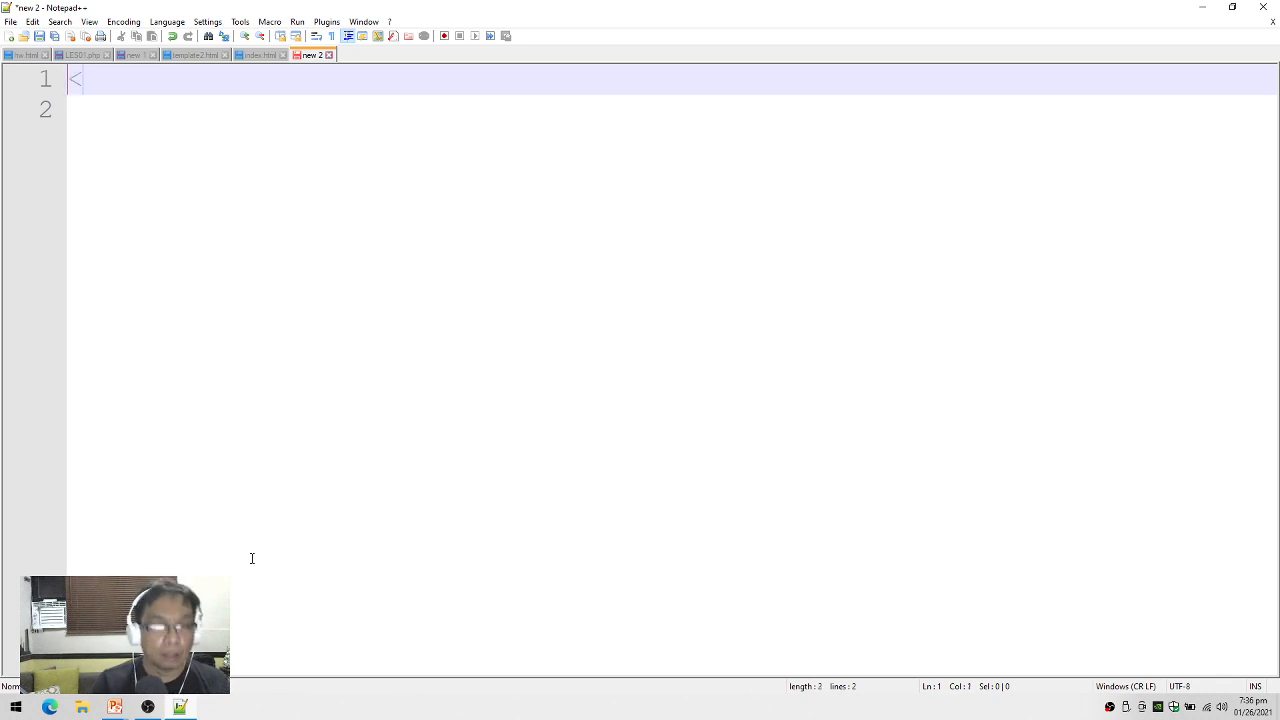
# - Write <!doctype HTML>, then nested html, head and body opening and closing tags
pyautogui.write('<')
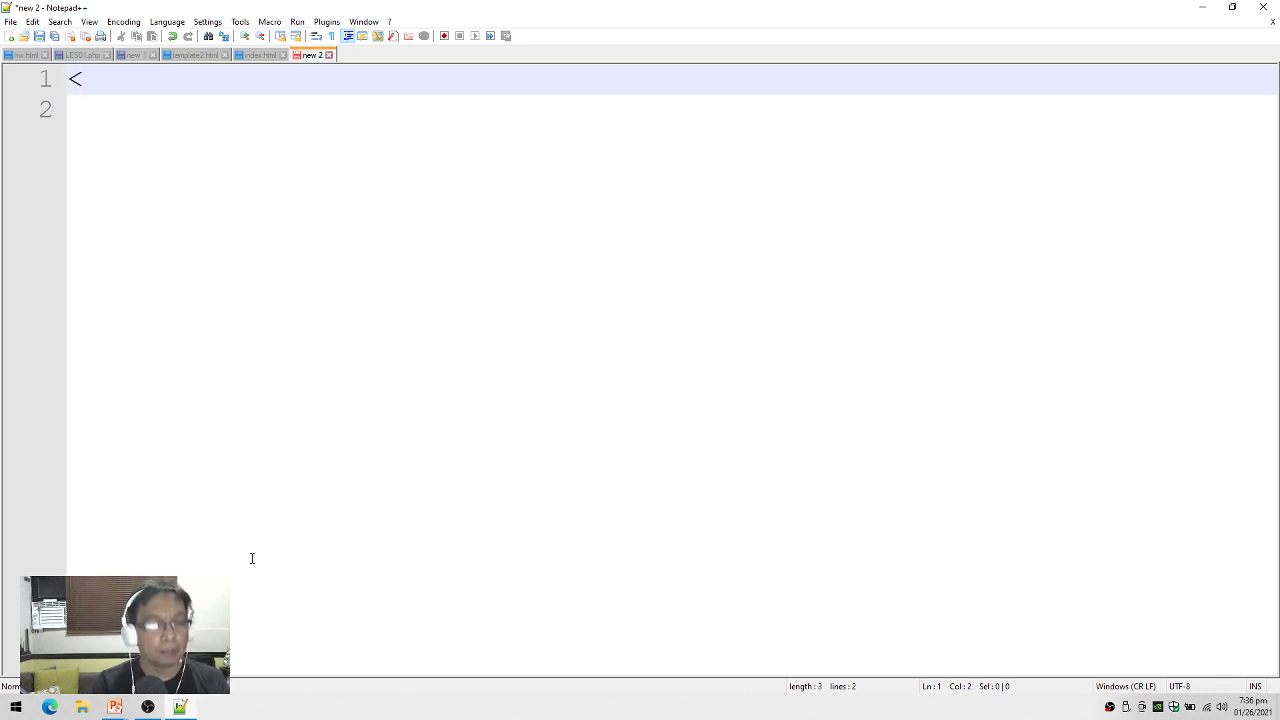
pyautogui.write('!')
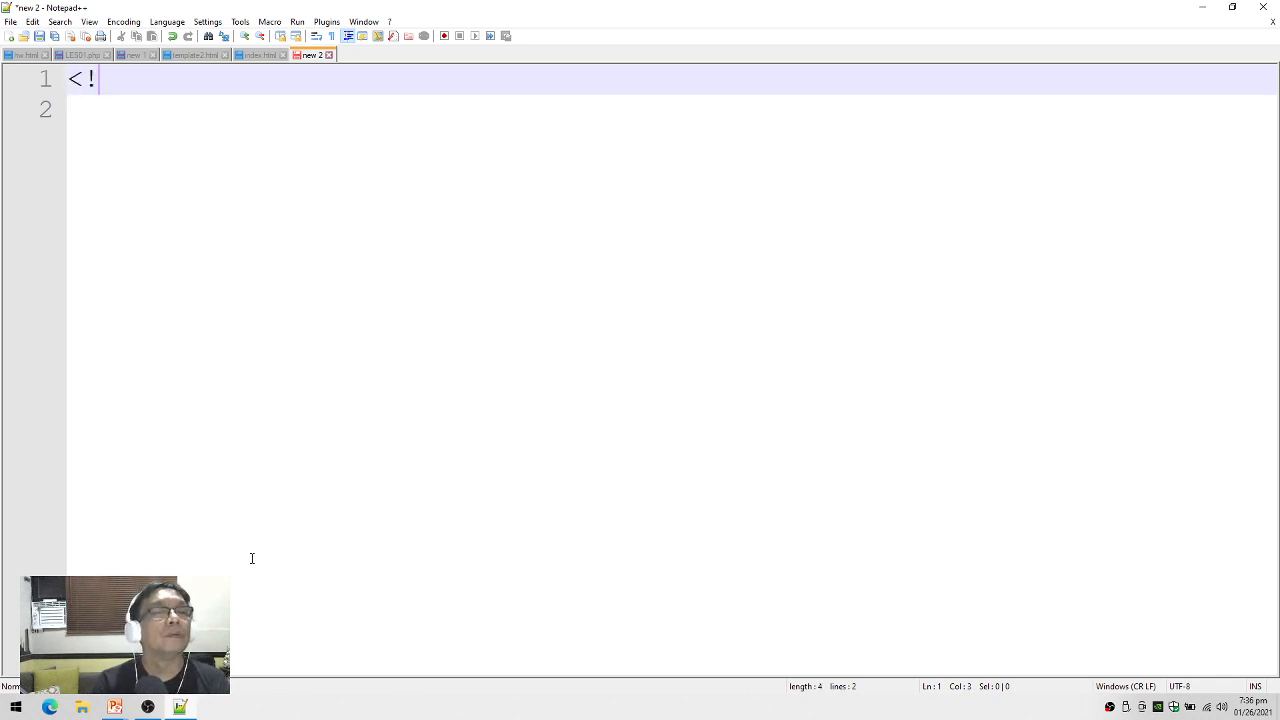
pyautogui.write('doctype')
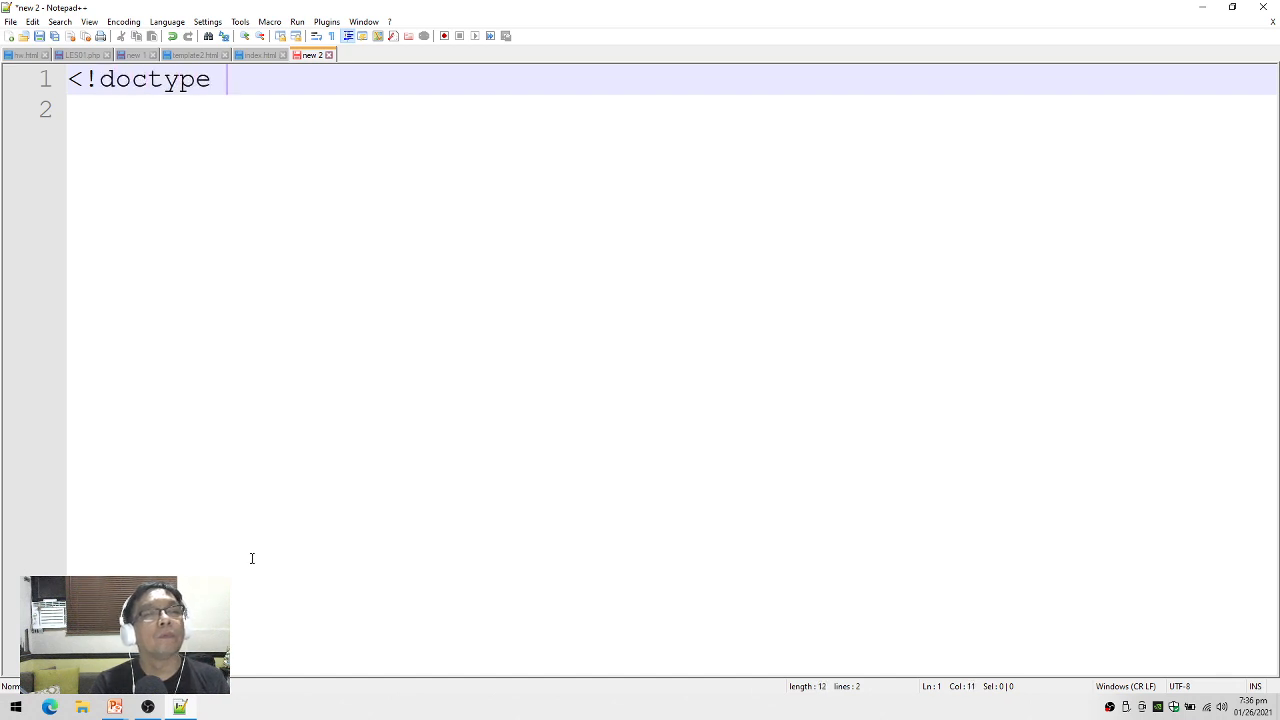
pyautogui.write('HTML>')
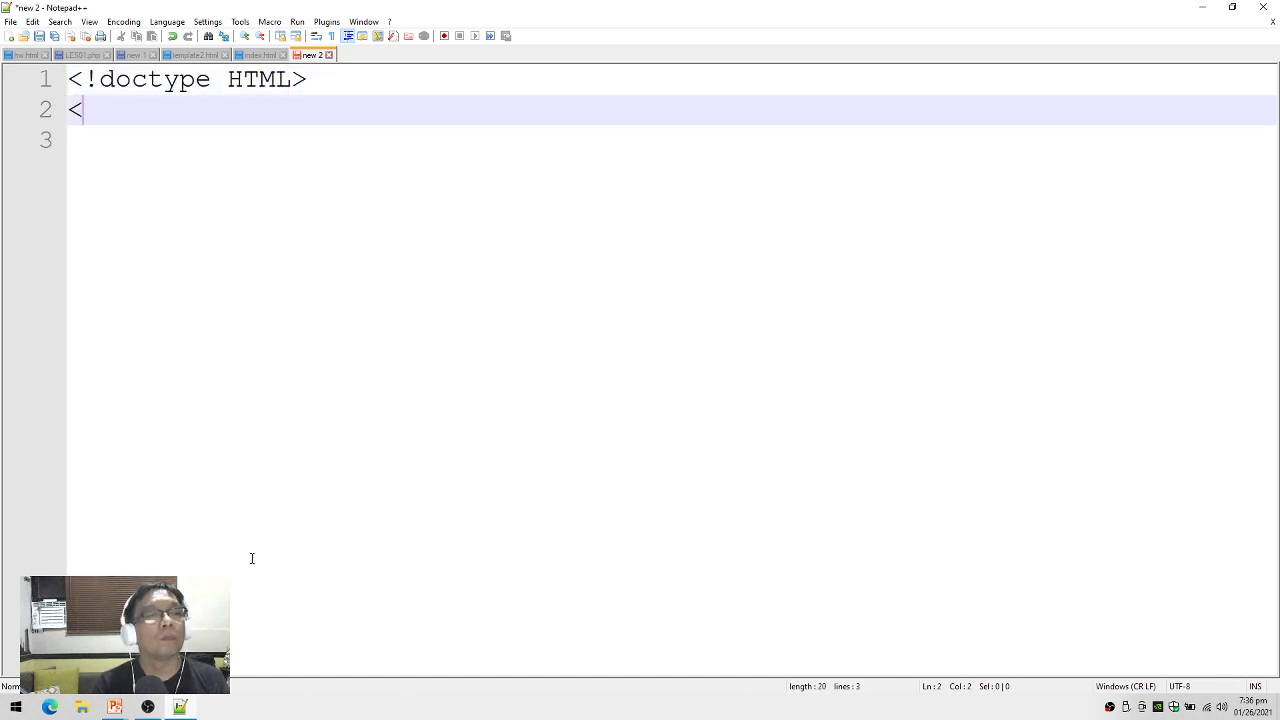
pyautogui.write('html>')
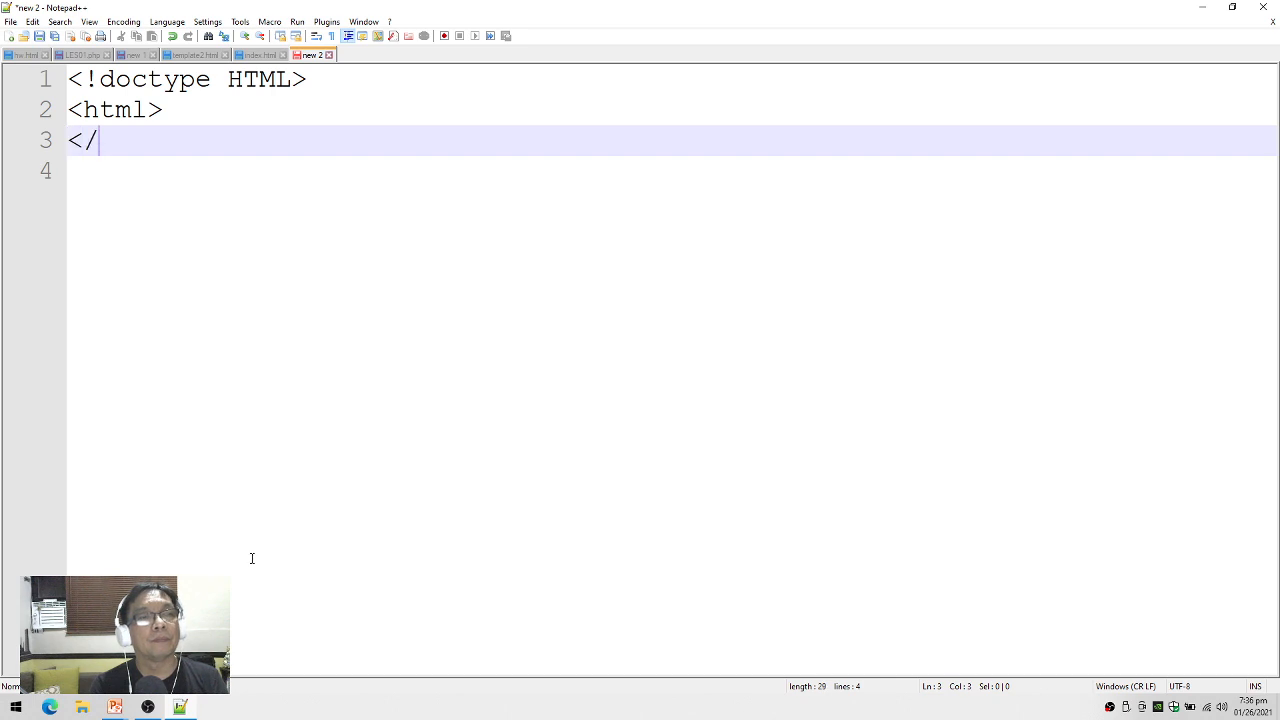
pyautogui.write('html>')
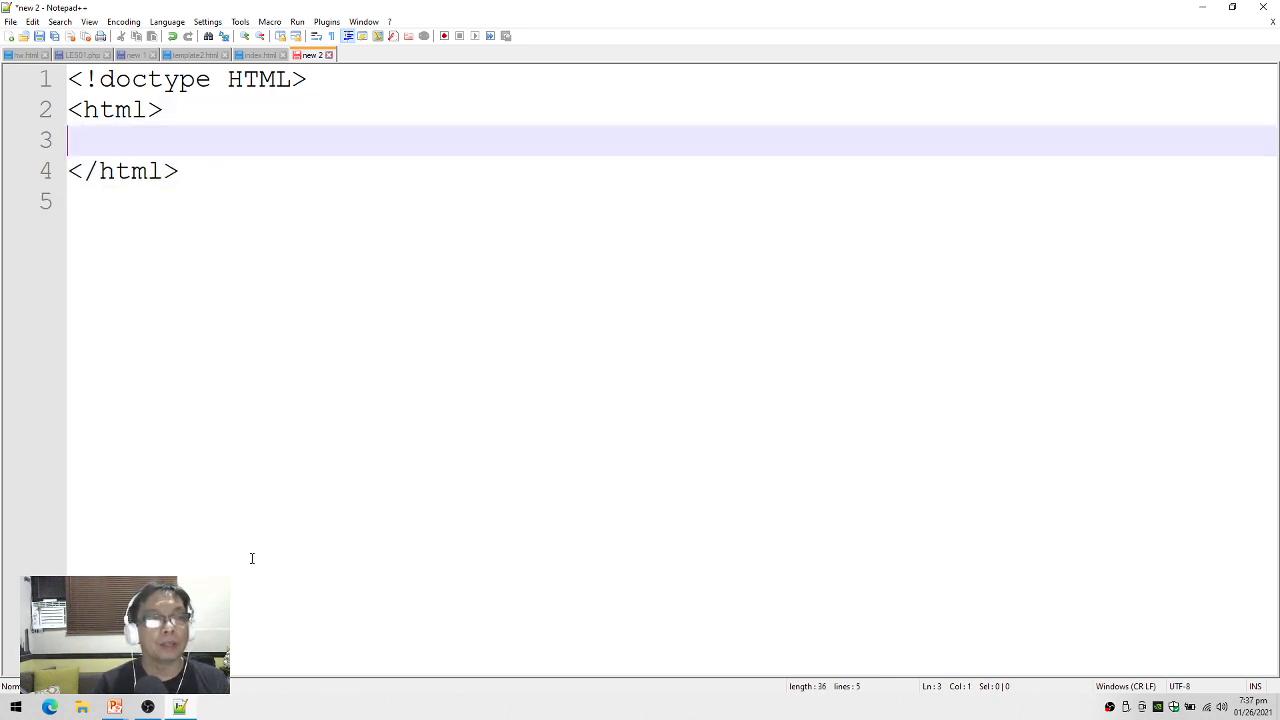
pyautogui.write('"  "')
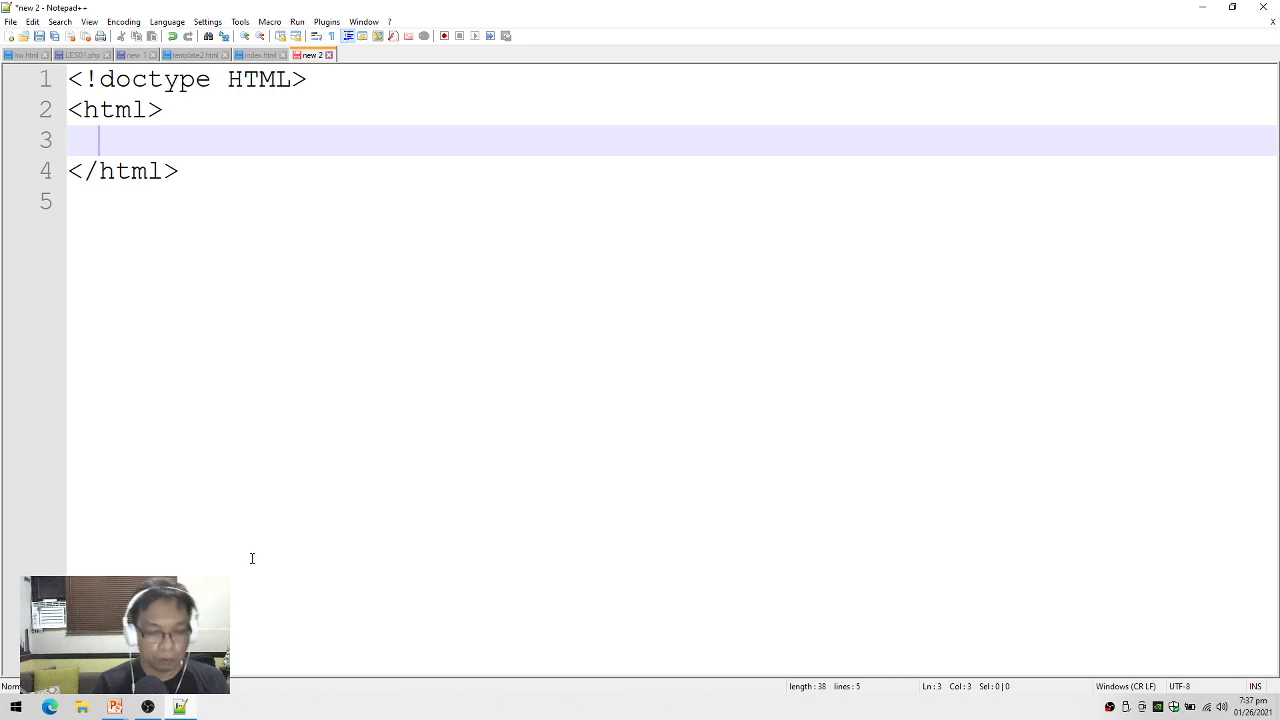
pyautogui.write('<head>')
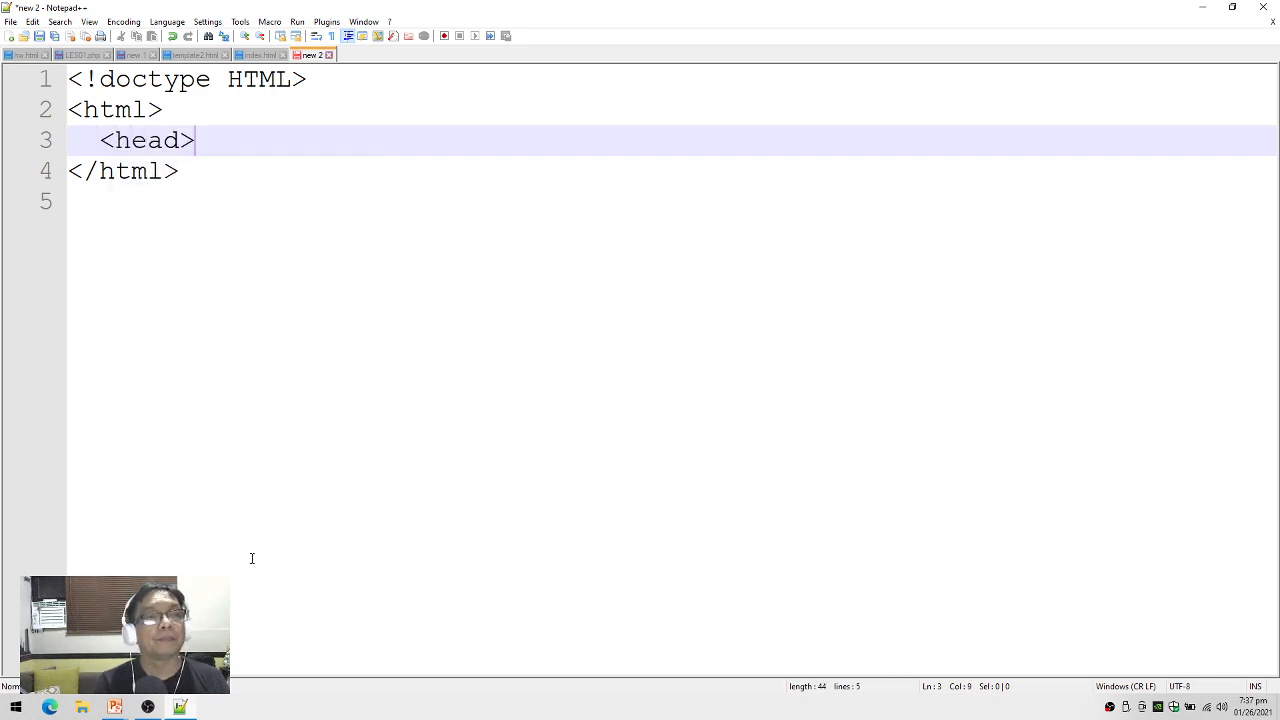
pyautogui.write('</head>')
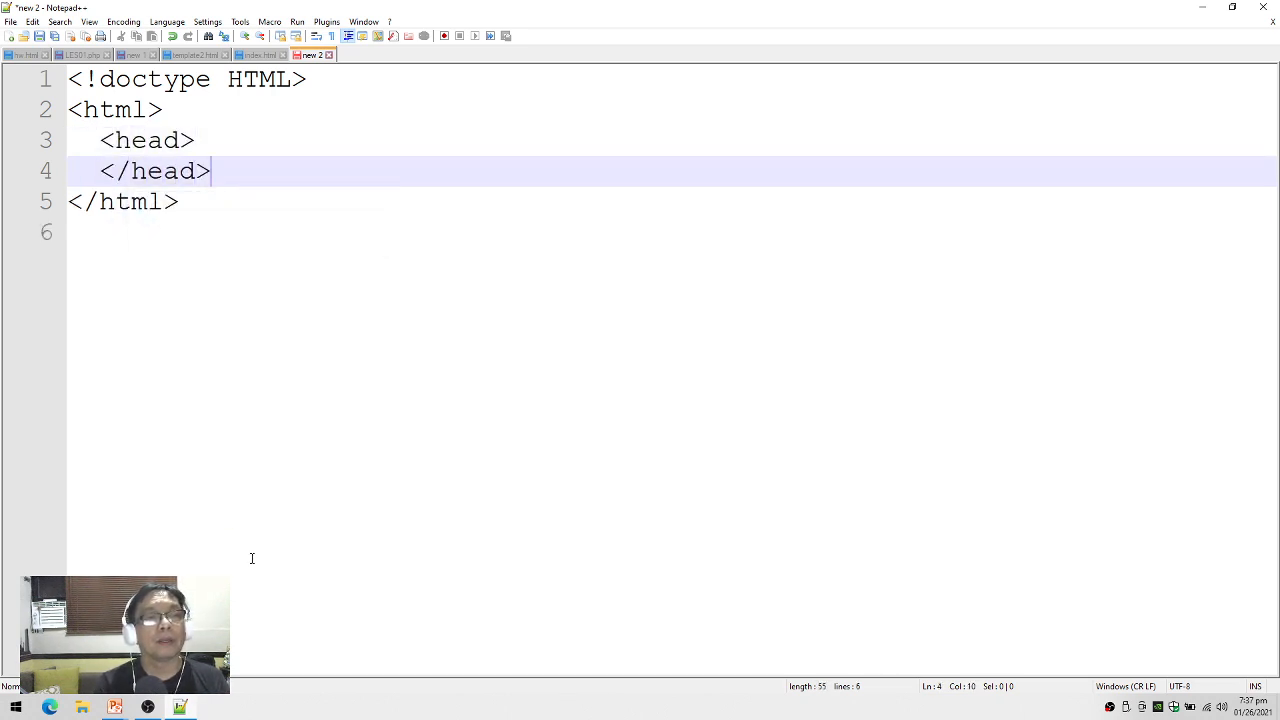
pyautogui.write('<body>')
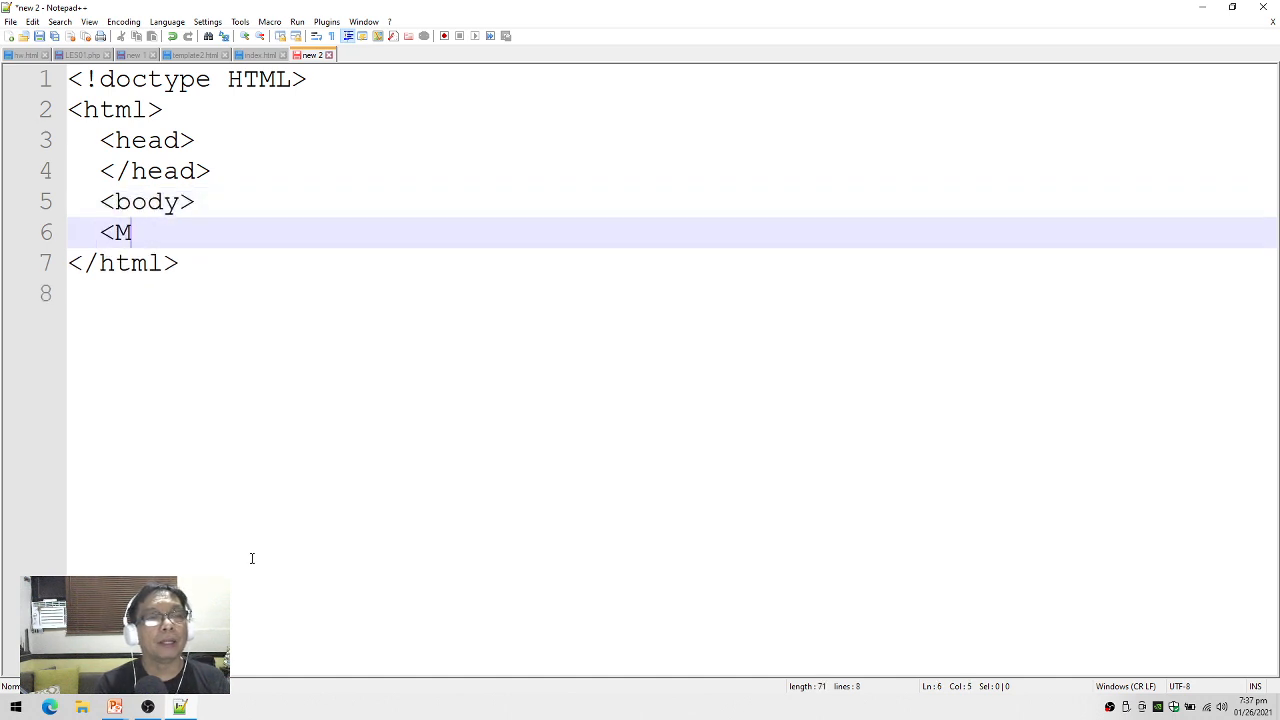
pyautogui.press('Backspace')
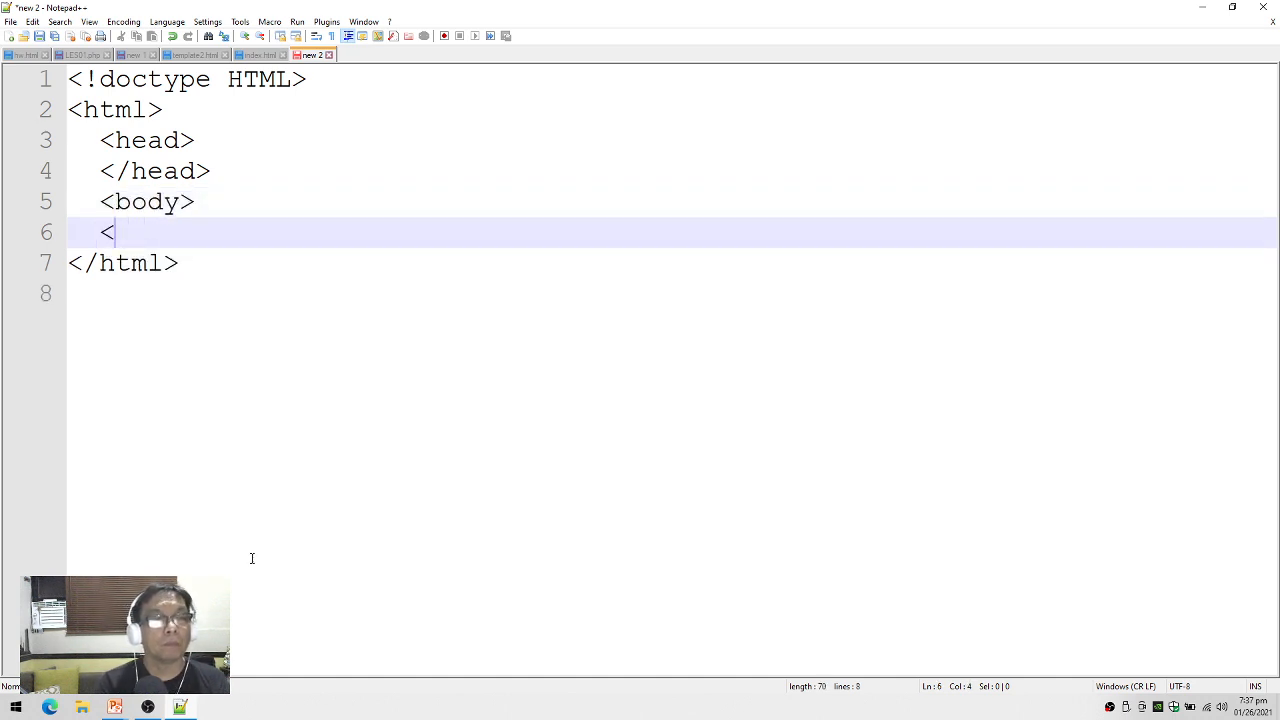
pyautogui.write('/body>')
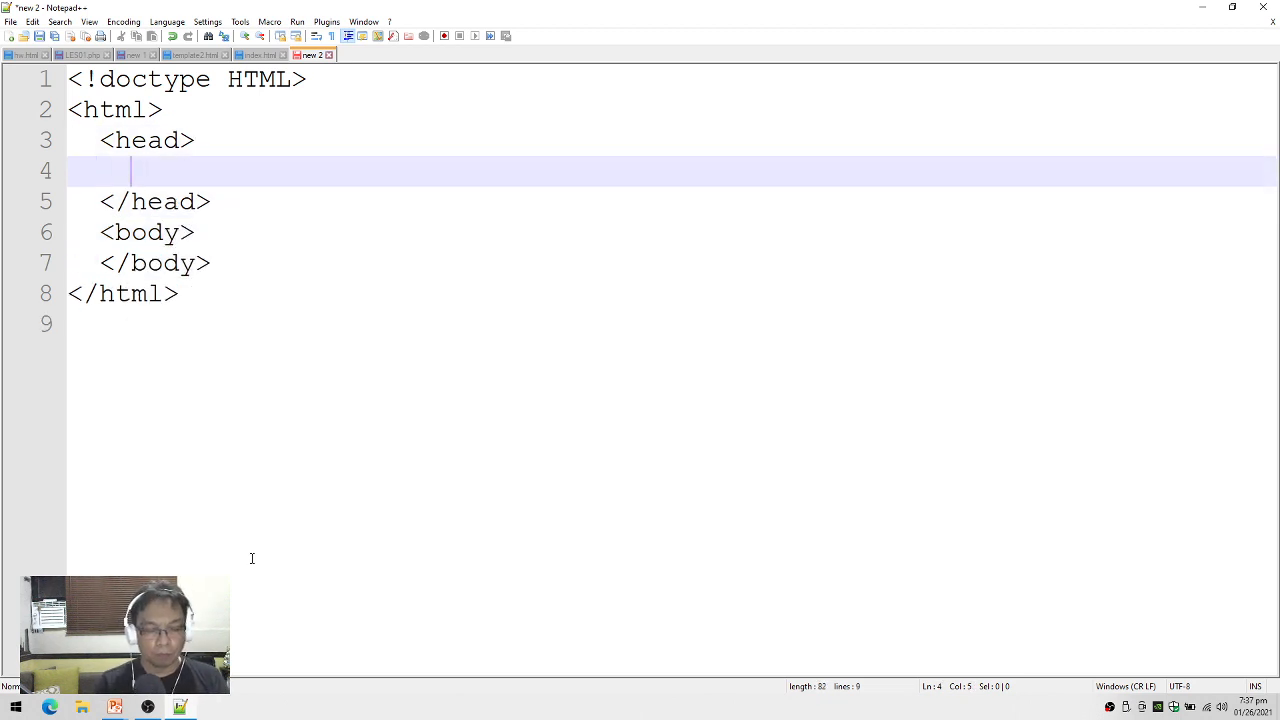
# - Add <title>HTML BASICS DEMO</title> inside head and start a new line in body
pyautogui.write('<title>')
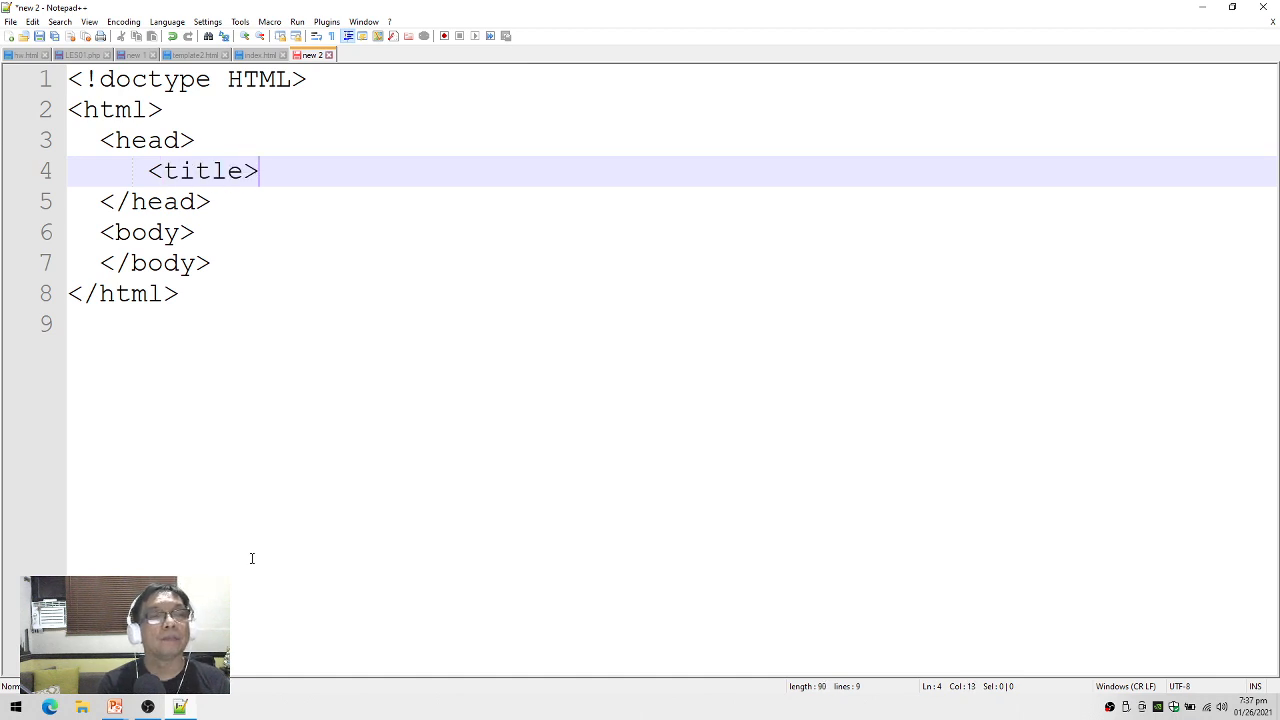
pyautogui.write('H')
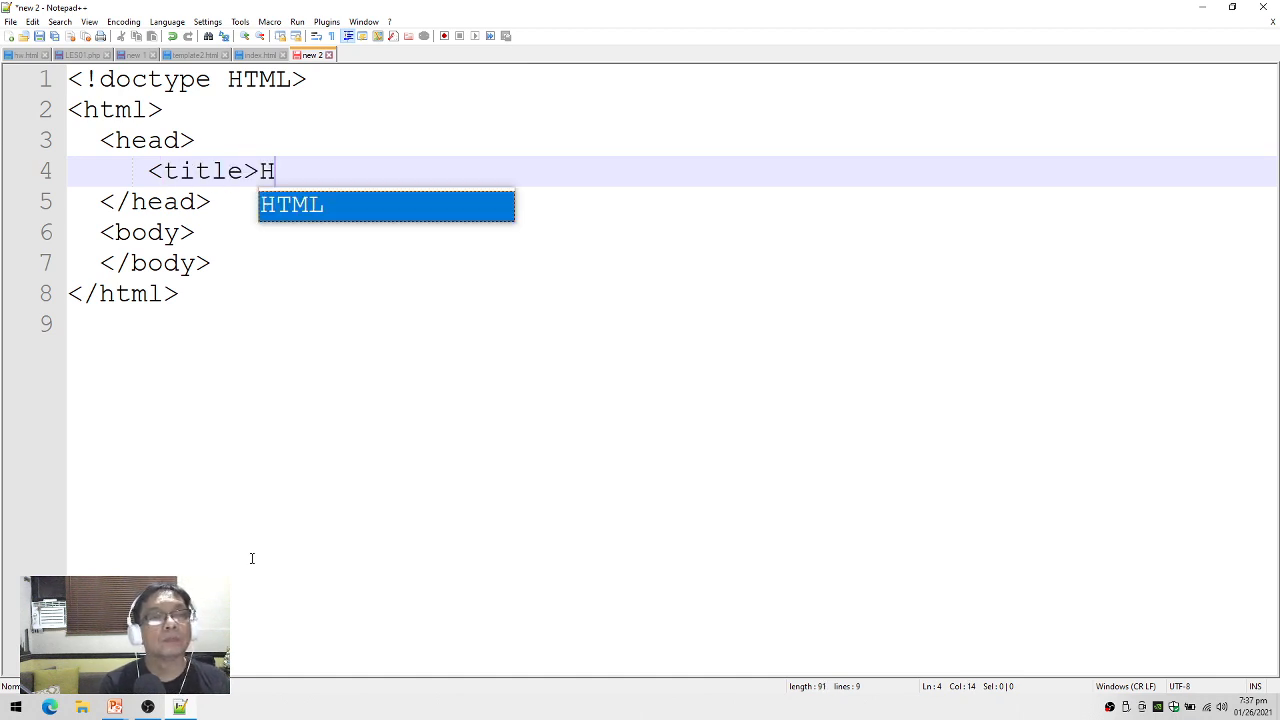
pyautogui.write('TML B')
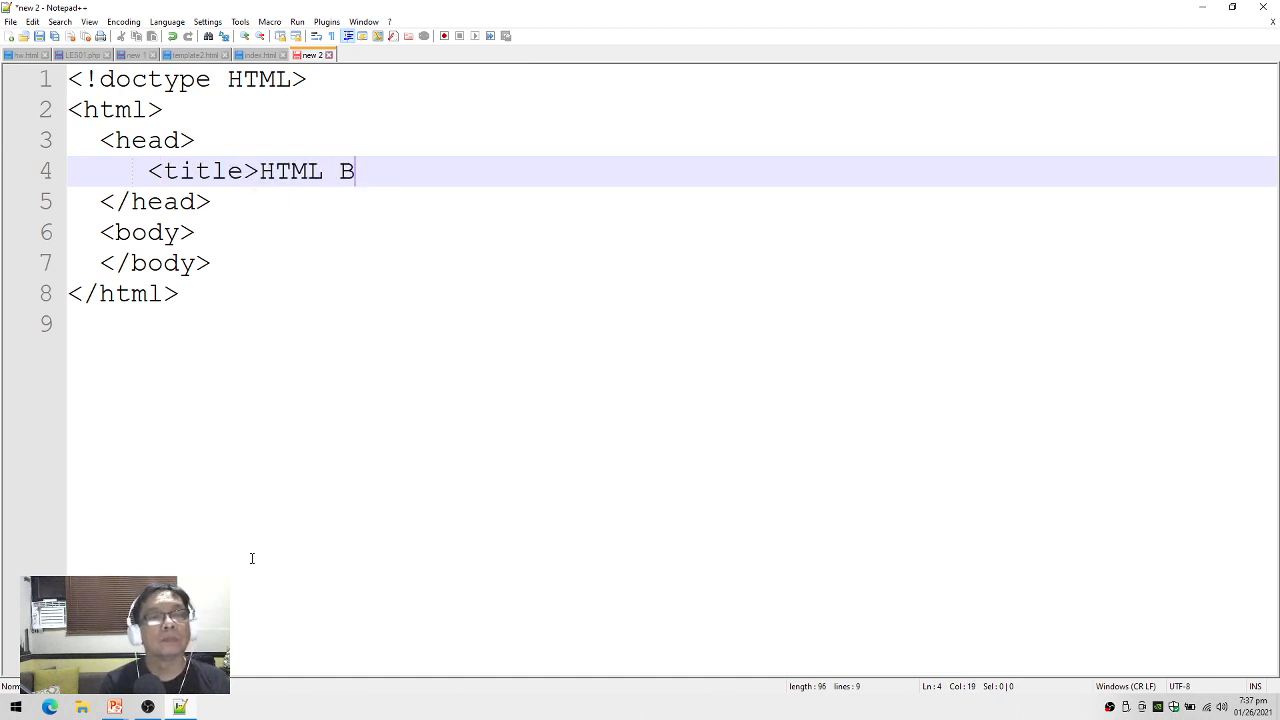
pyautogui.write('ASICS DEMO</titl')
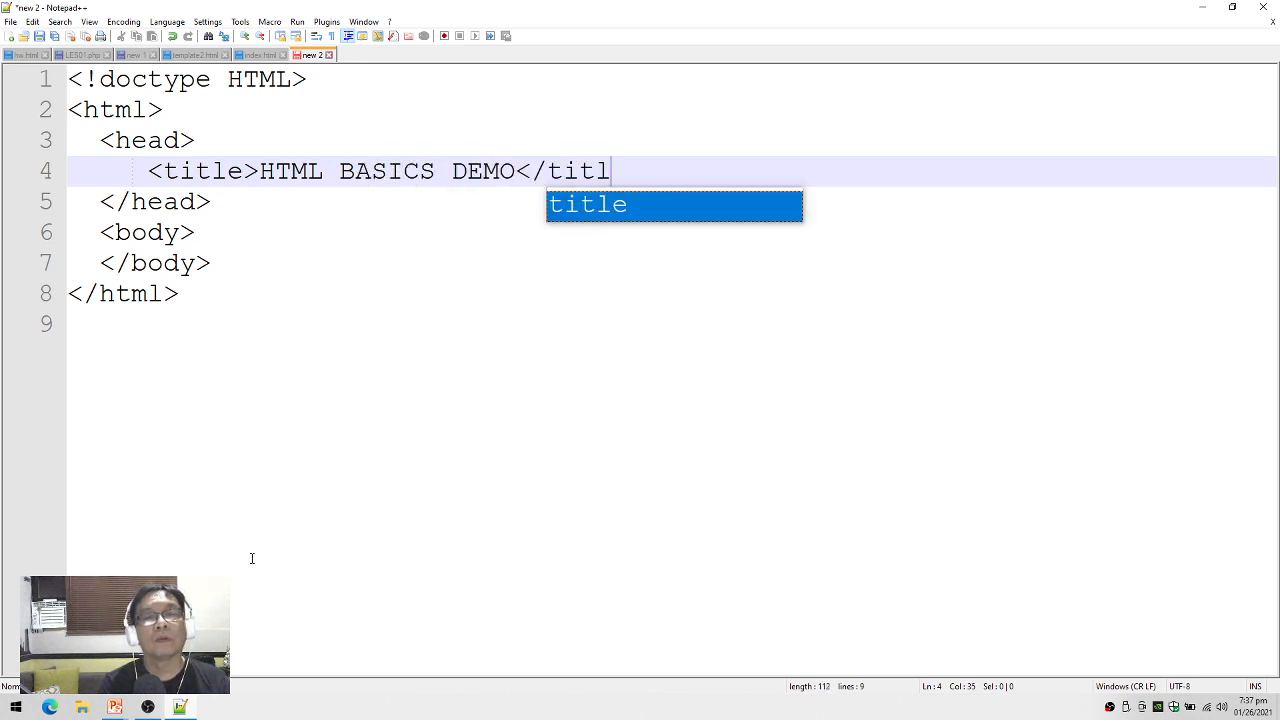
pyautogui.write('e>')
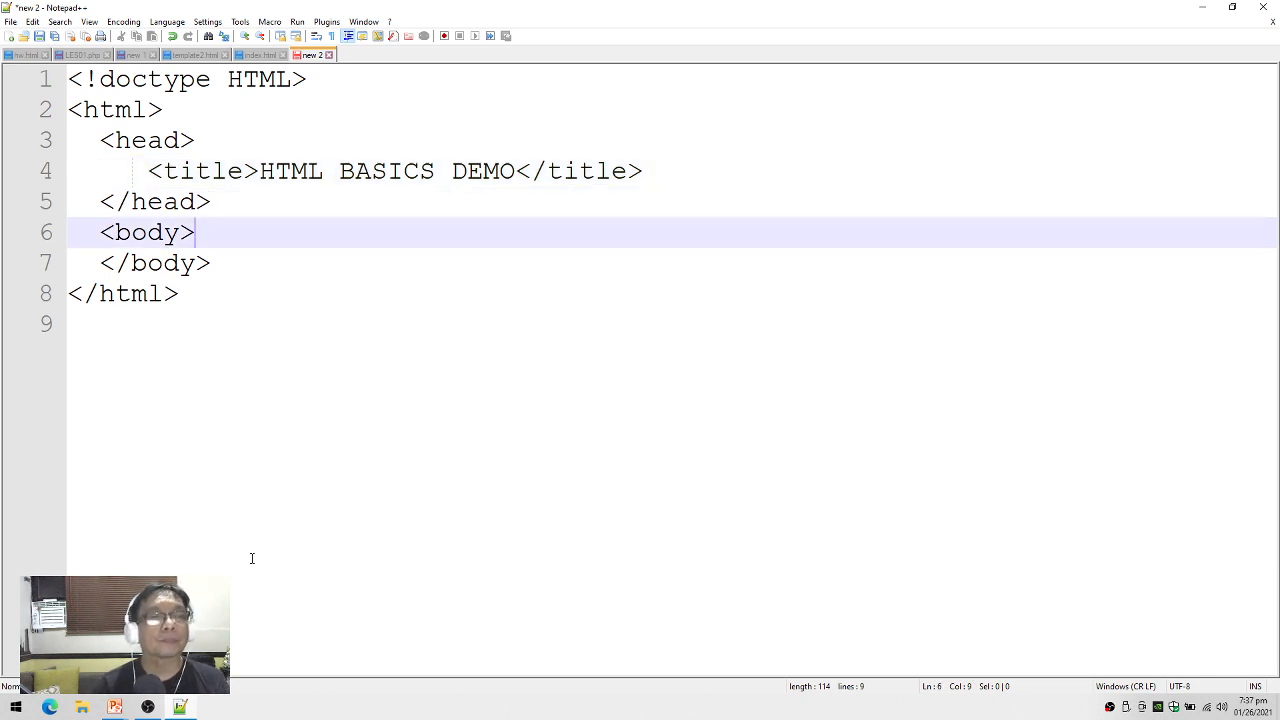
pyautogui.press('Enter')
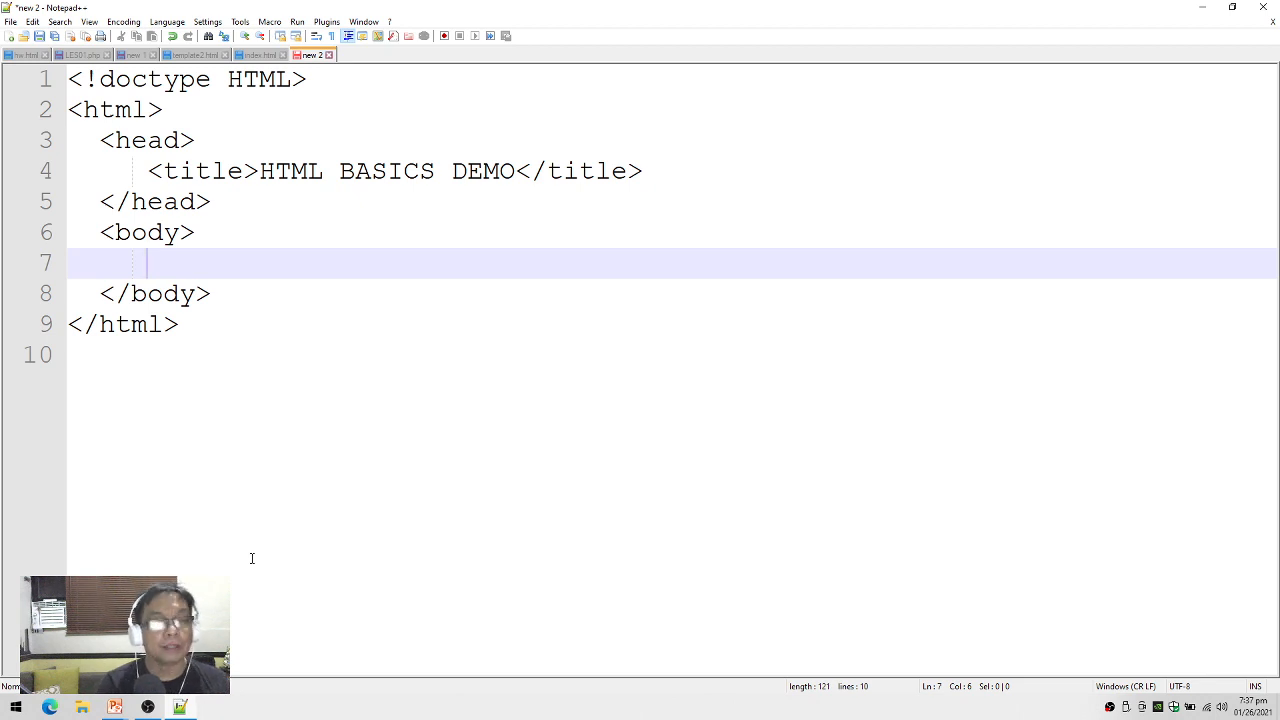
# - Type the line 'Text1 Text2 Text3' inside the body section
pyautogui.write('Te')
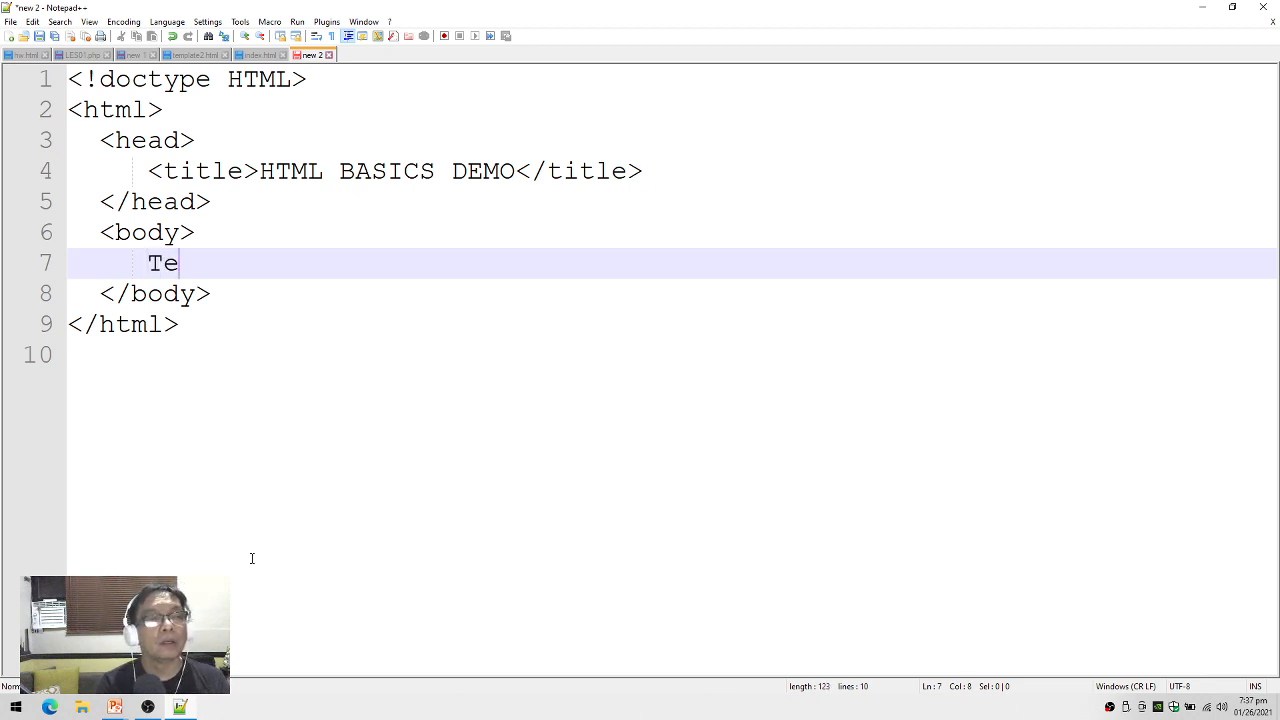
pyautogui.write('xt1   Text')
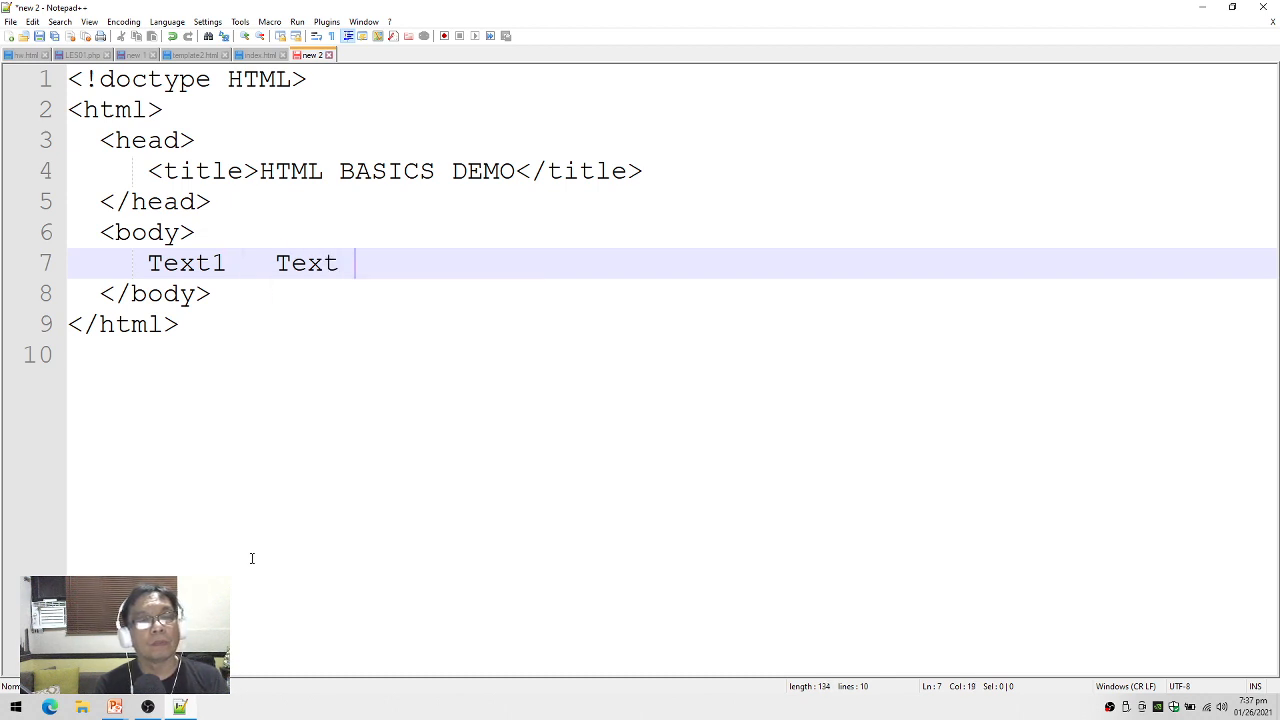
pyautogui.write('2')
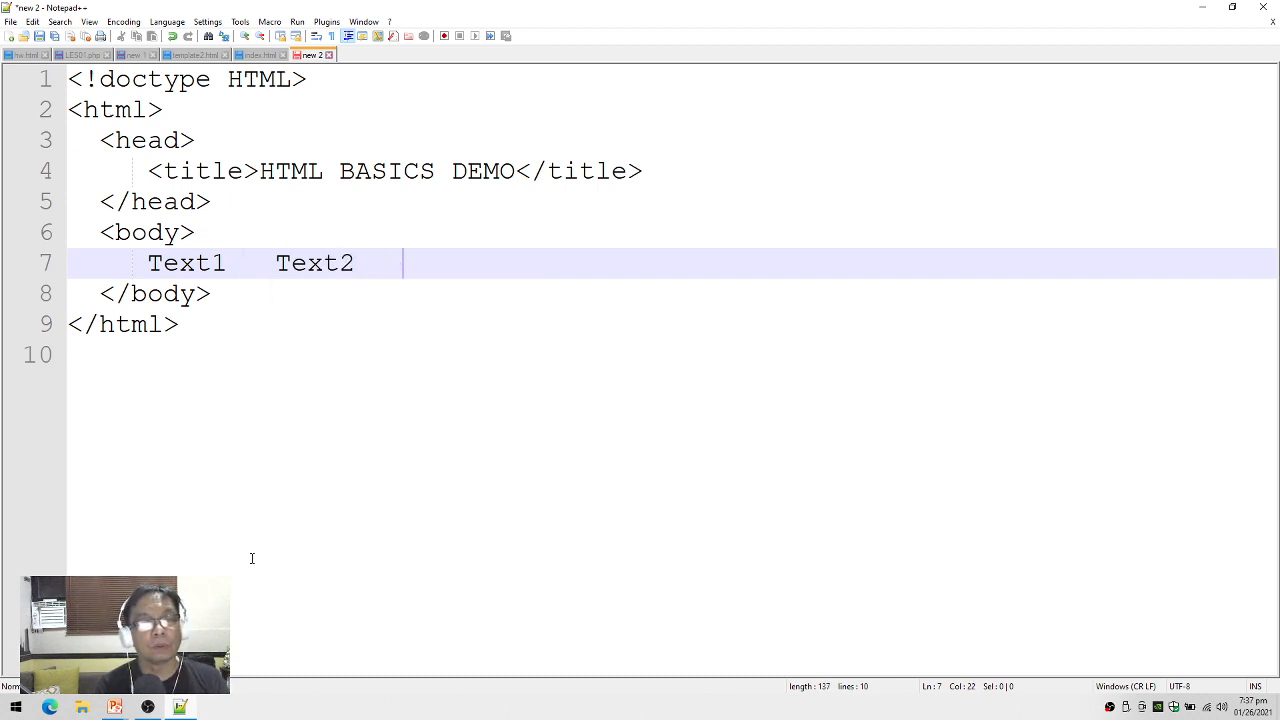
pyautogui.write('Text')
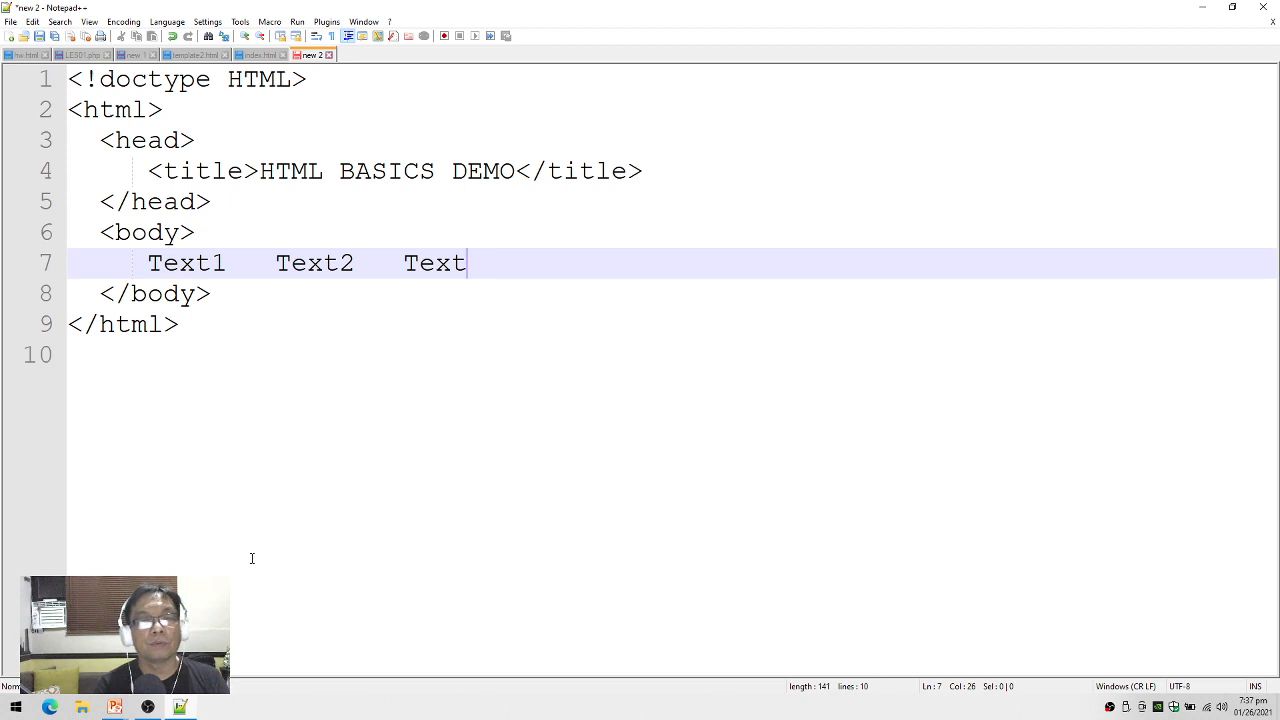
pyautogui.write('3')
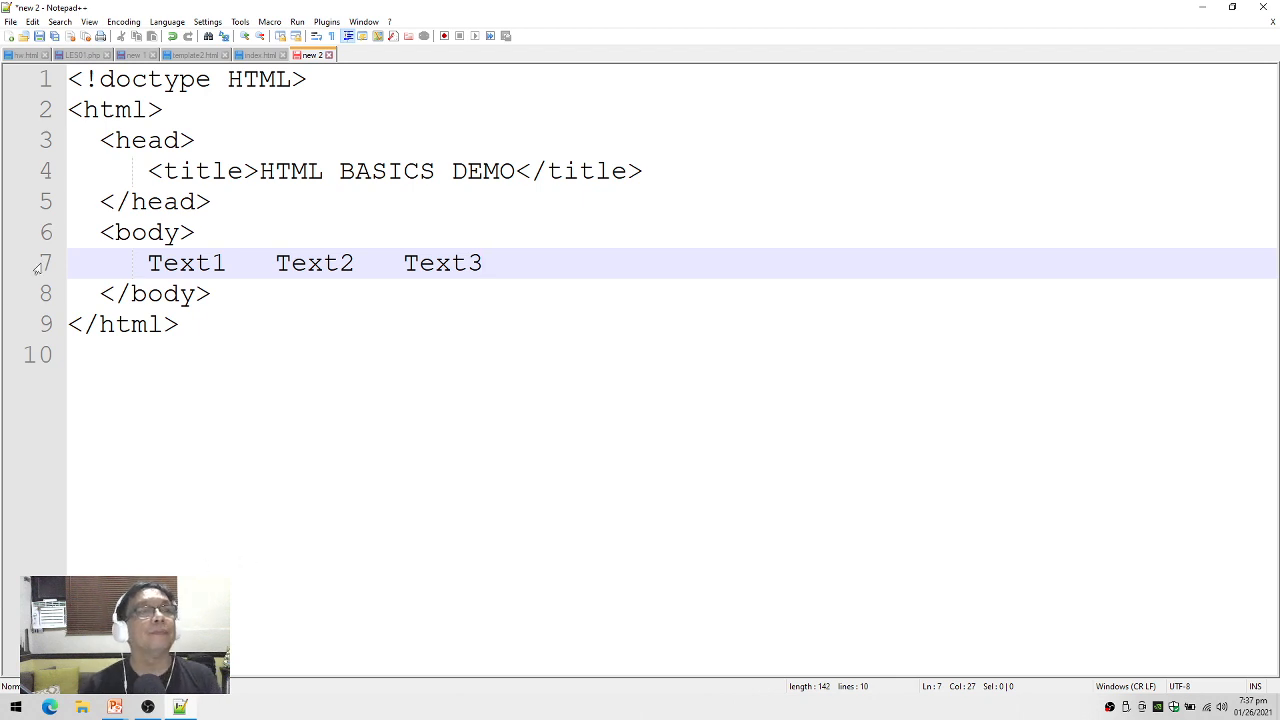
pyautogui.click(11, 21)
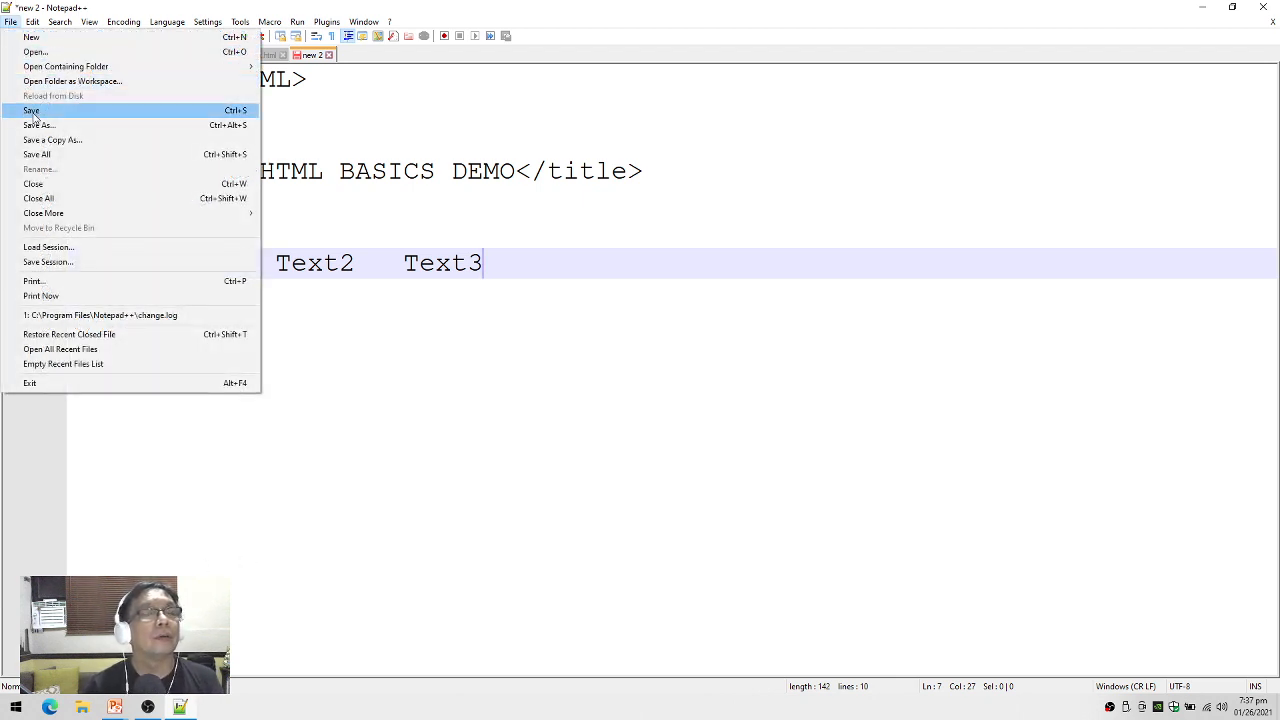
# - Start saving the untitled page and choose the Desktop as its folder
pyautogui.click(38, 125)
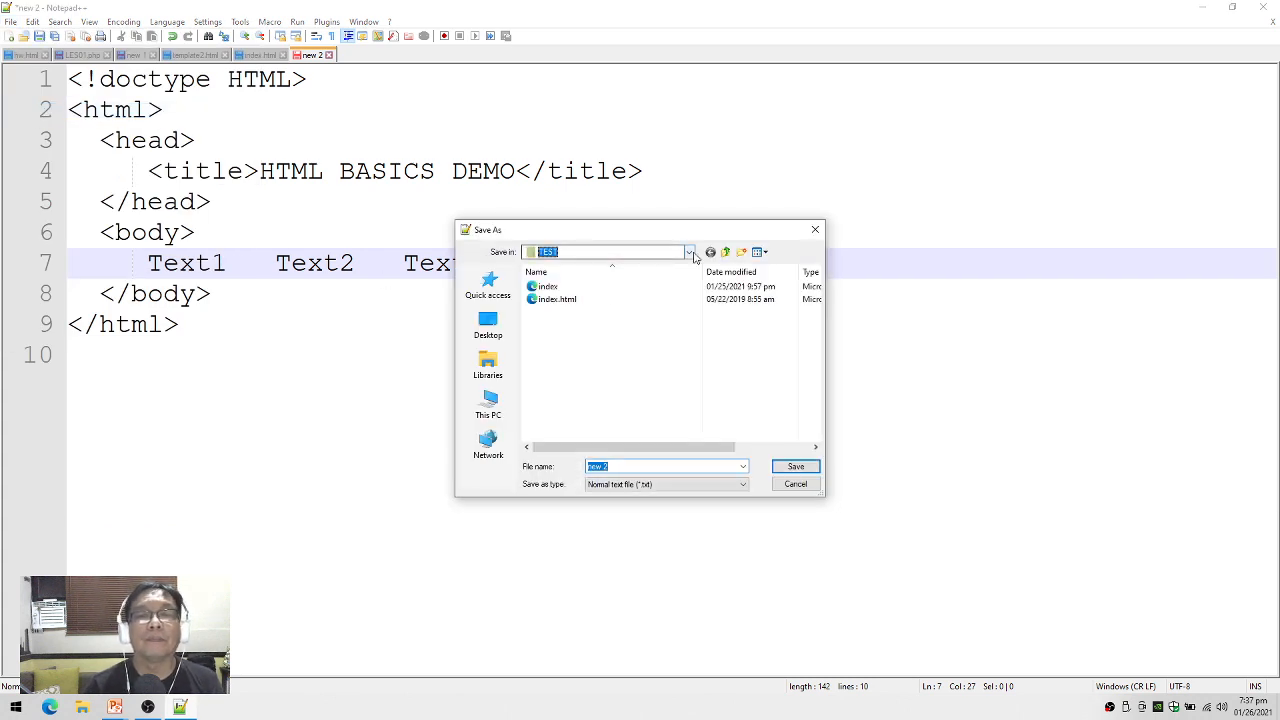
pyautogui.click(689, 251)
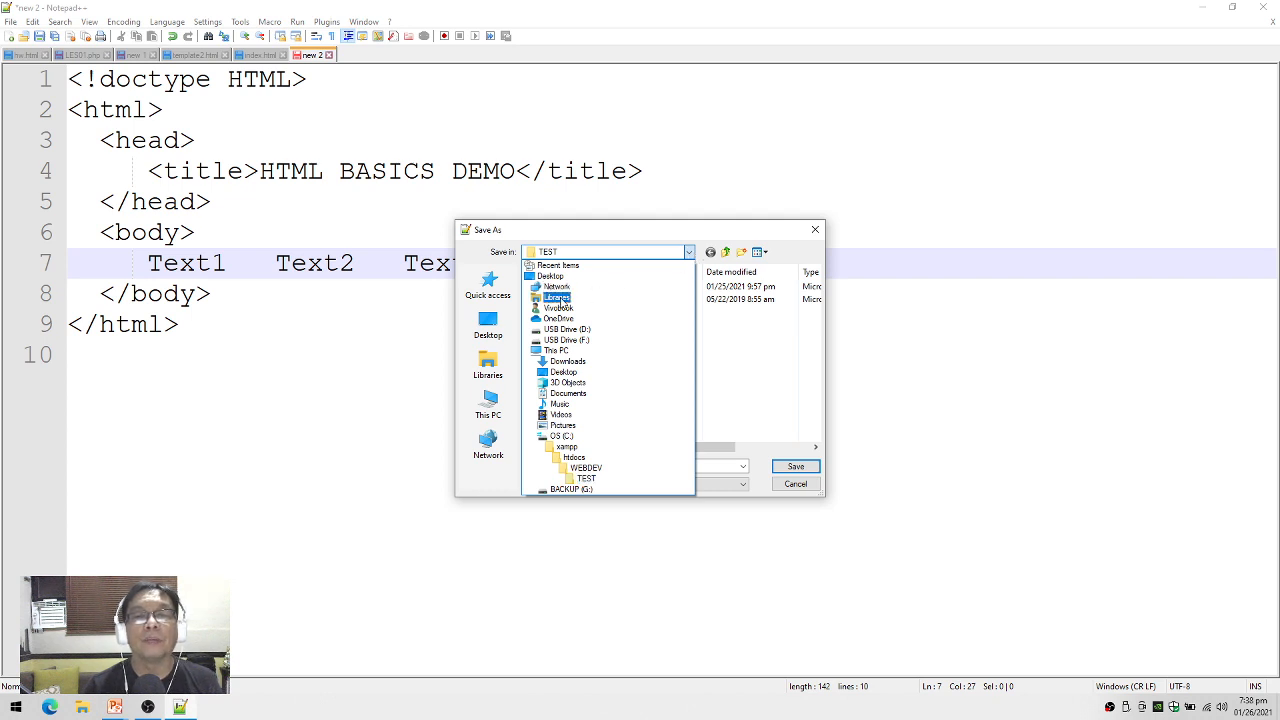
pyautogui.click(488, 320)
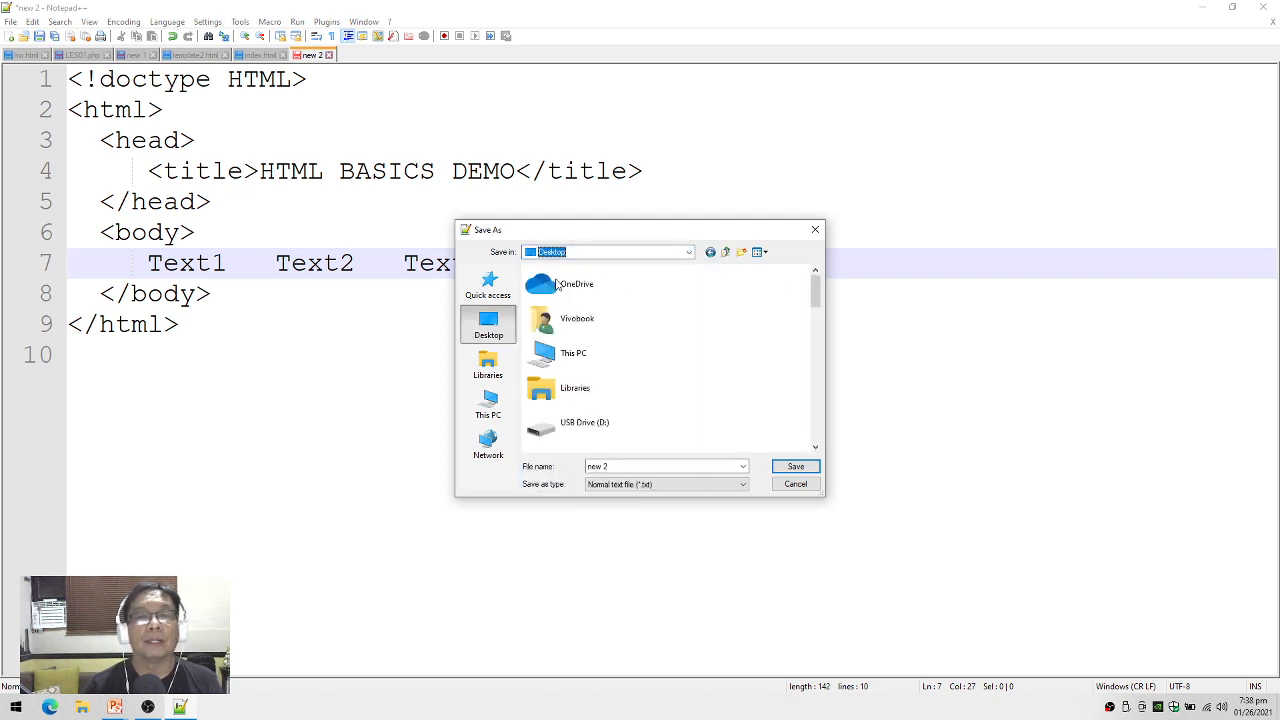
pyautogui.scroll(-3)
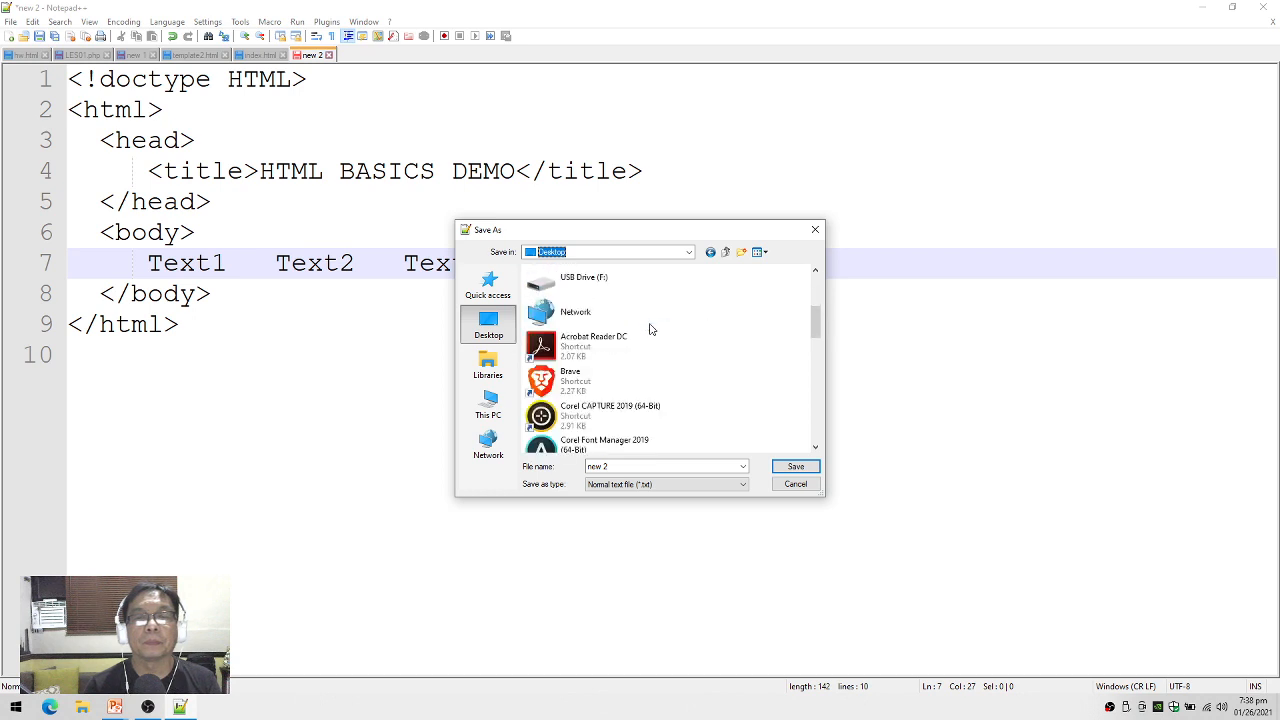
pyautogui.scroll(-3)
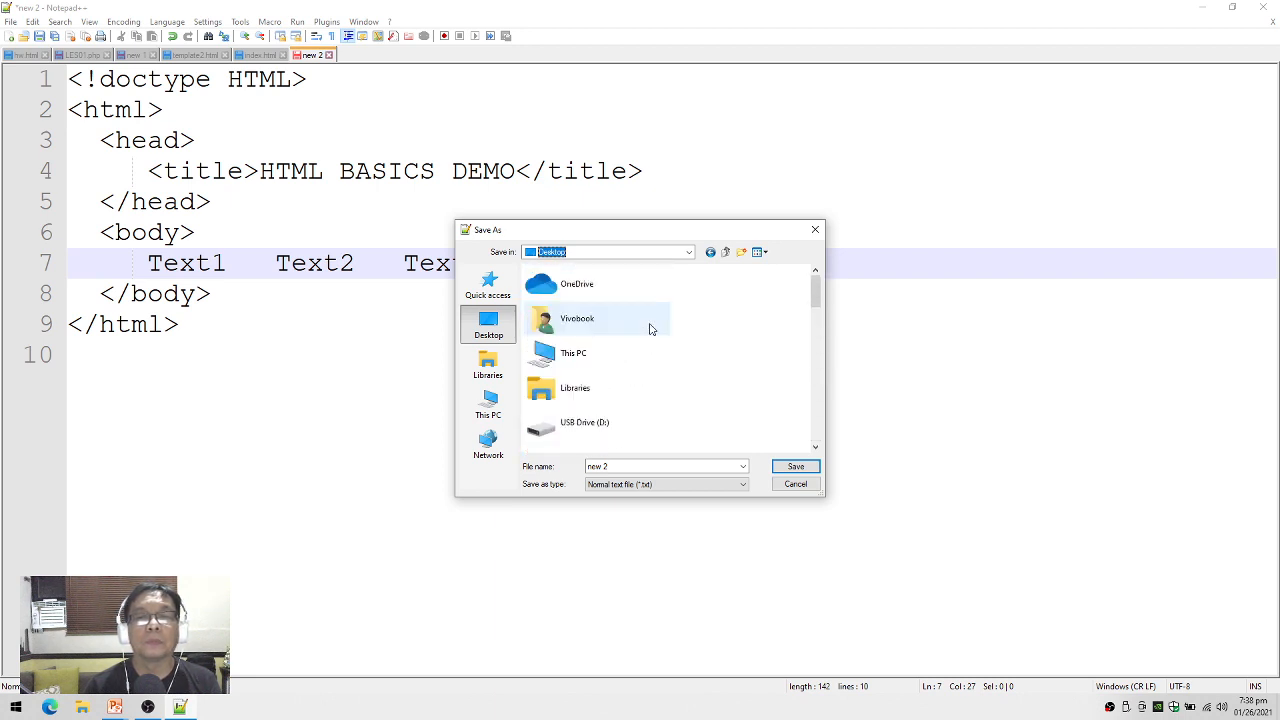
pyautogui.moveTo(632, 467)
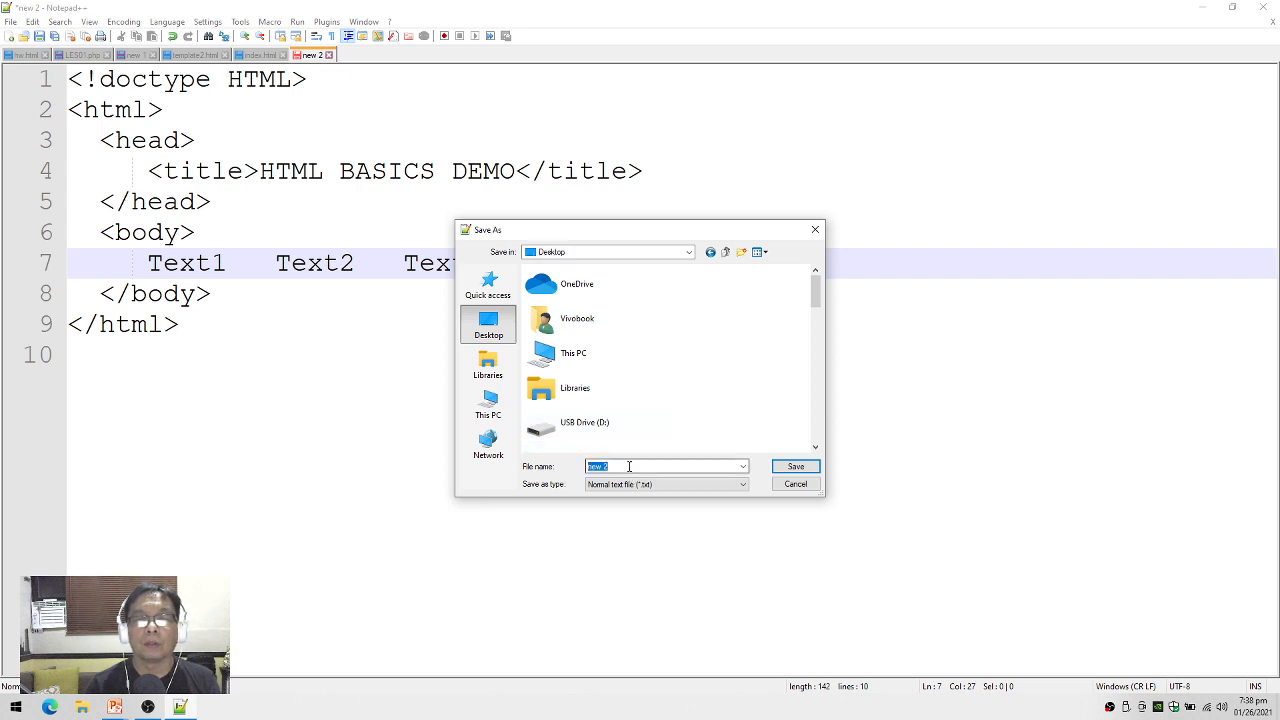
# - Save the page to the Desktop as htmlbasics.html using the HTML file type
pyautogui.click(742, 484)
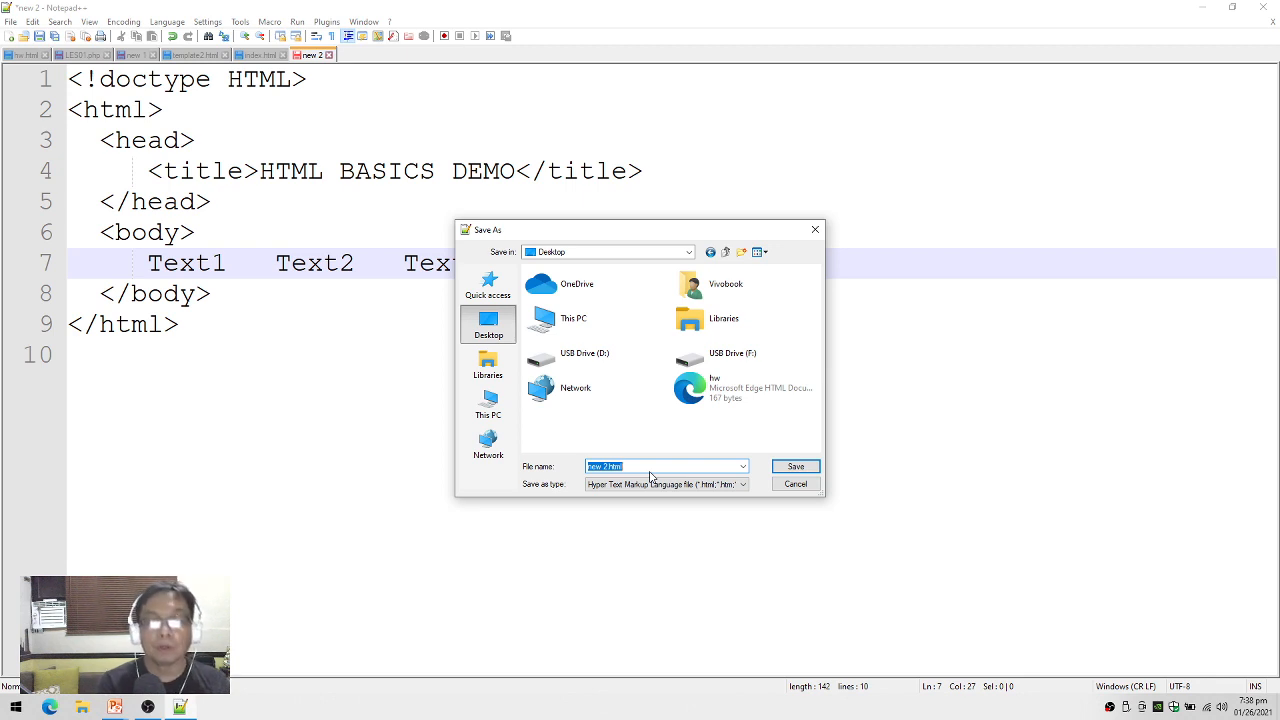
pyautogui.write('htmlbasi')
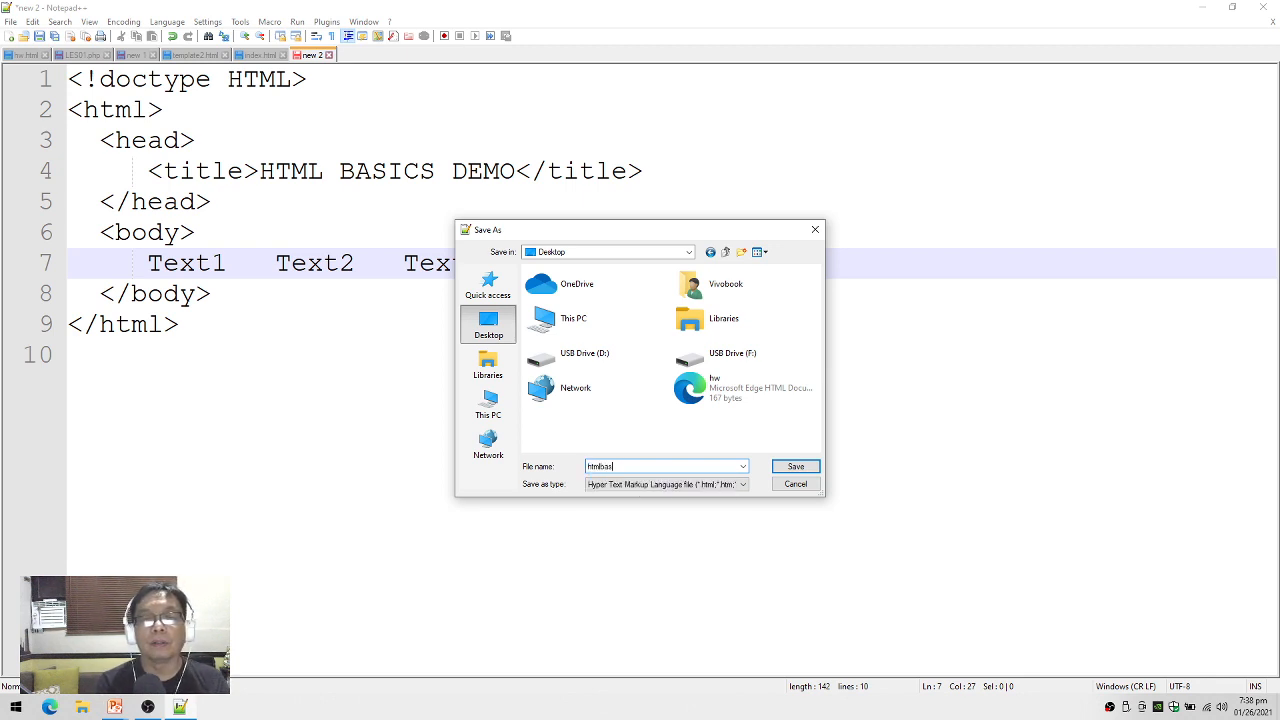
pyautogui.write('ic')
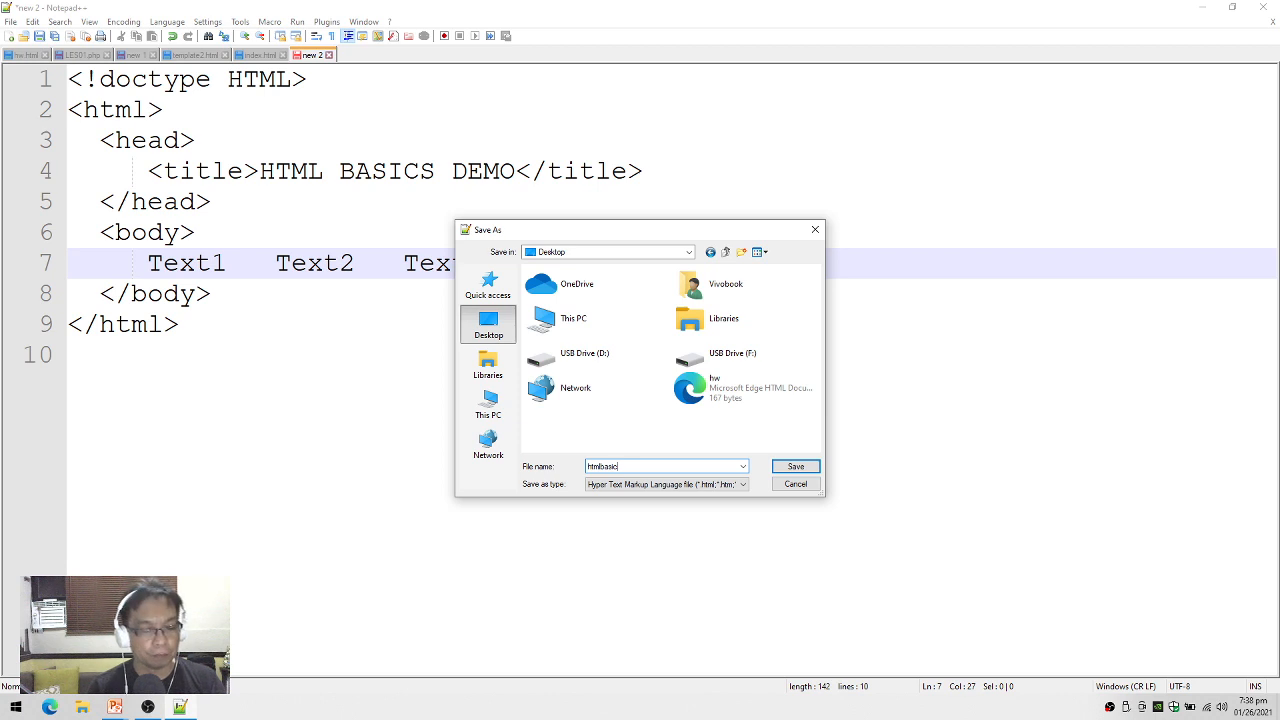
pyautogui.click(794, 466)
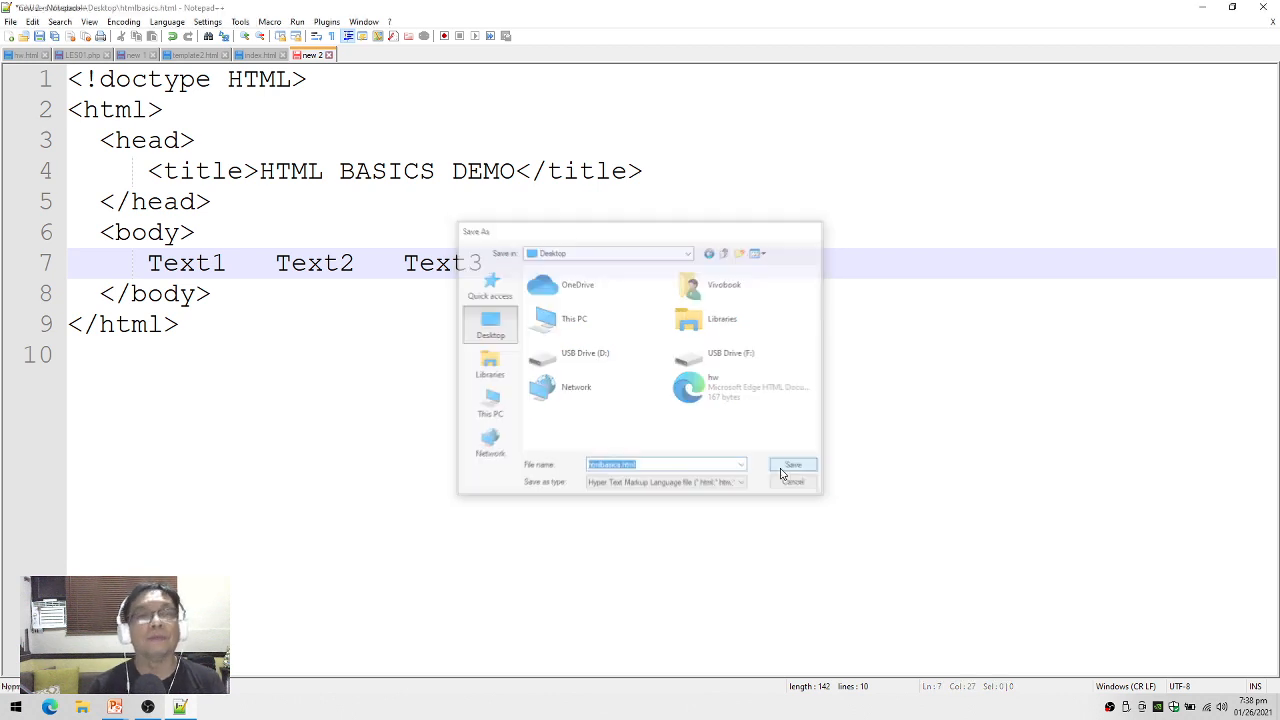
pyautogui.click(792, 464)
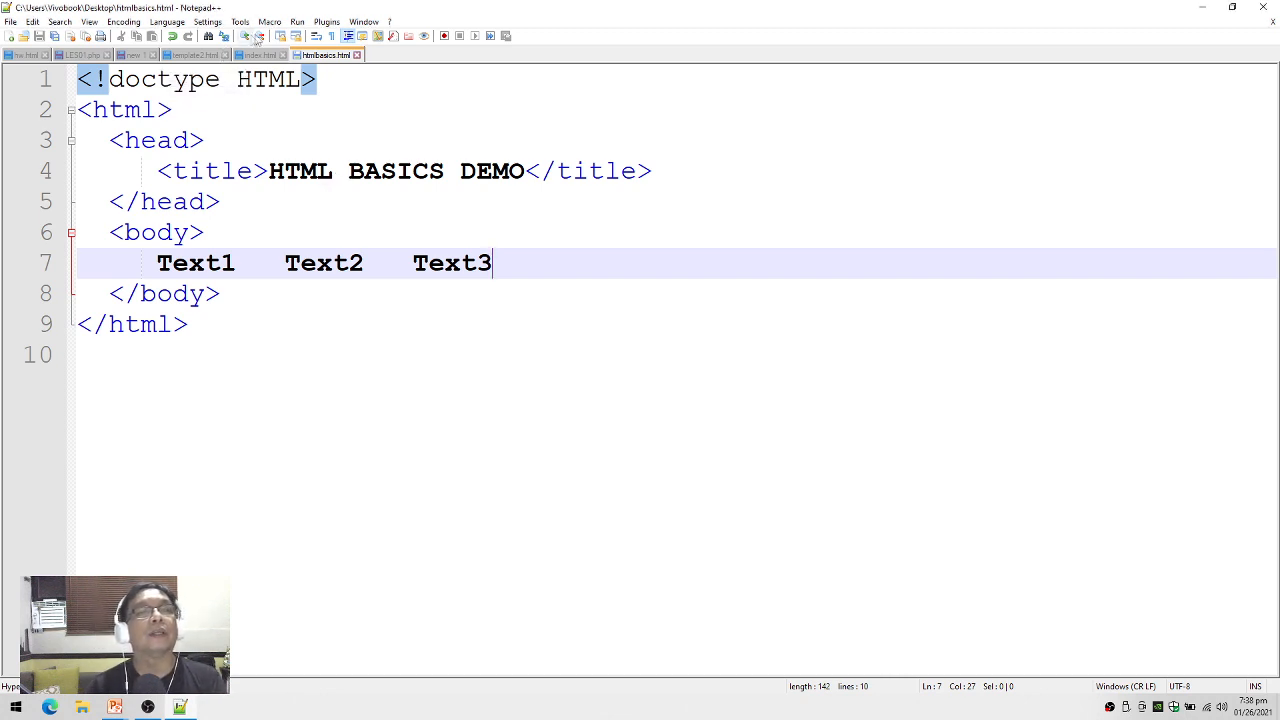
# - Open the Run menu to reveal the Launch in Chrome option
pyautogui.click(297, 21)
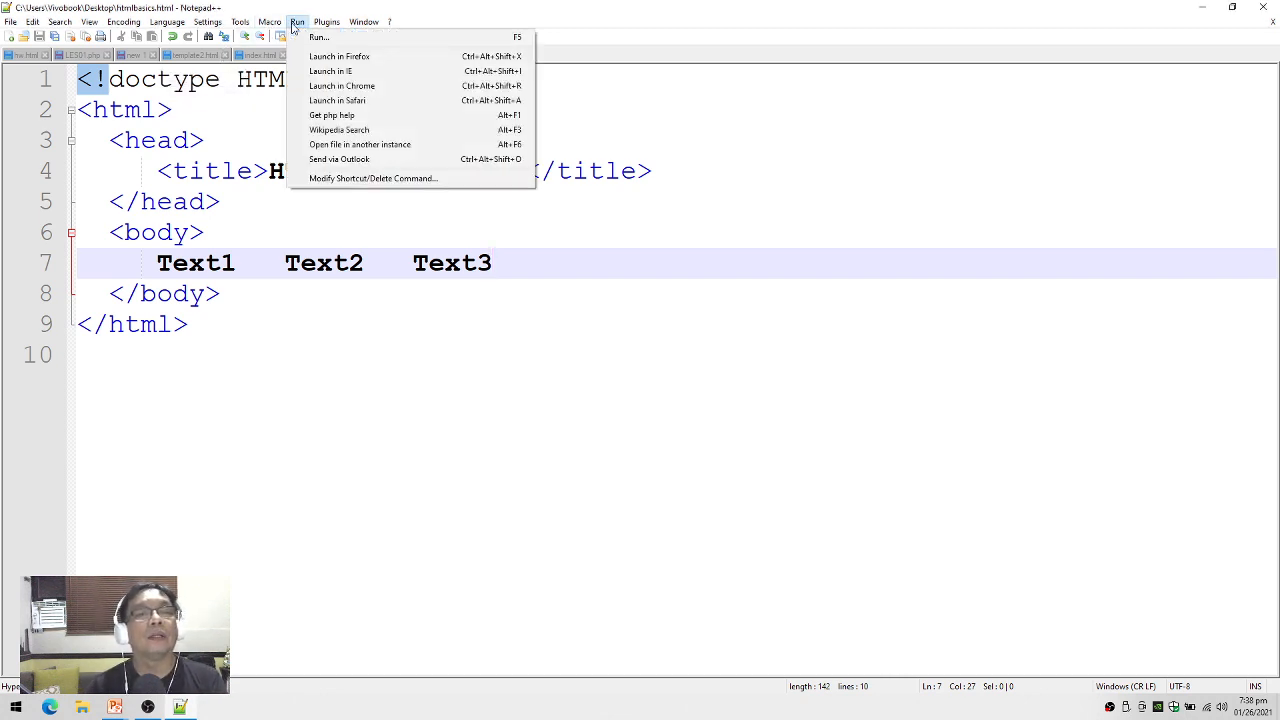
pyautogui.moveTo(330, 71)
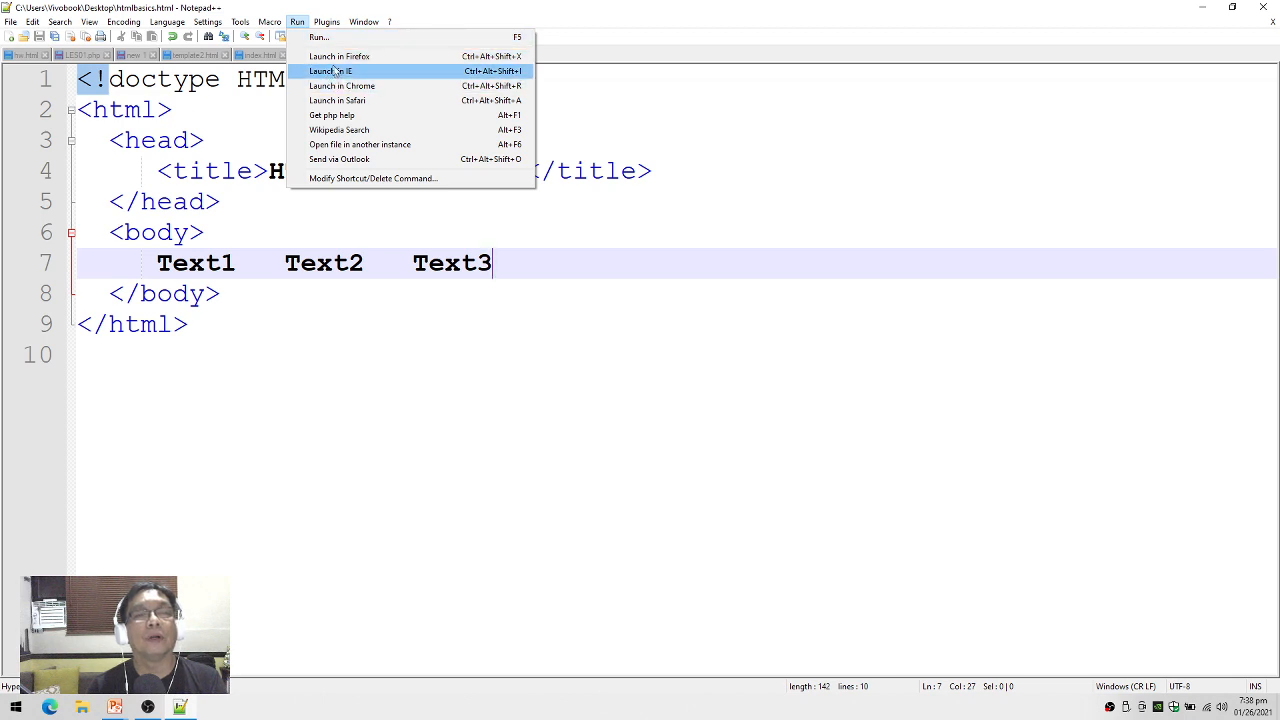
pyautogui.moveTo(342, 85)
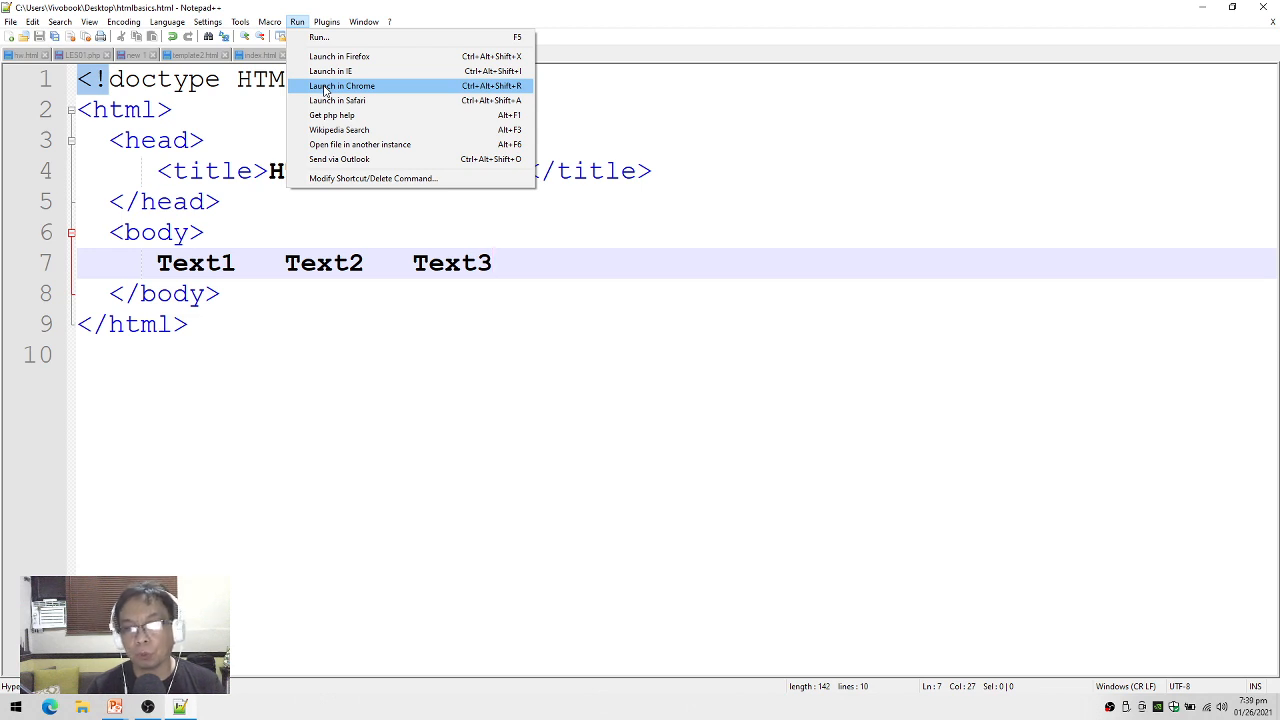
pyautogui.moveTo(338, 100)
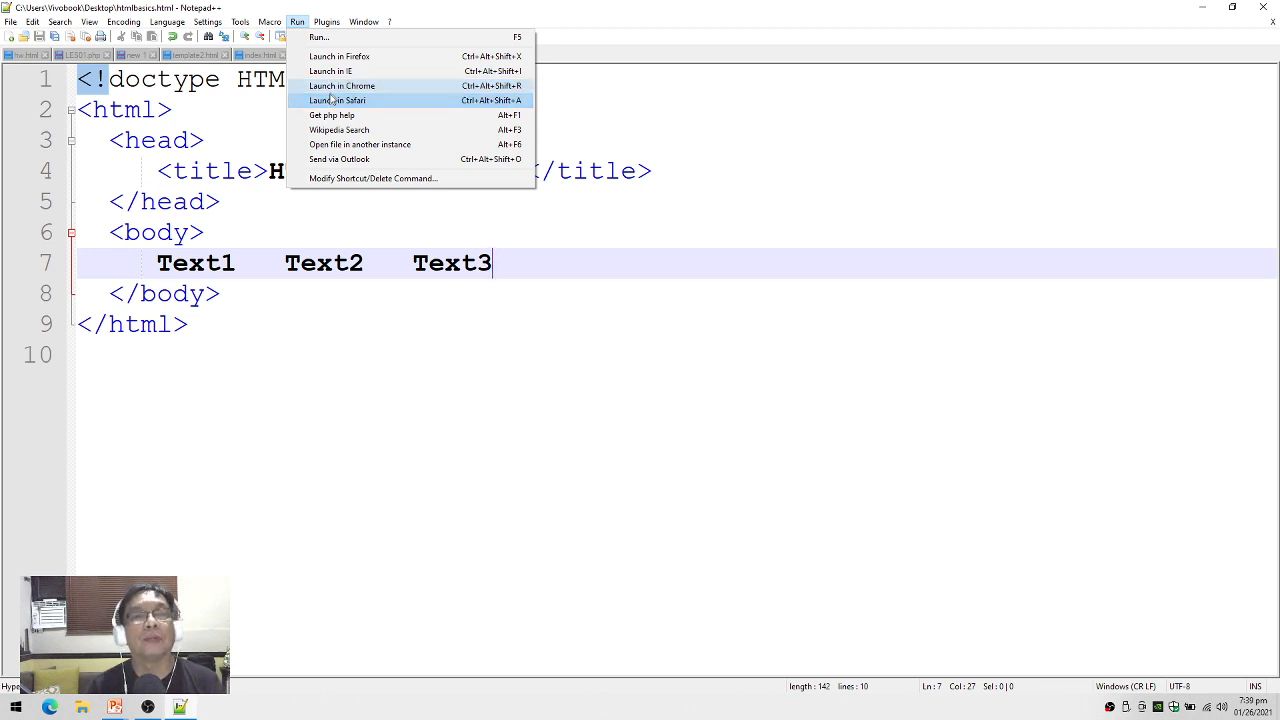
pyautogui.moveTo(342, 86)
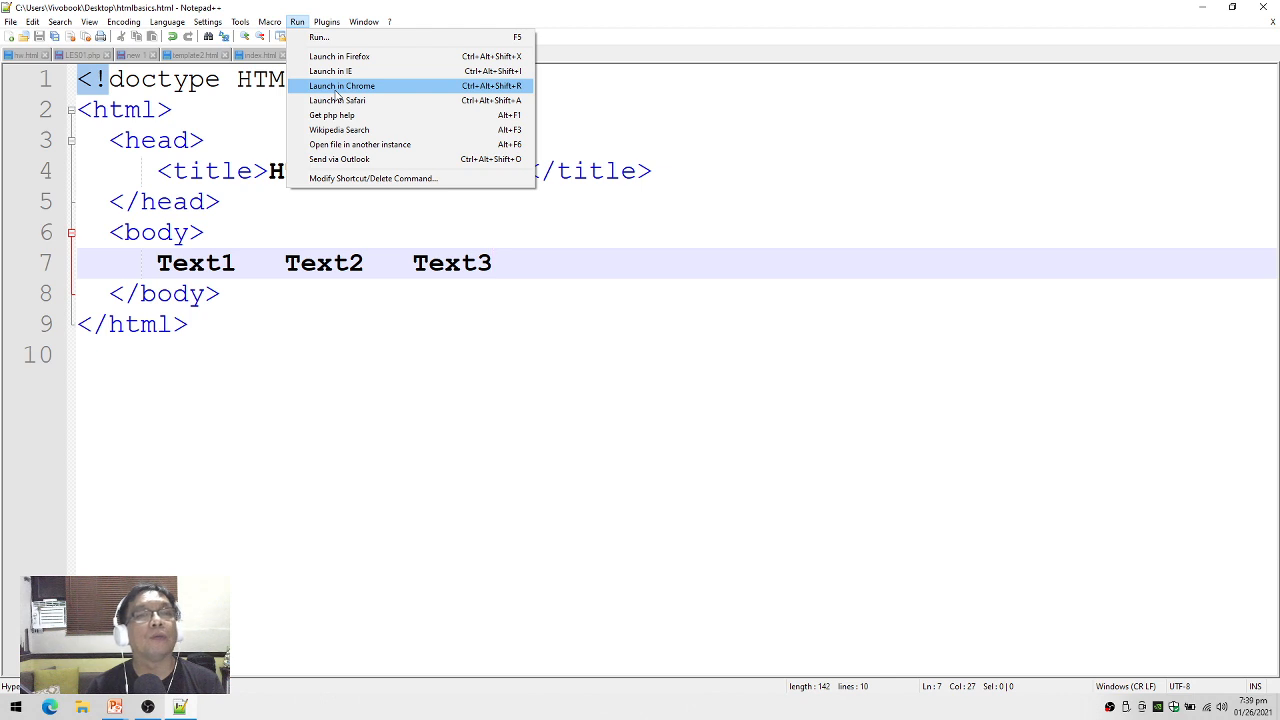
# - Launch htmlbasics.html in Chrome and zoom in on the page
pyautogui.click(490, 262)
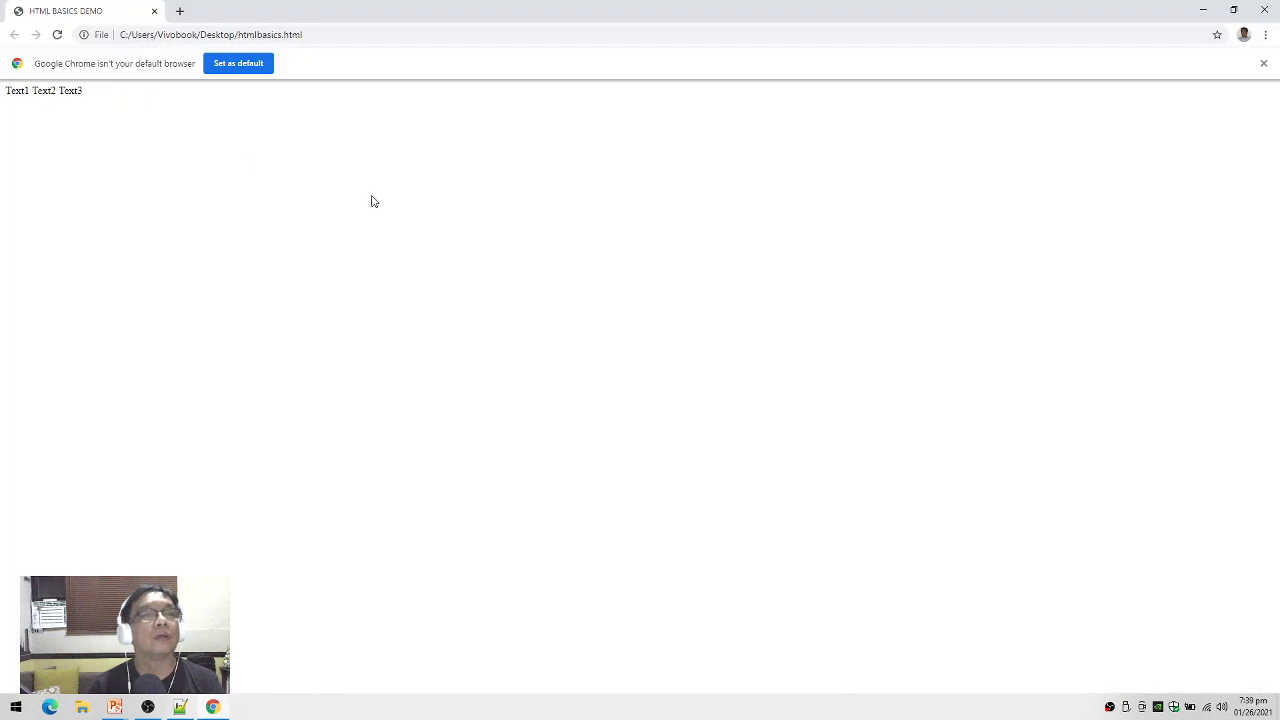
pyautogui.moveTo(563, 290)
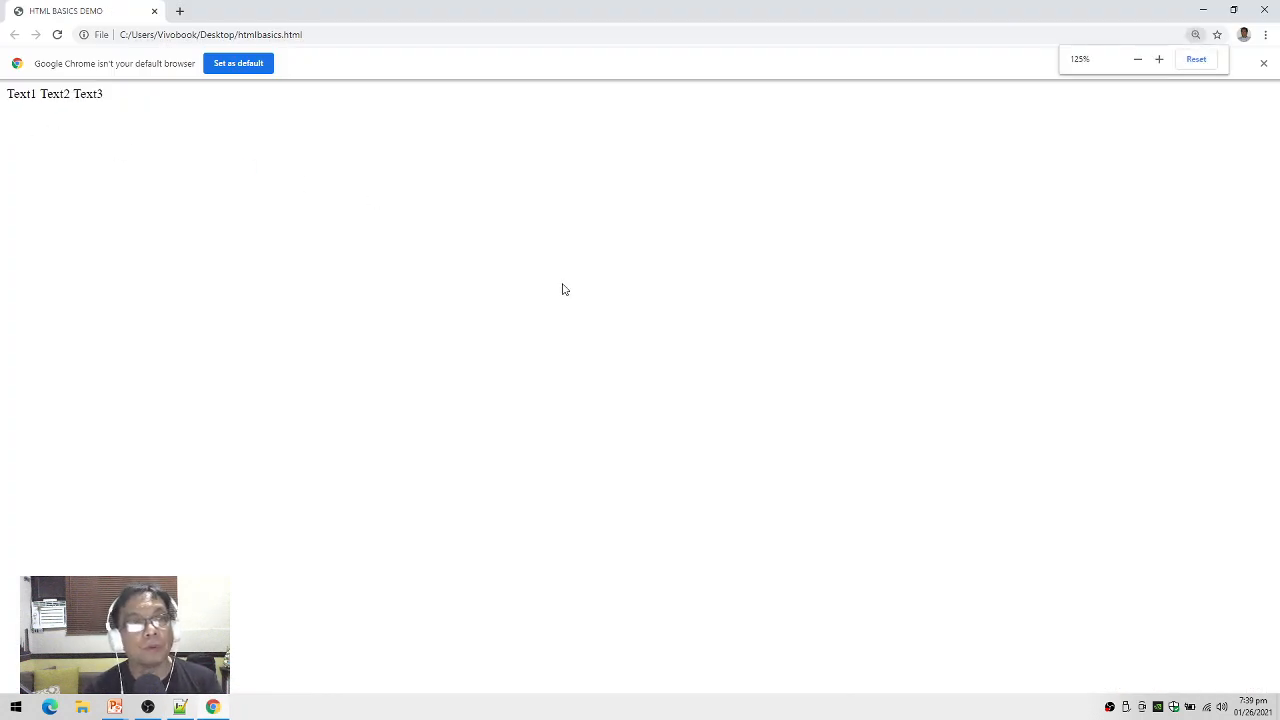
pyautogui.click(1159, 59)
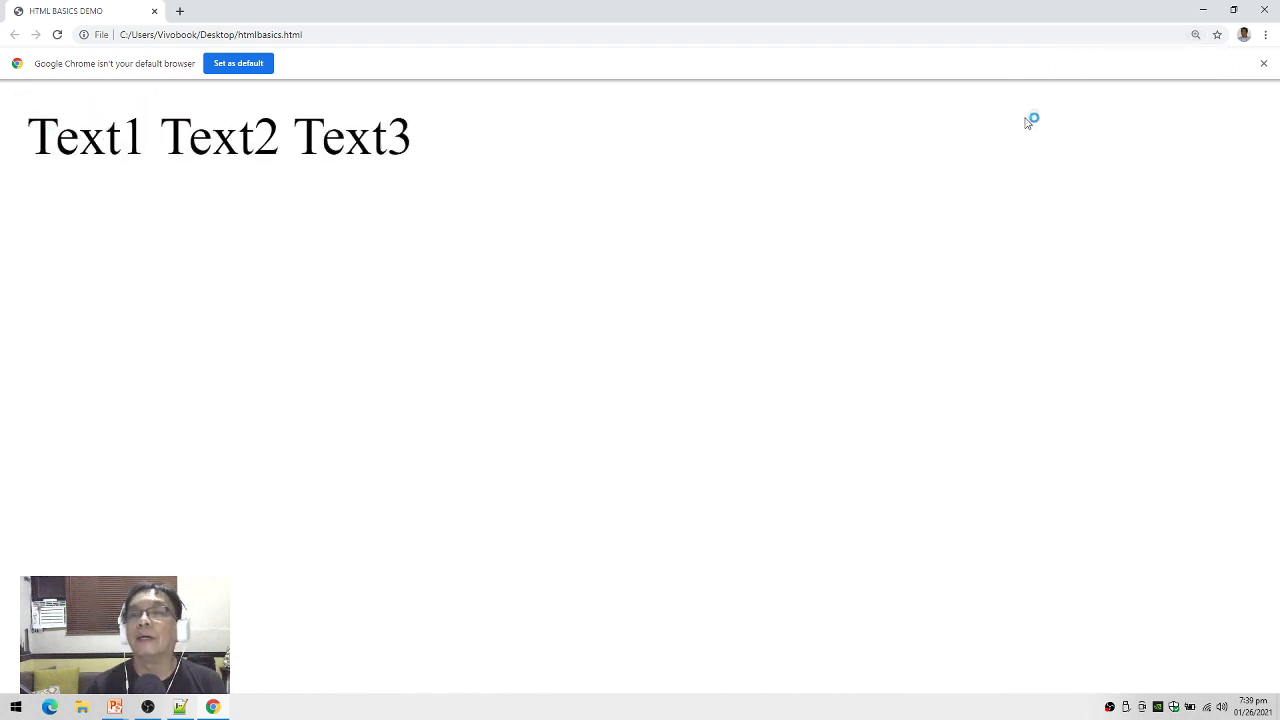
pyautogui.moveTo(1077, 98)
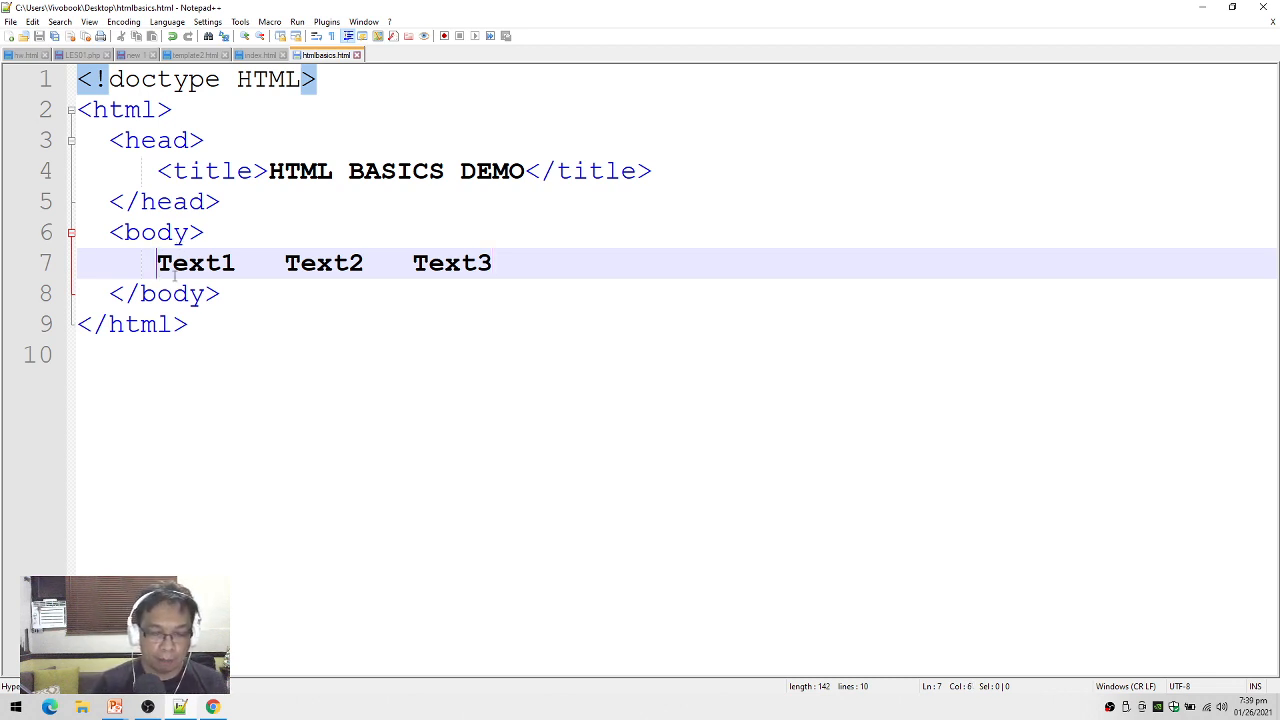
# - Wrap Text1 and Text2 in <p> tags and add an opening <p> before Text3
pyautogui.write('>')
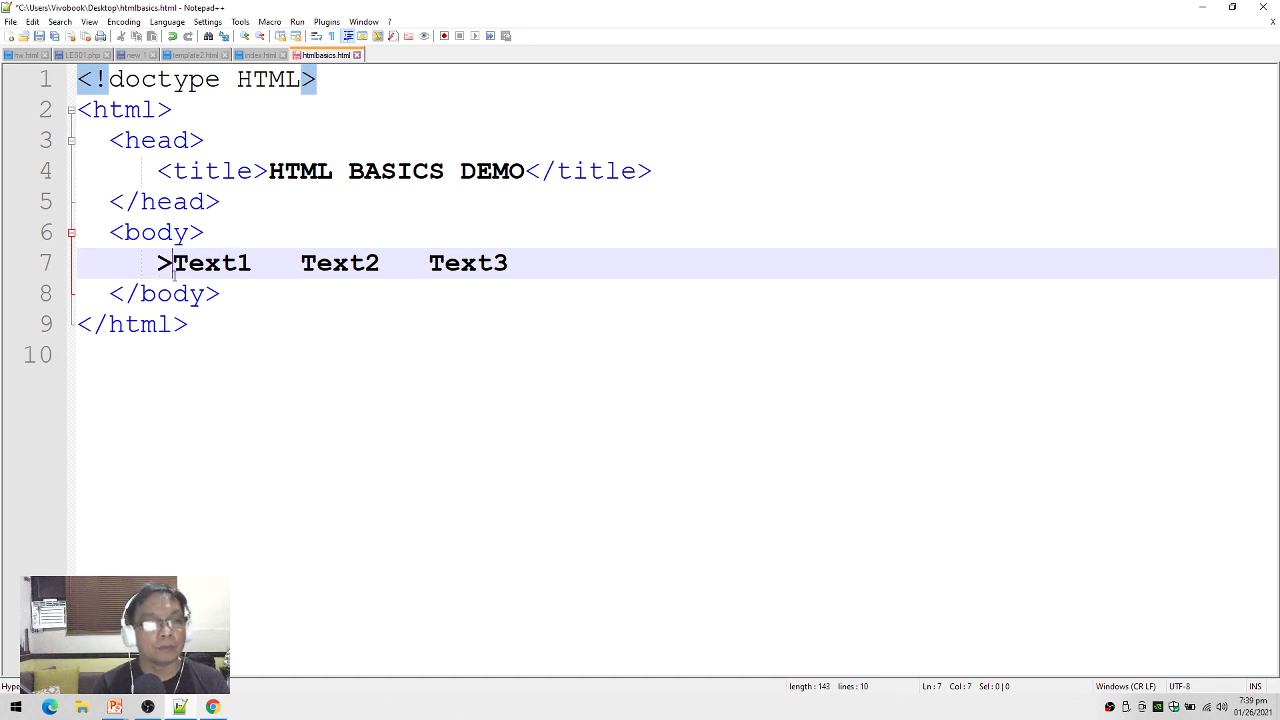
pyautogui.press('Backspace')
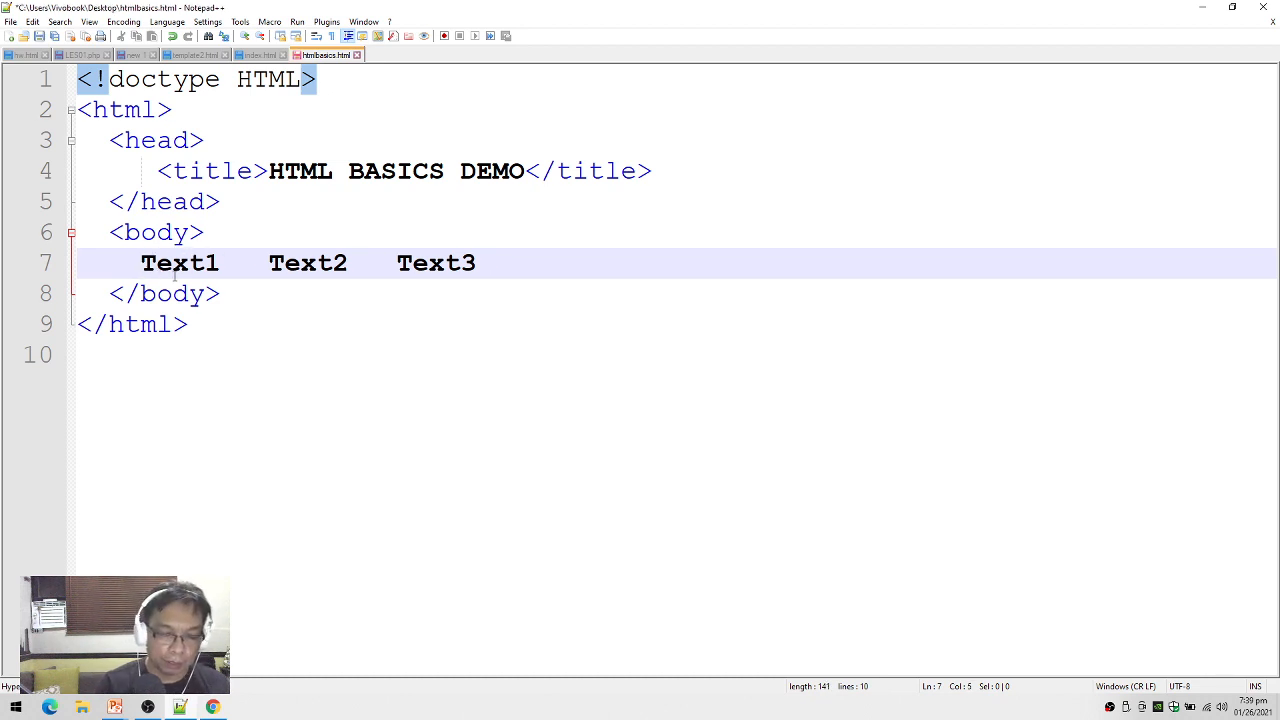
pyautogui.write('<p>')
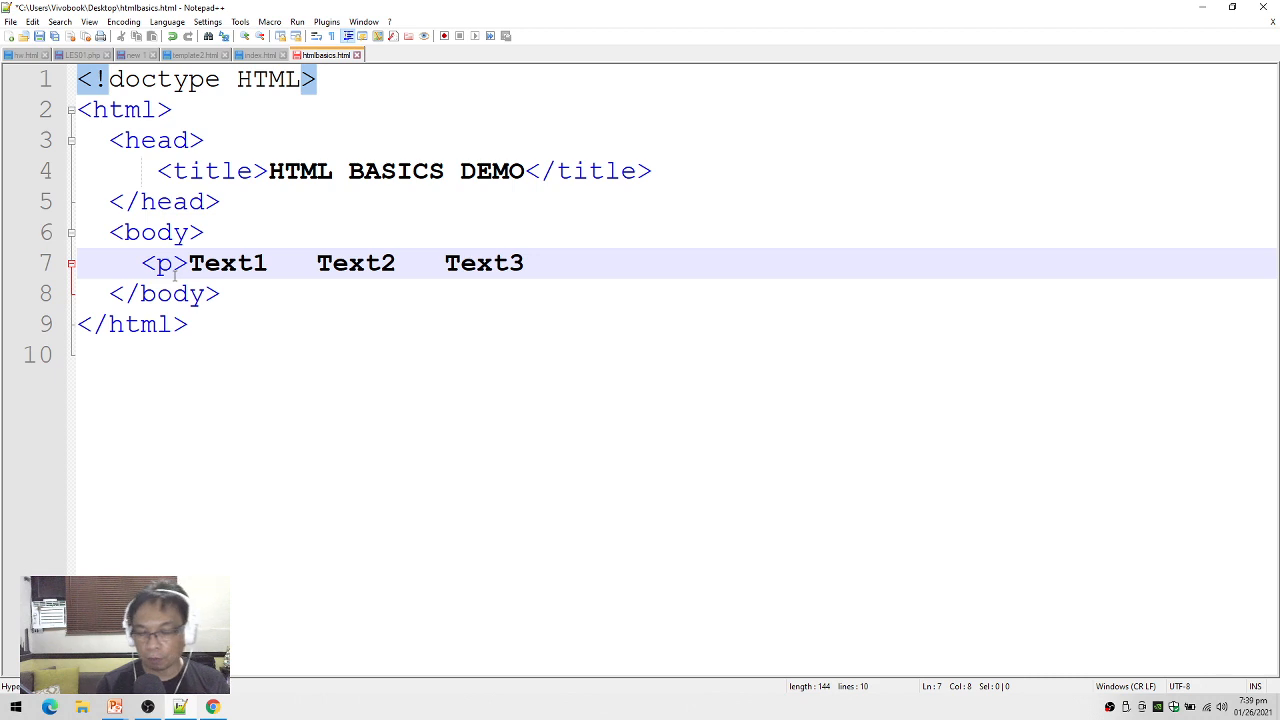
pyautogui.click(267, 263)
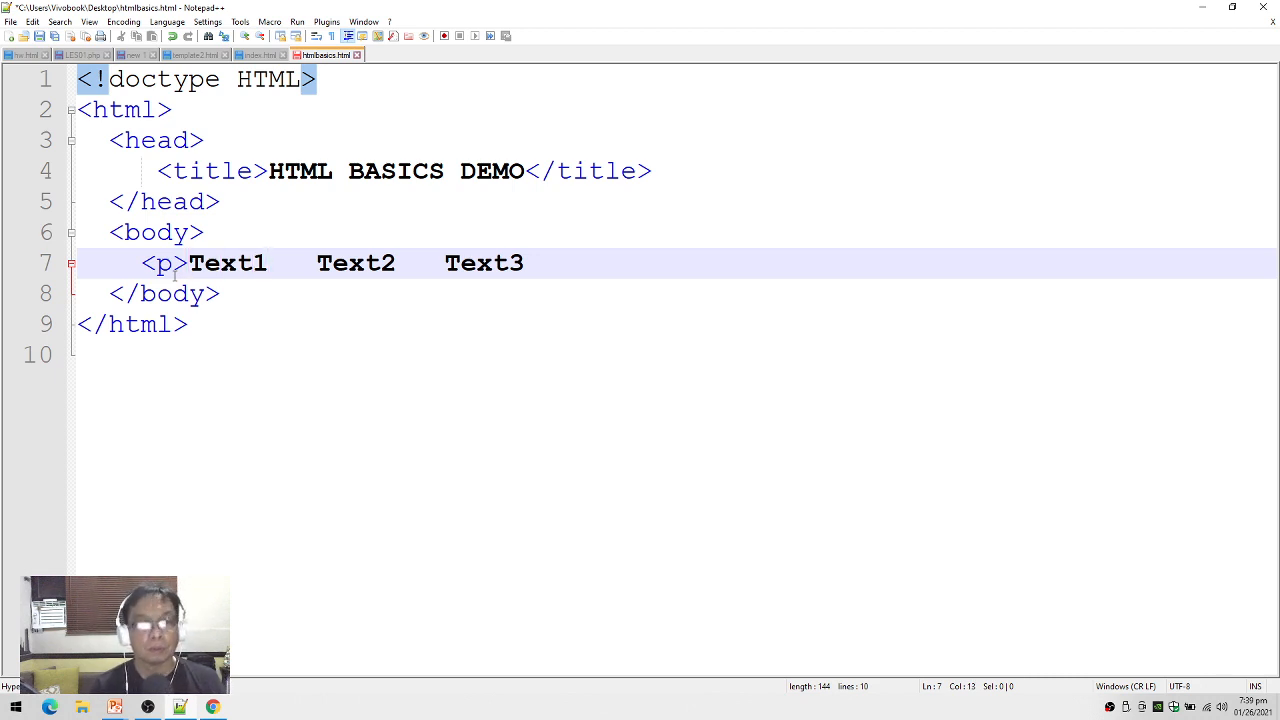
pyautogui.write('</')
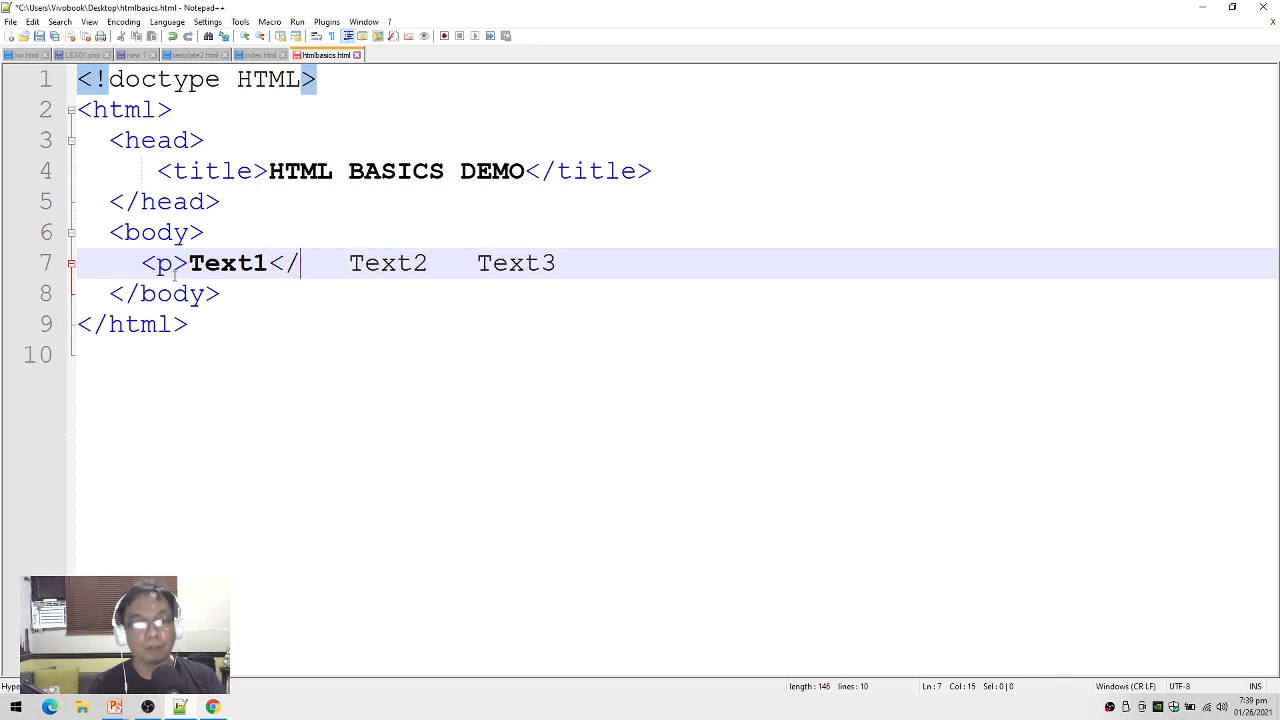
pyautogui.write('p>')
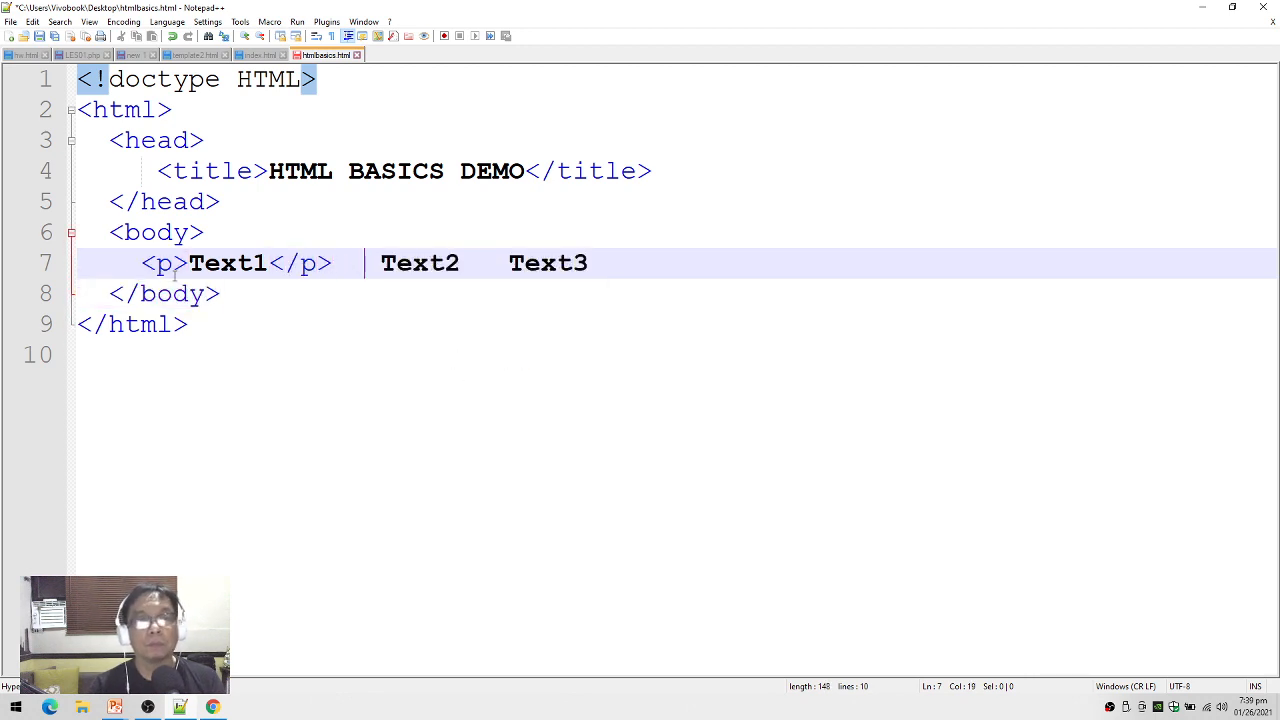
pyautogui.write('<p>')
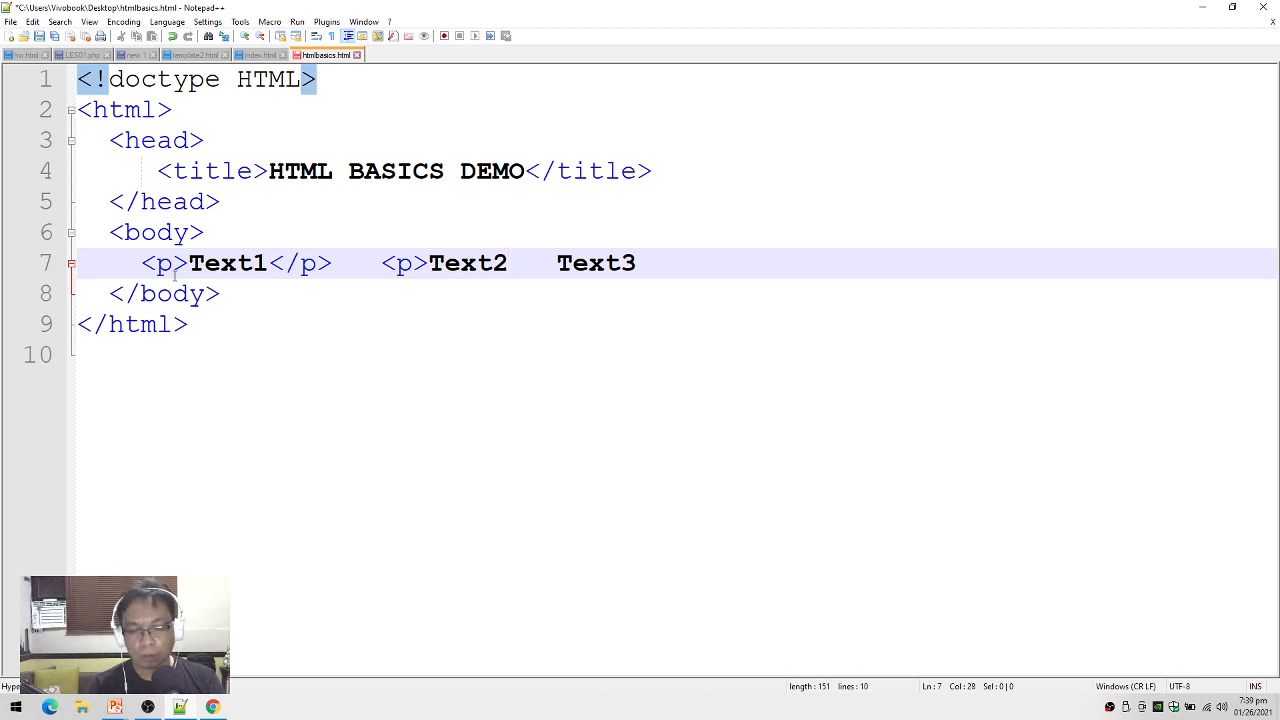
pyautogui.write('</p>')
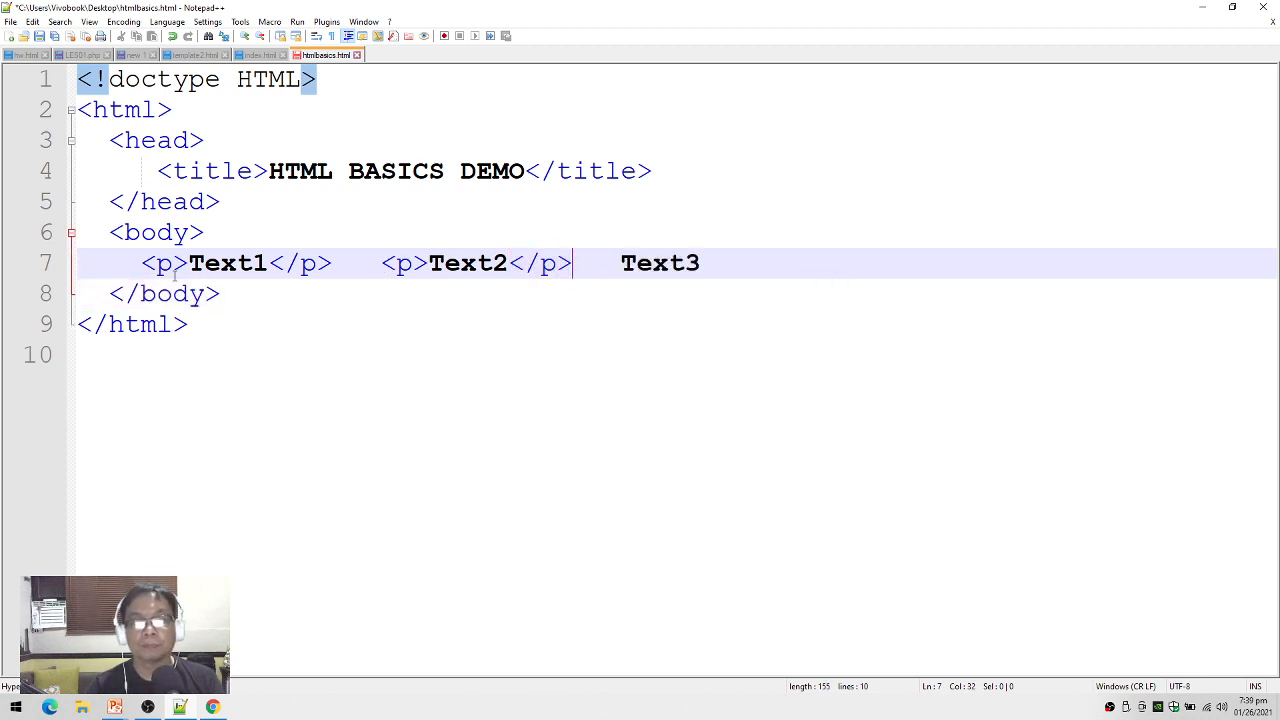
pyautogui.write('<p>')
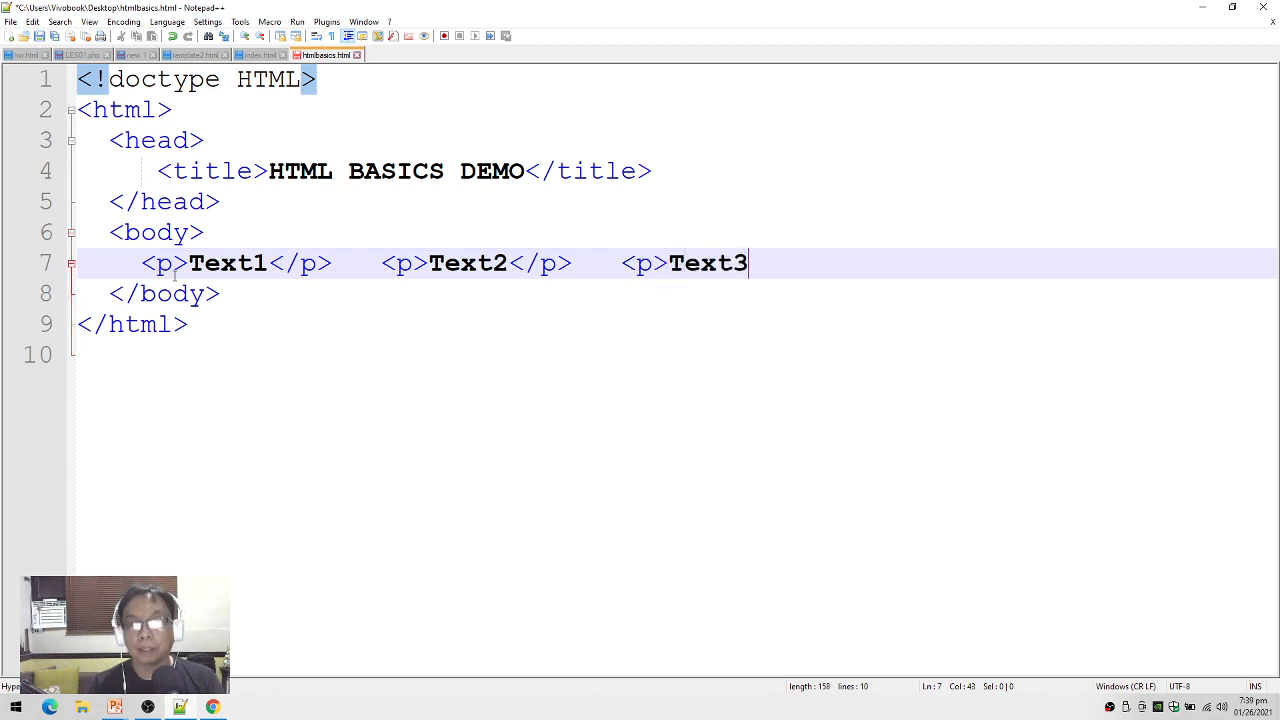
pyautogui.write('</p')
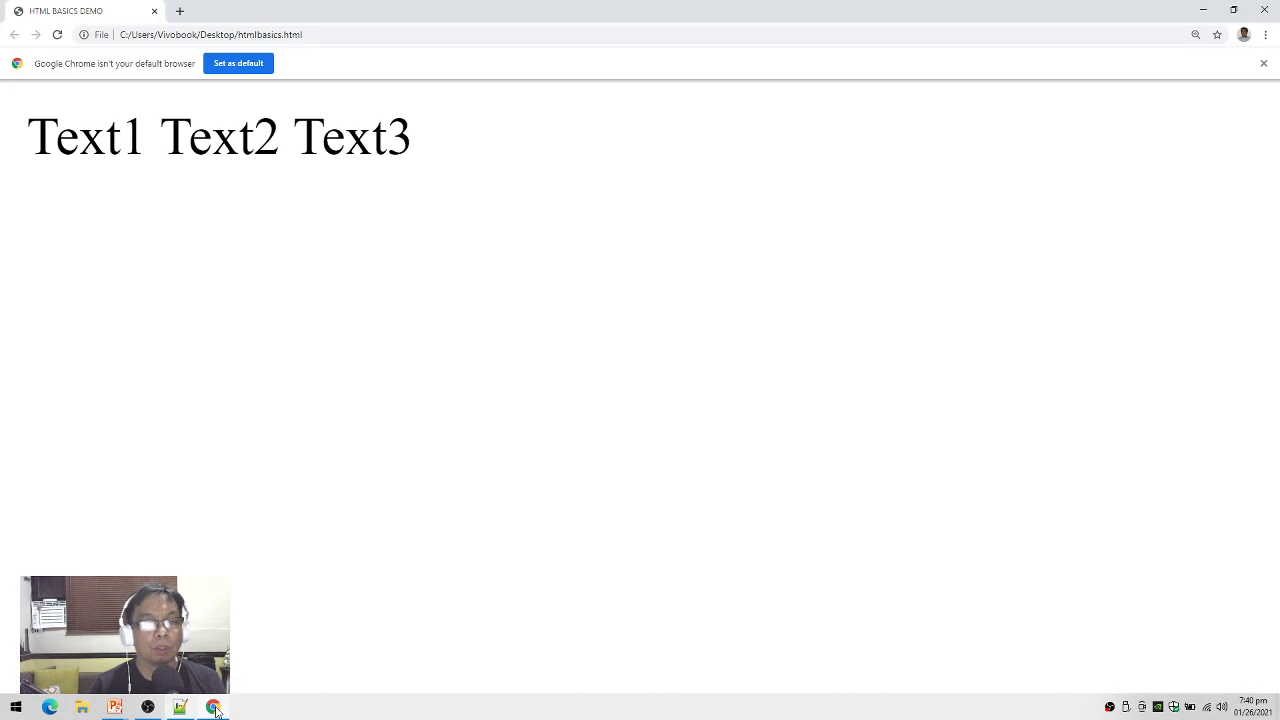
pyautogui.moveTo(285, 495)
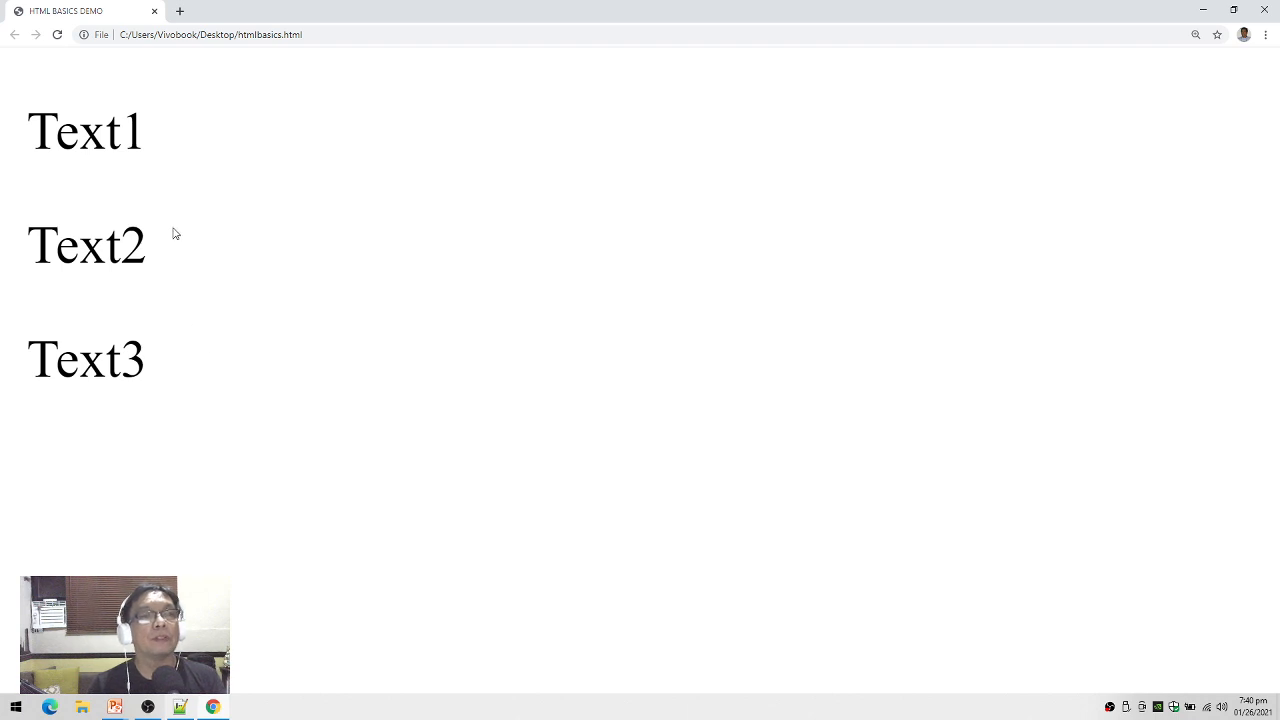
pyautogui.moveTo(75, 100)
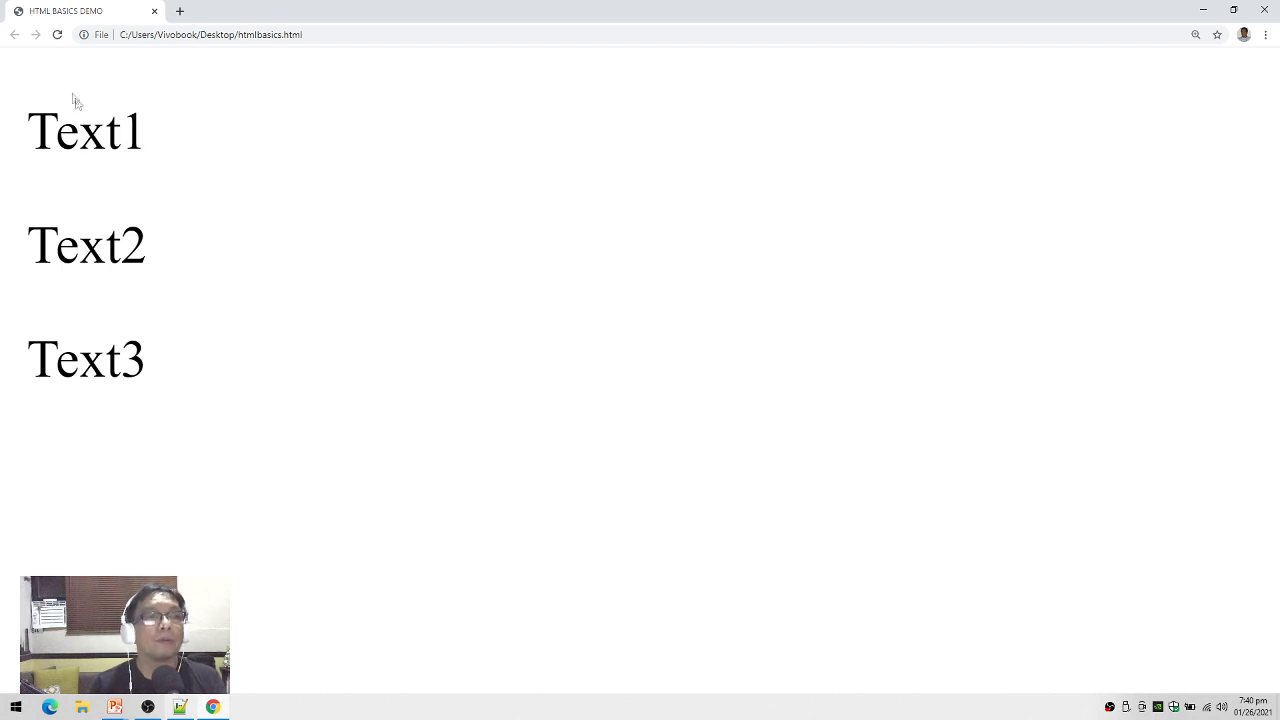
pyautogui.moveTo(147, 192)
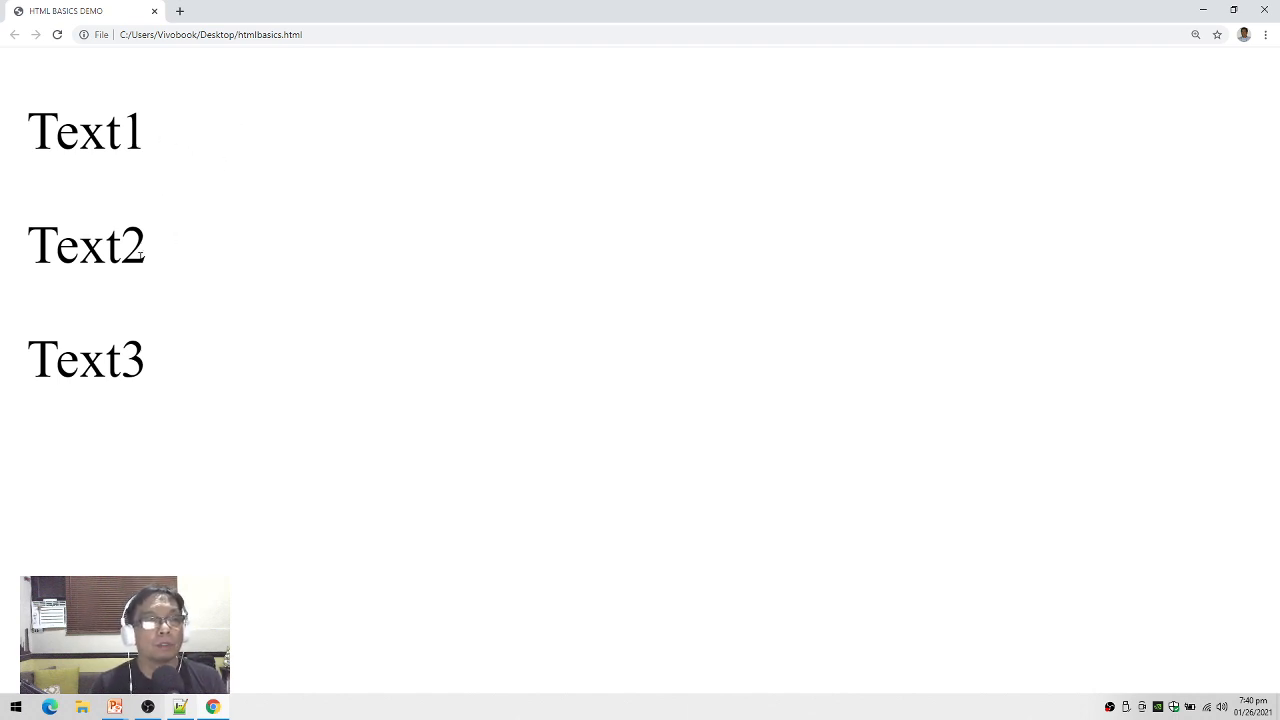
pyautogui.moveTo(117, 197)
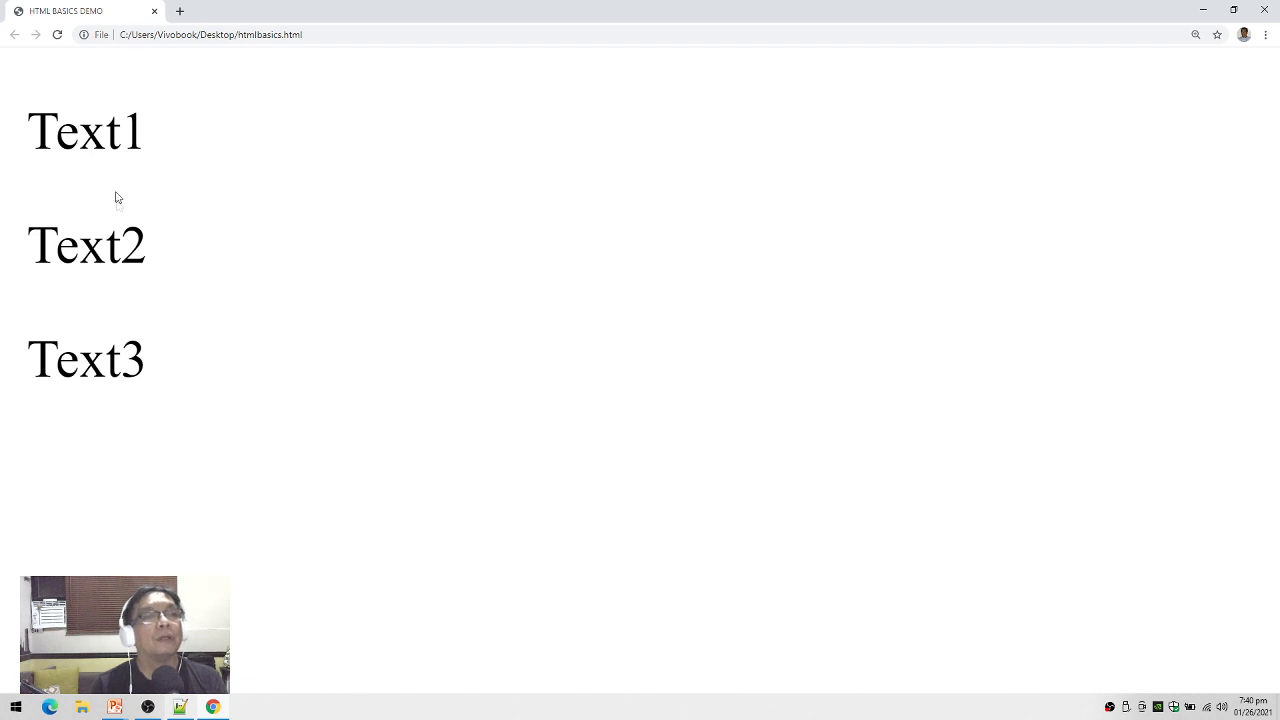
pyautogui.moveTo(31, 104)
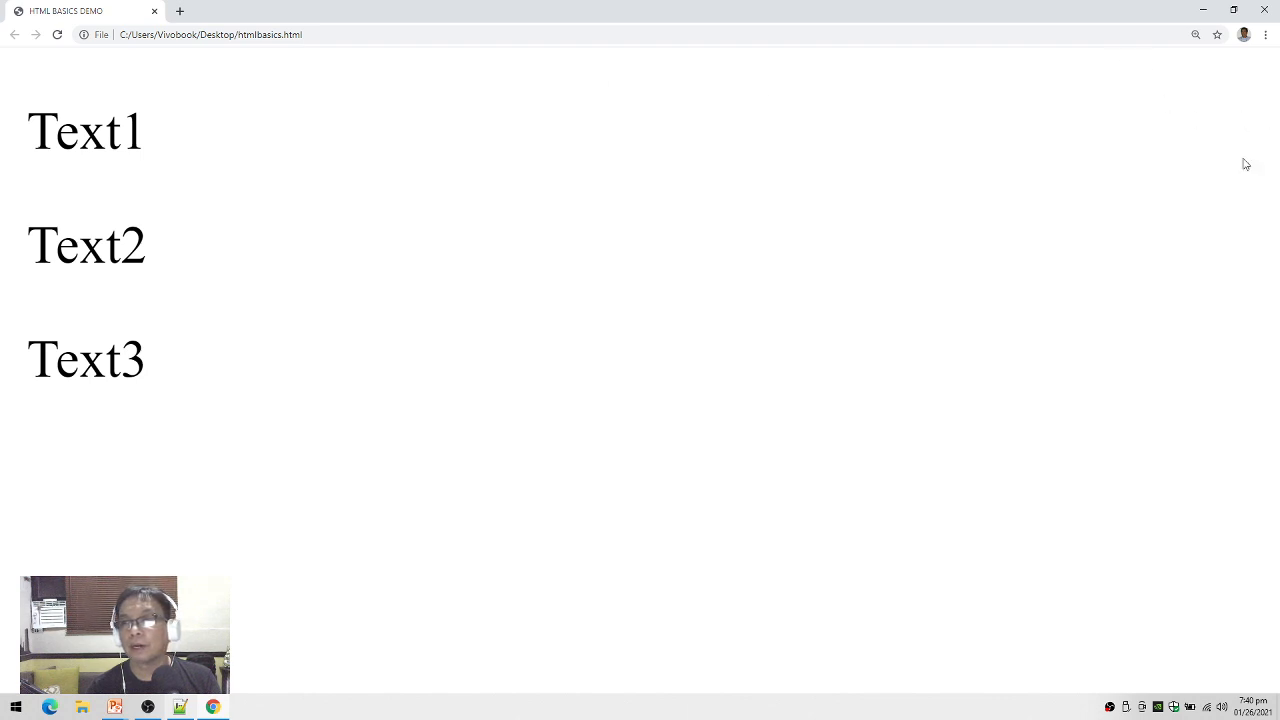
pyautogui.moveTo(145, 228)
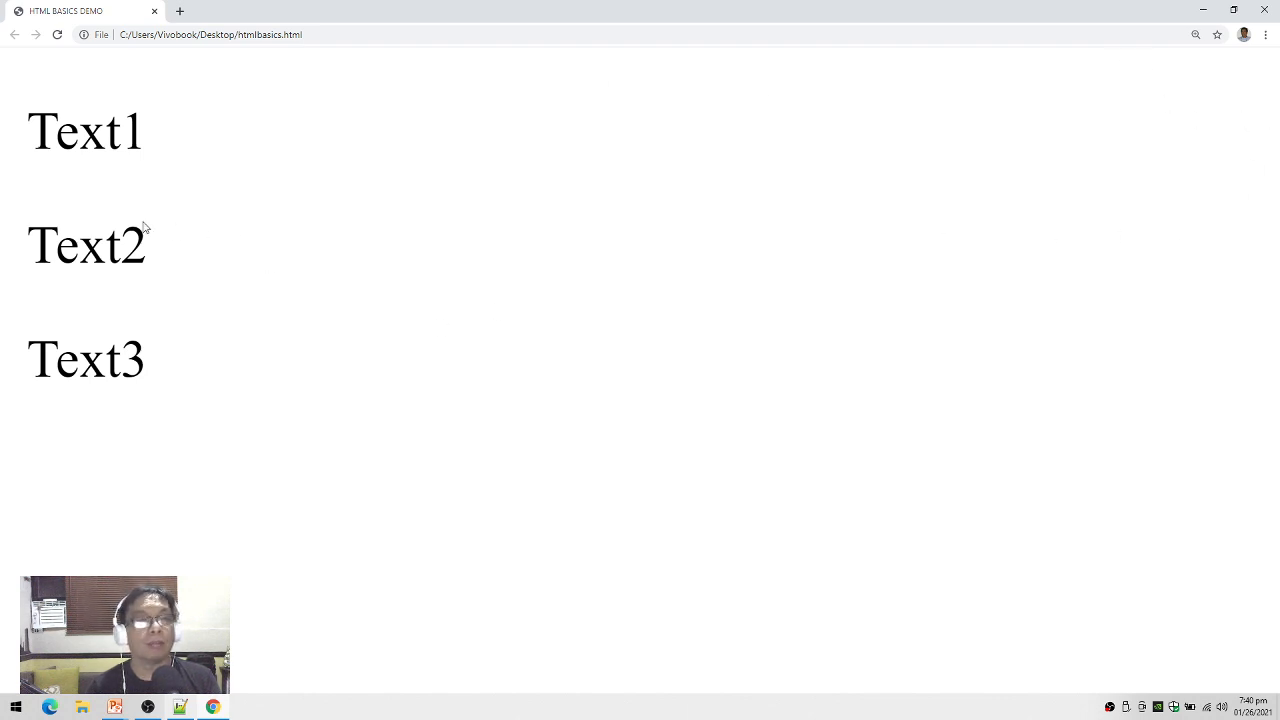
pyautogui.moveTo(45, 98)
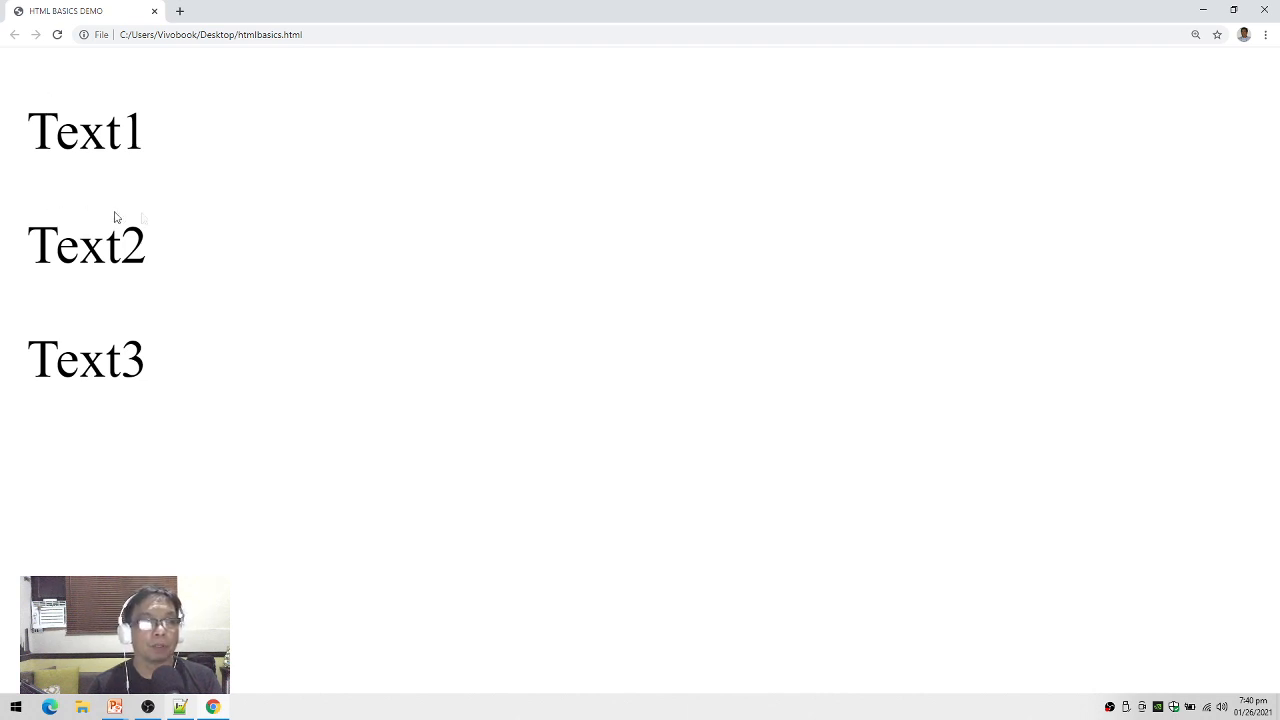
pyautogui.moveTo(841, 366)
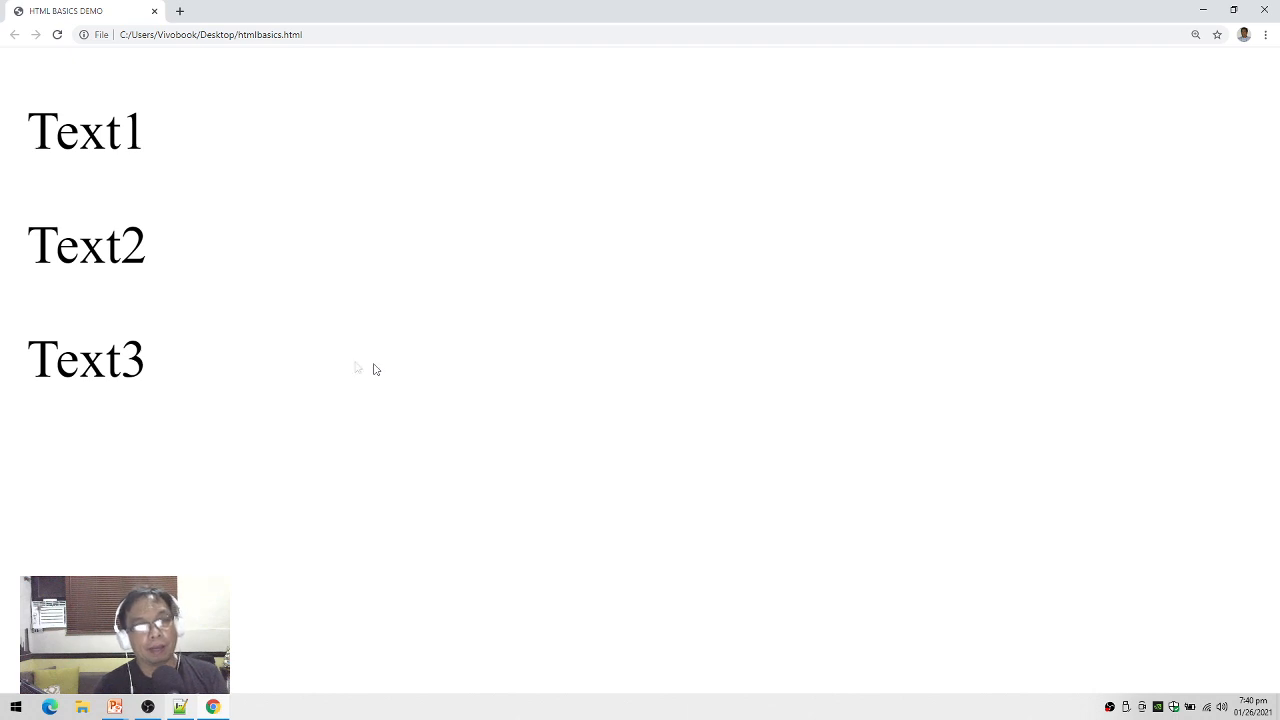
pyautogui.moveTo(150, 249)
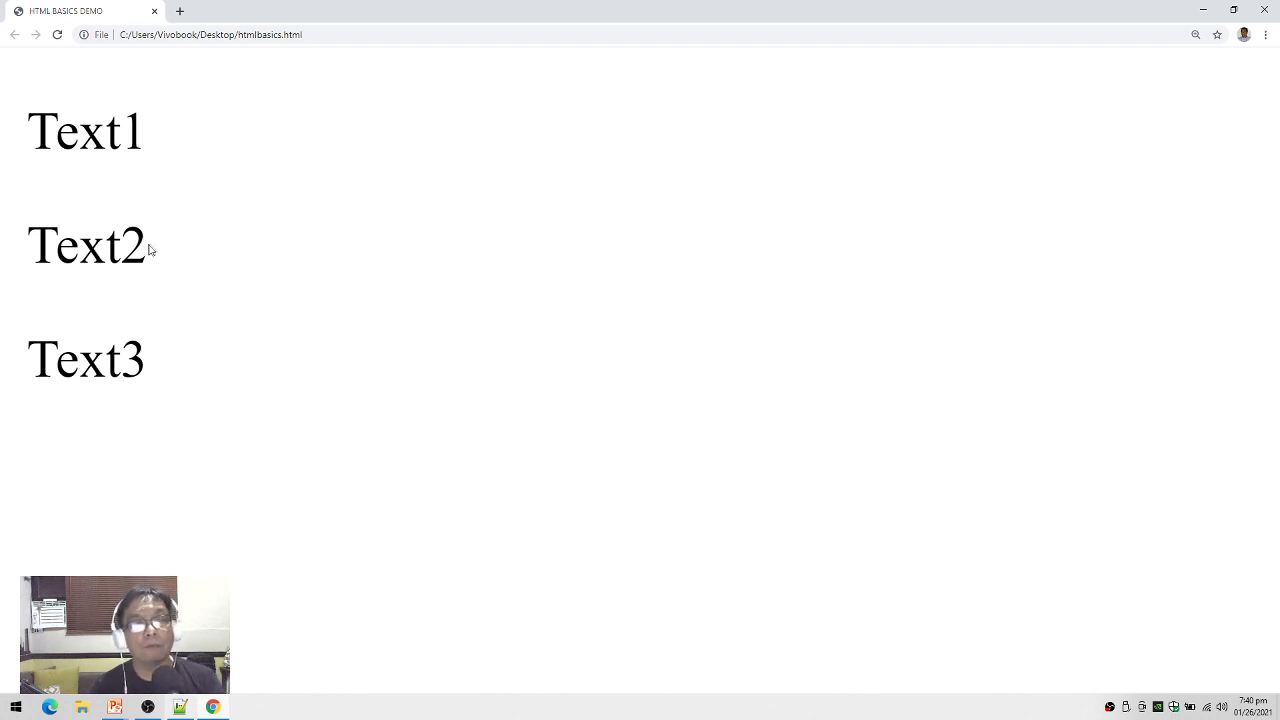
pyautogui.moveTo(259, 543)
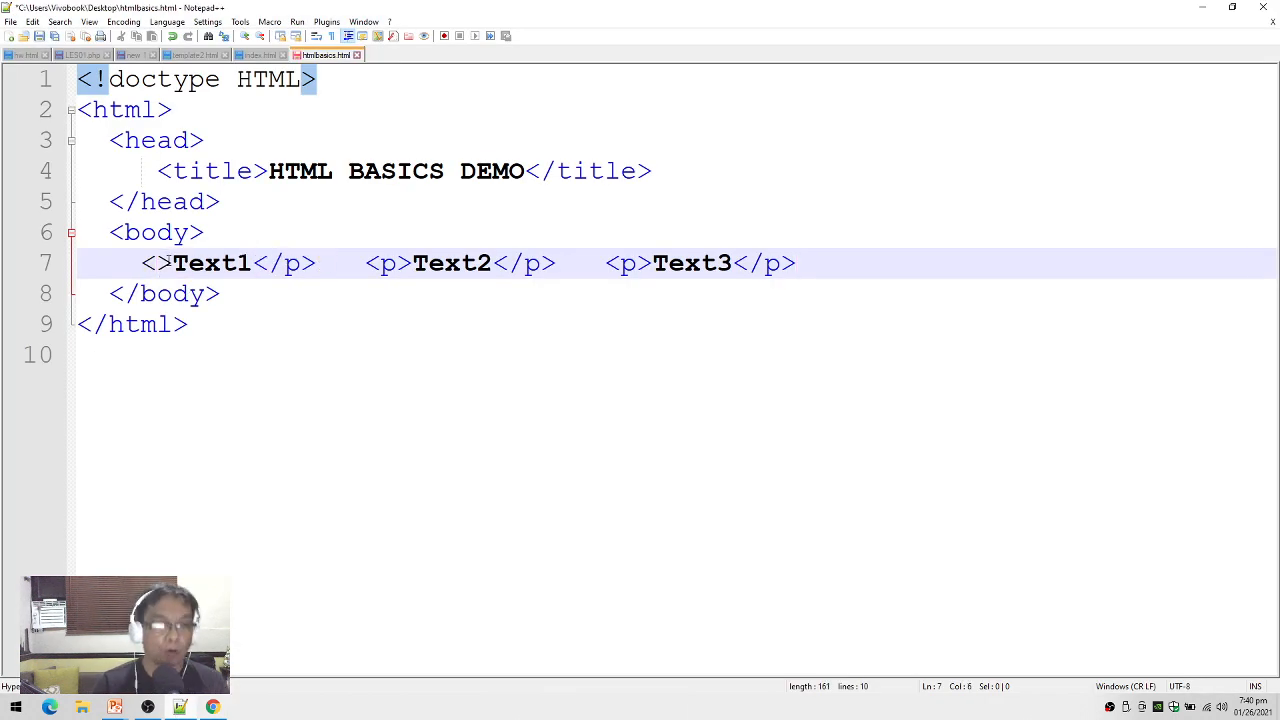
# - Change the p in Text1's opening and closing tags to b
pyautogui.write('b')
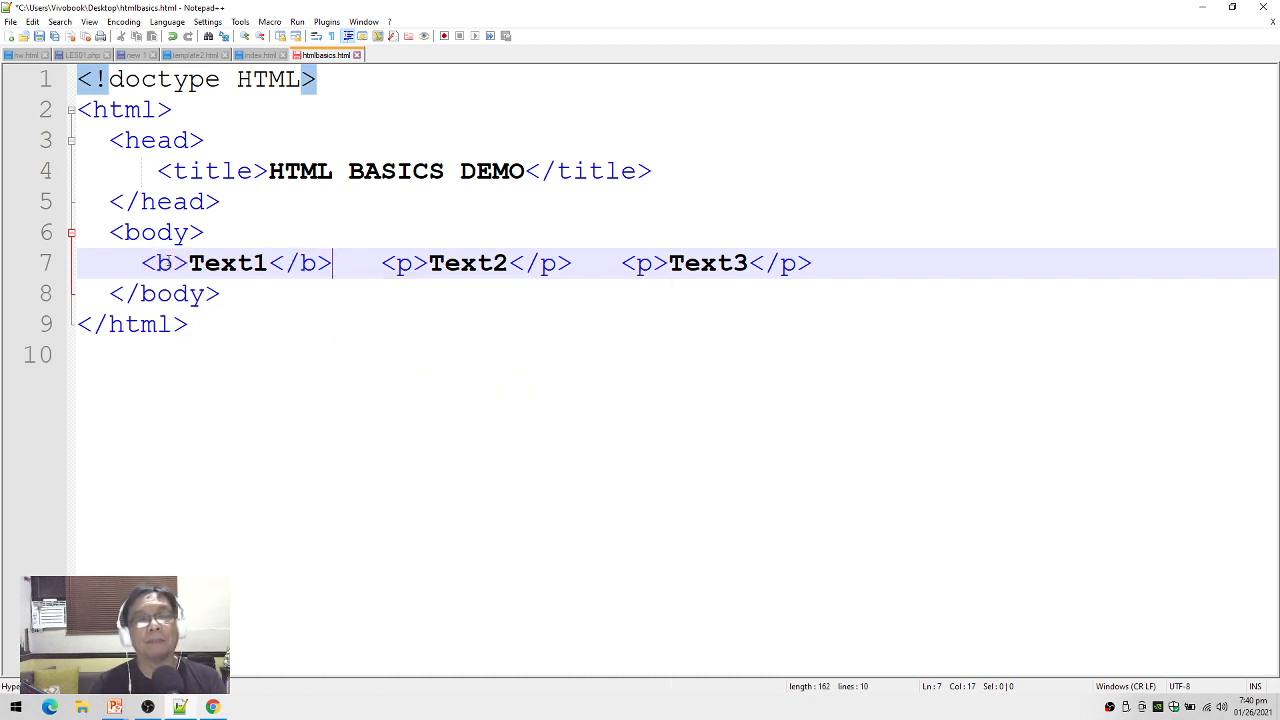
pyautogui.write('b')
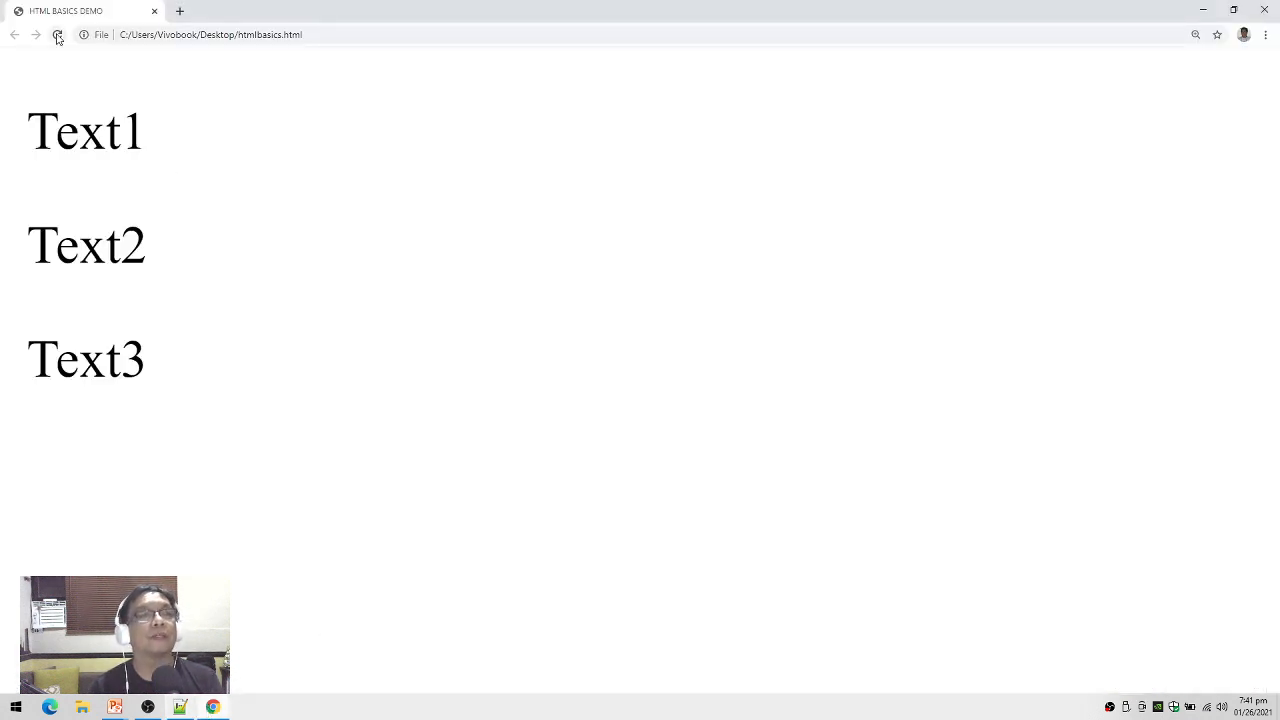
# - Reload htmlbasics.html in Chrome to render the latest edits
pyautogui.click(57, 34)
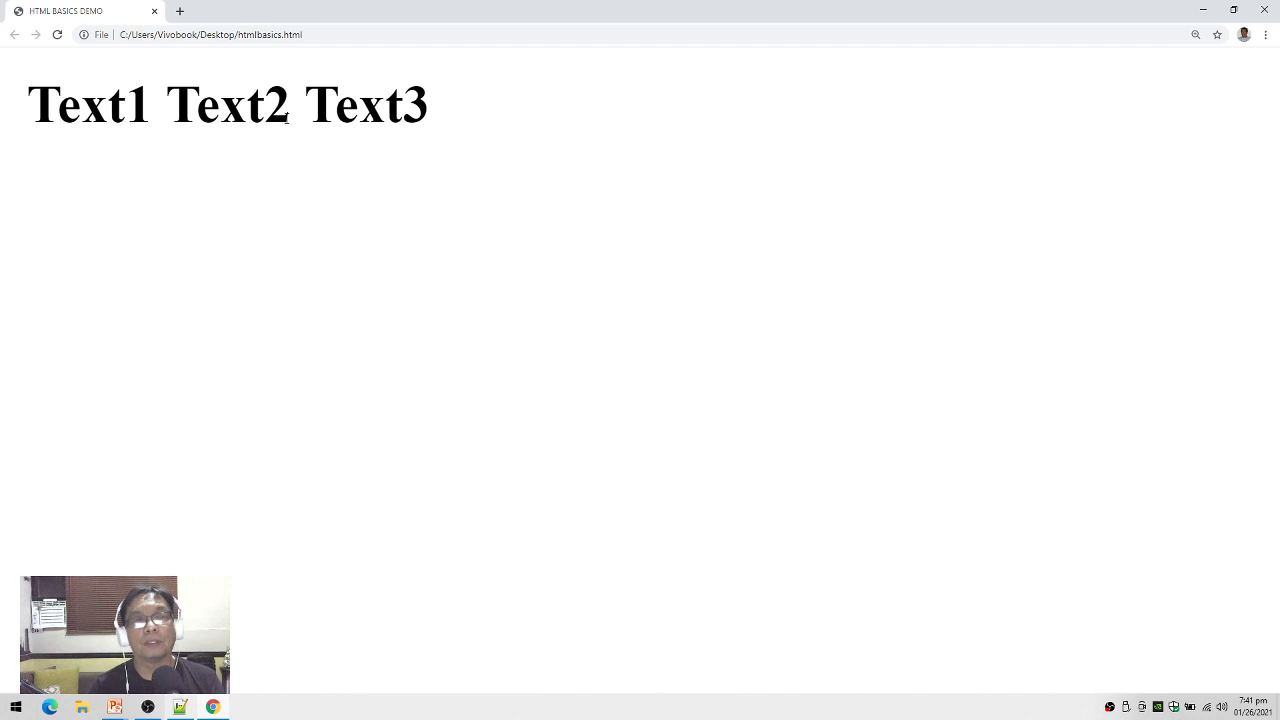
pyautogui.moveTo(240, 141)
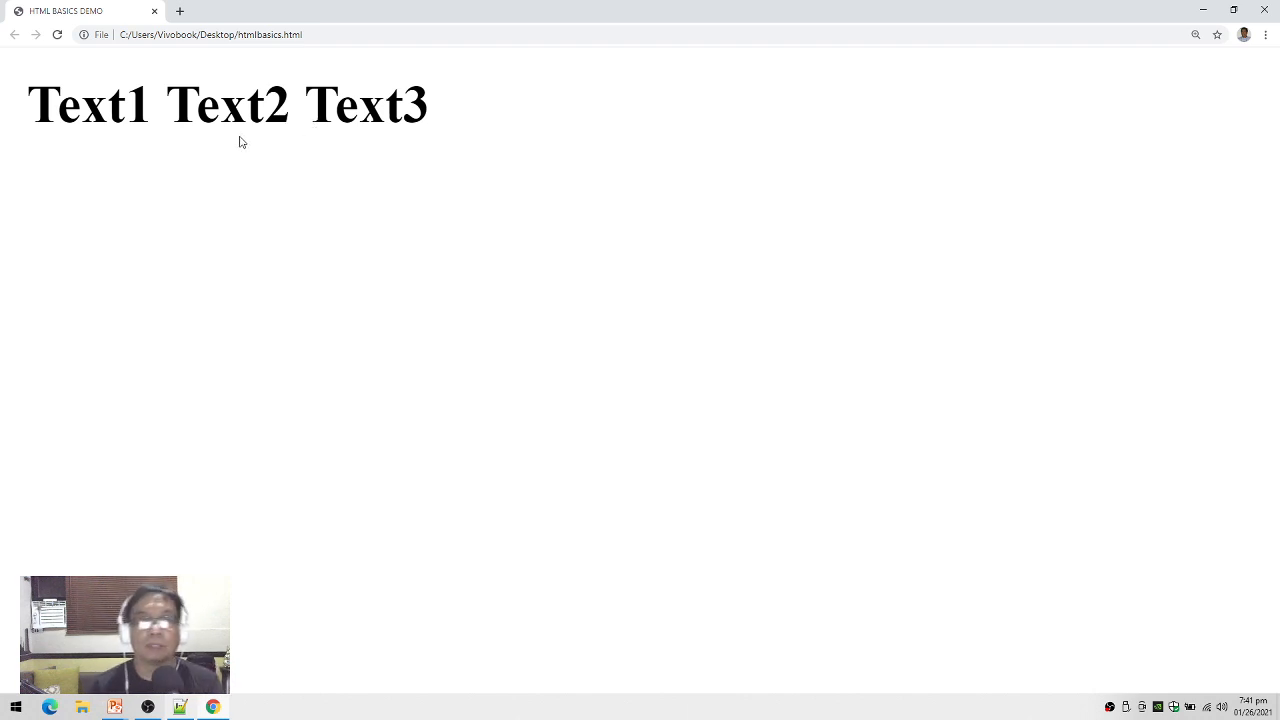
pyautogui.moveTo(335, 517)
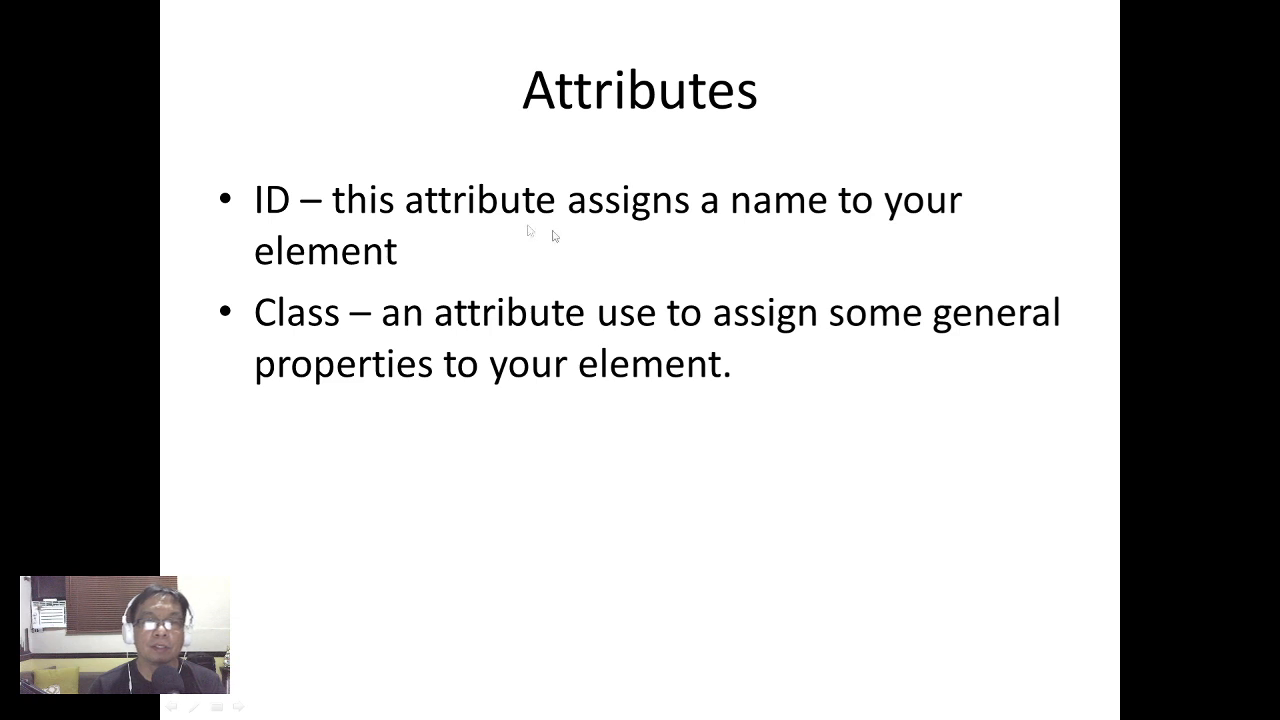
pyautogui.moveTo(270, 185)
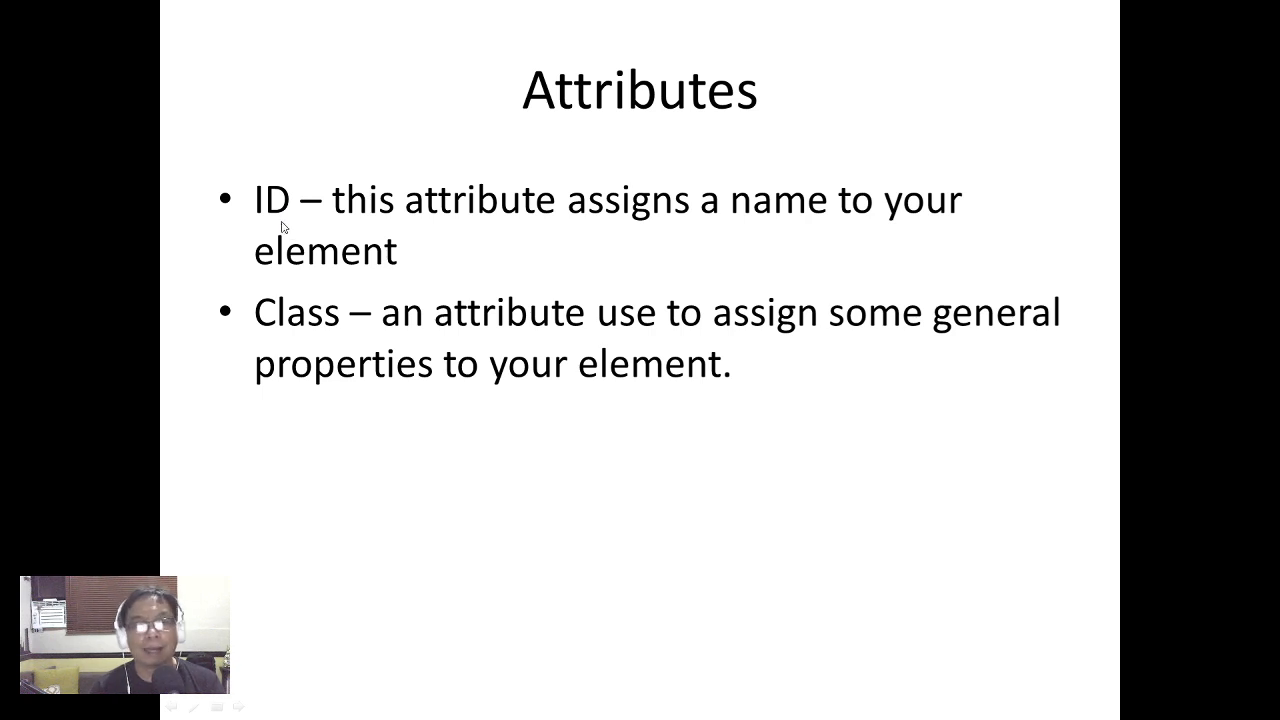
pyautogui.moveTo(873, 349)
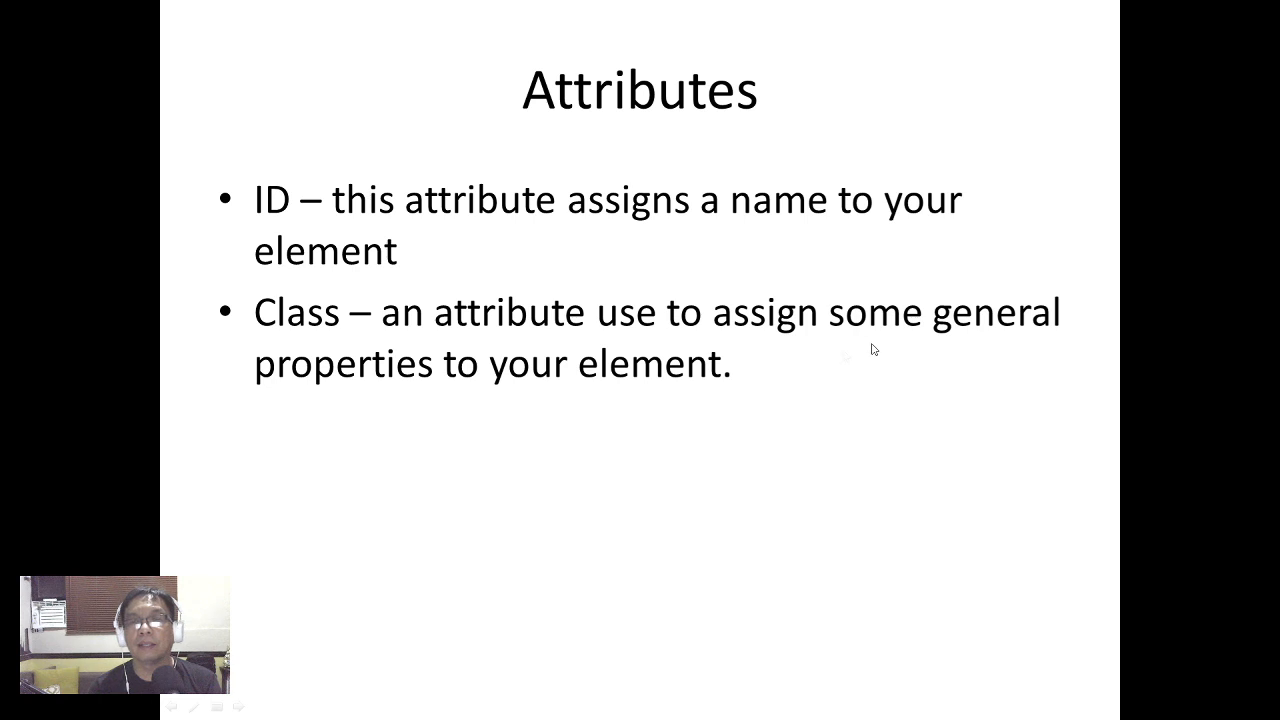
pyautogui.moveTo(315, 307)
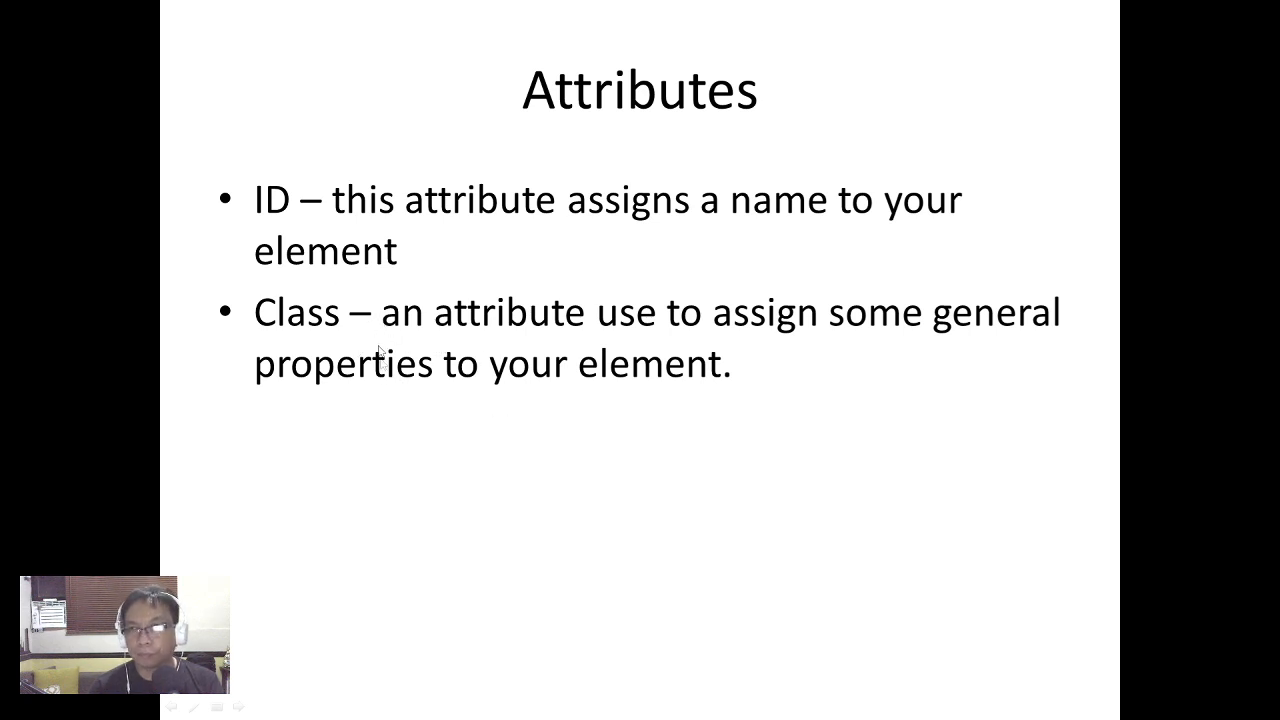
pyautogui.moveTo(285, 232)
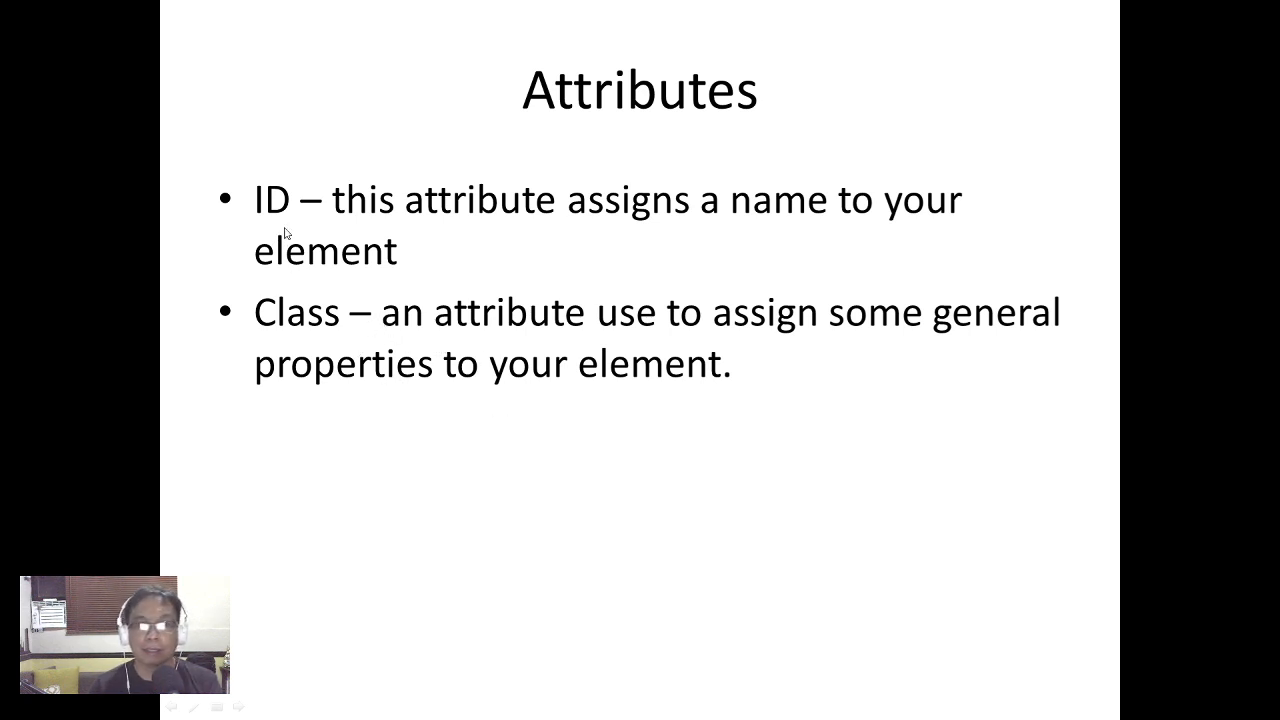
pyautogui.moveTo(587, 454)
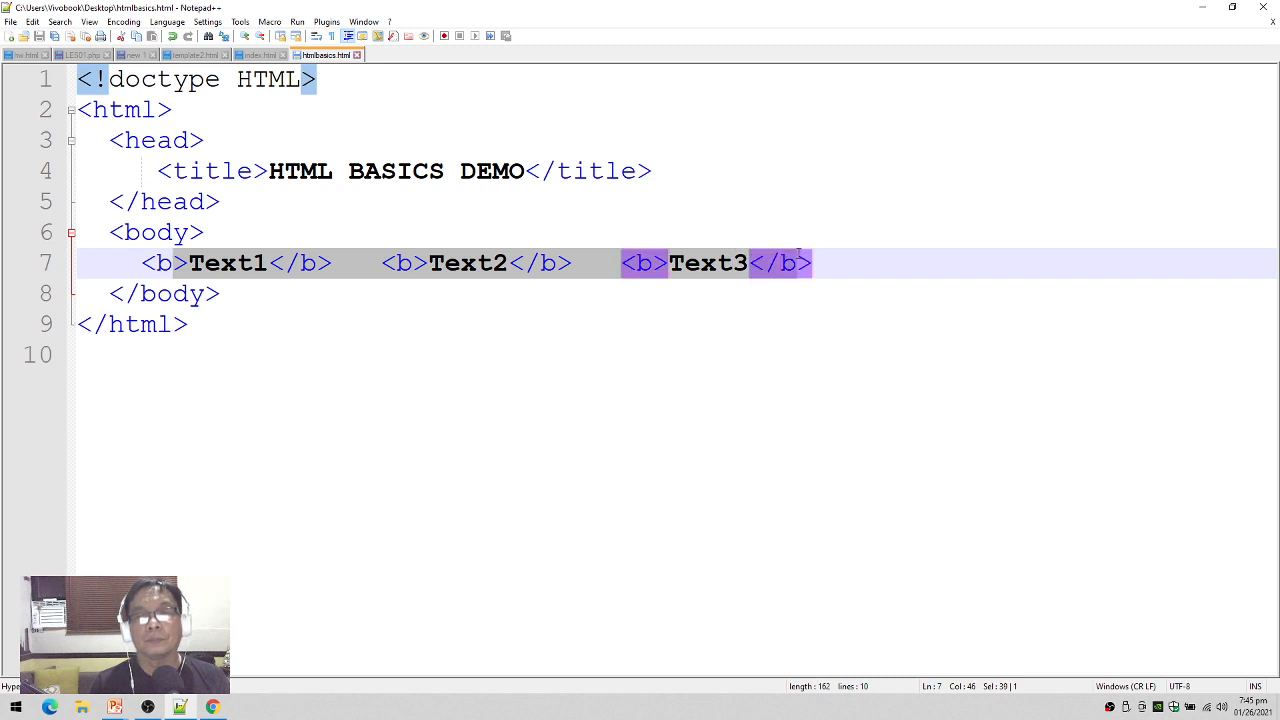
# - Delete the bold paragraphs and retype the <h1>University of Luzon</h1> heading on its own line
pyautogui.press('Delete')
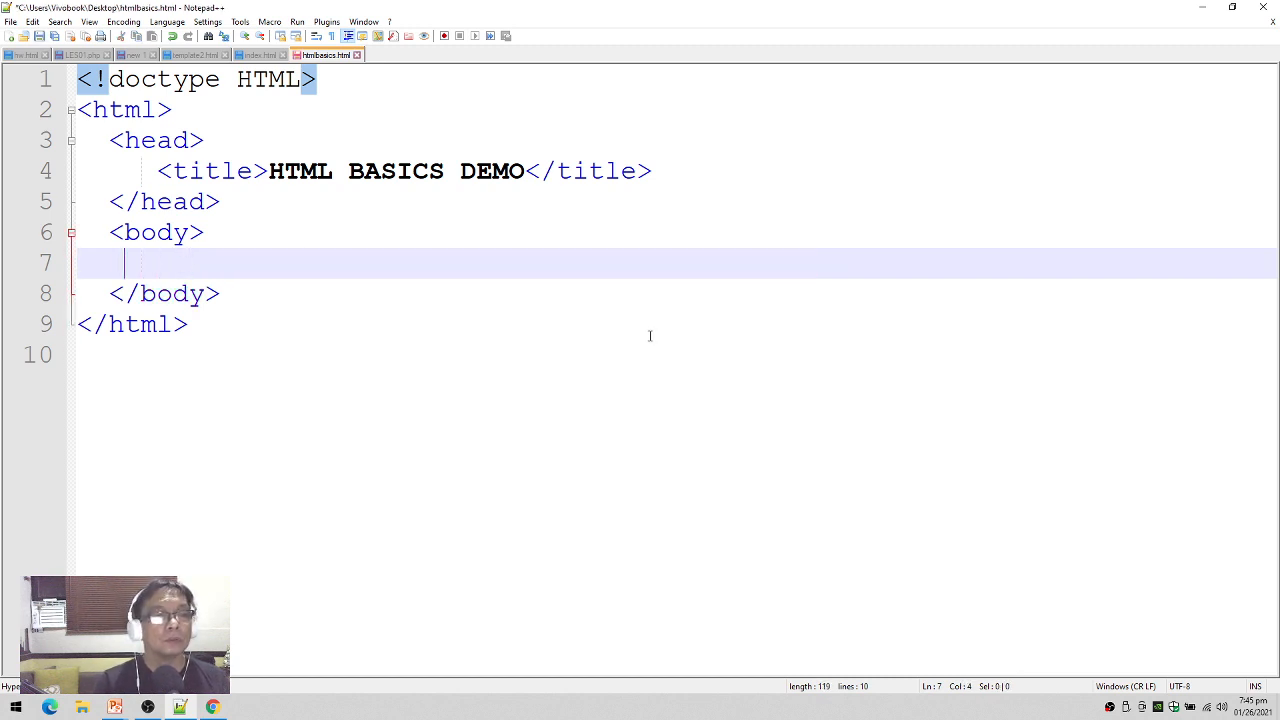
pyautogui.press('enter')
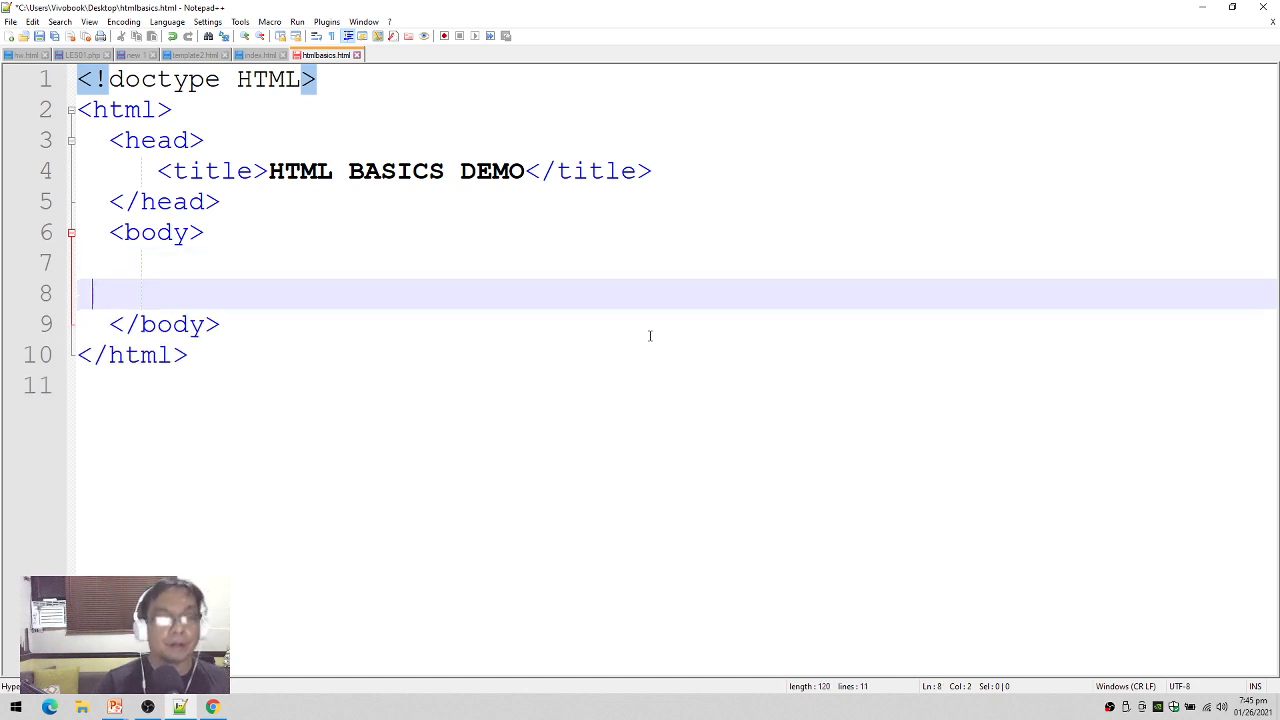
pyautogui.press('Up')
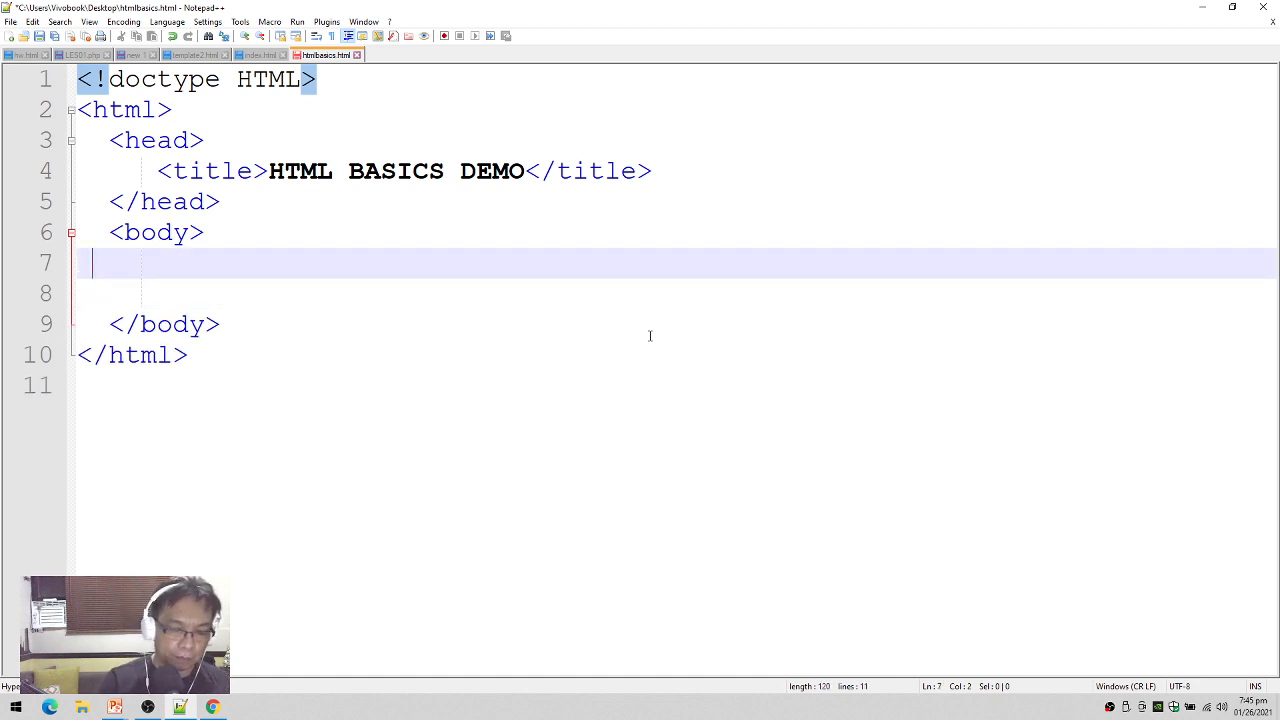
pyautogui.write('<h1>')
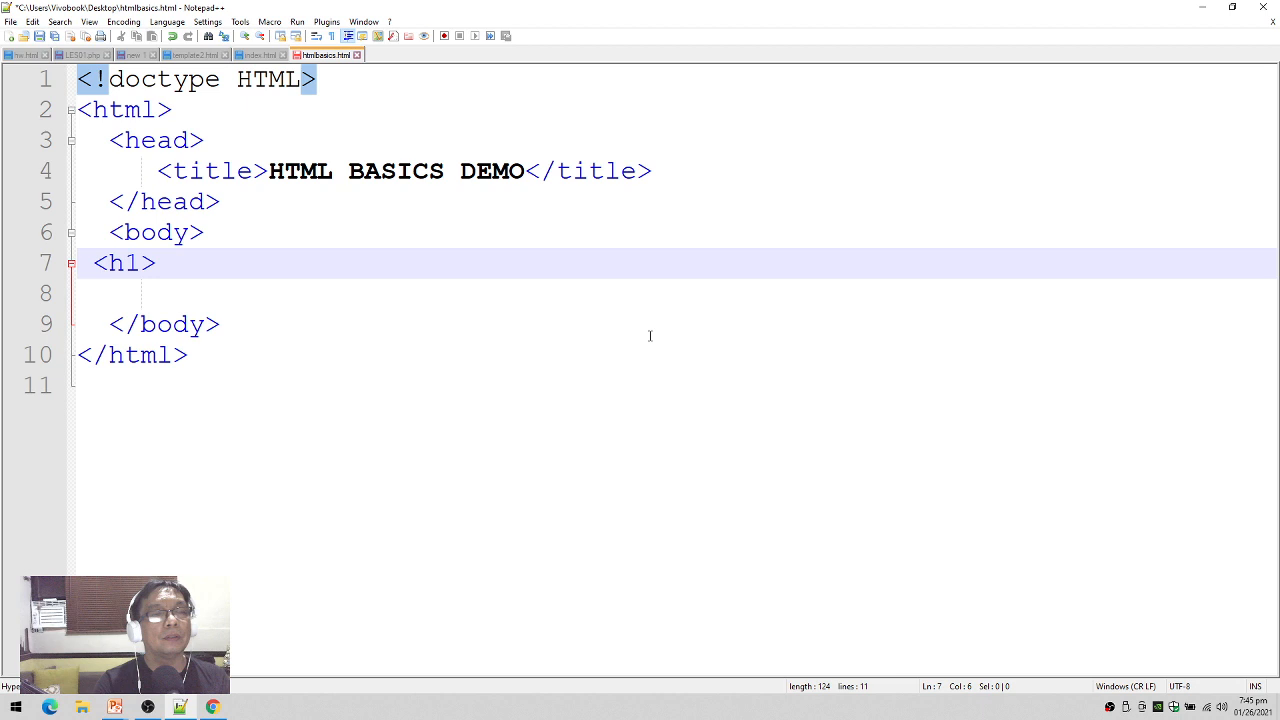
pyautogui.write('University of')
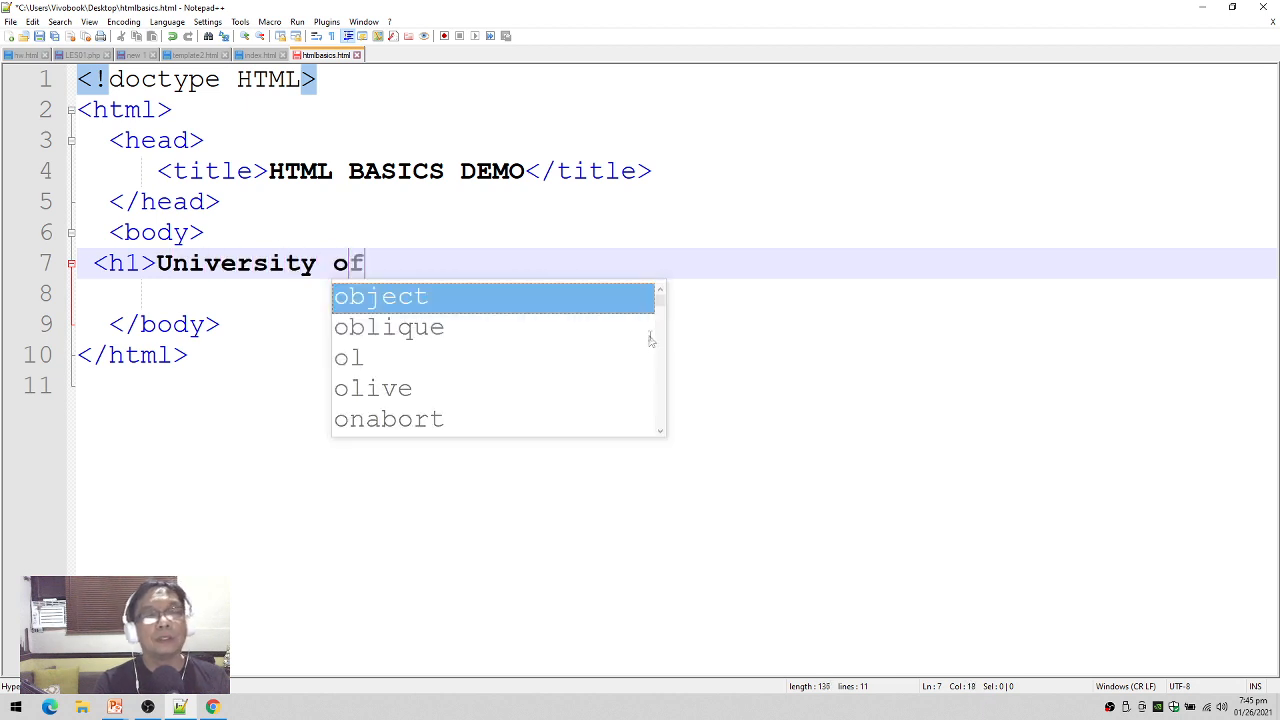
pyautogui.write('Luzon<.h')
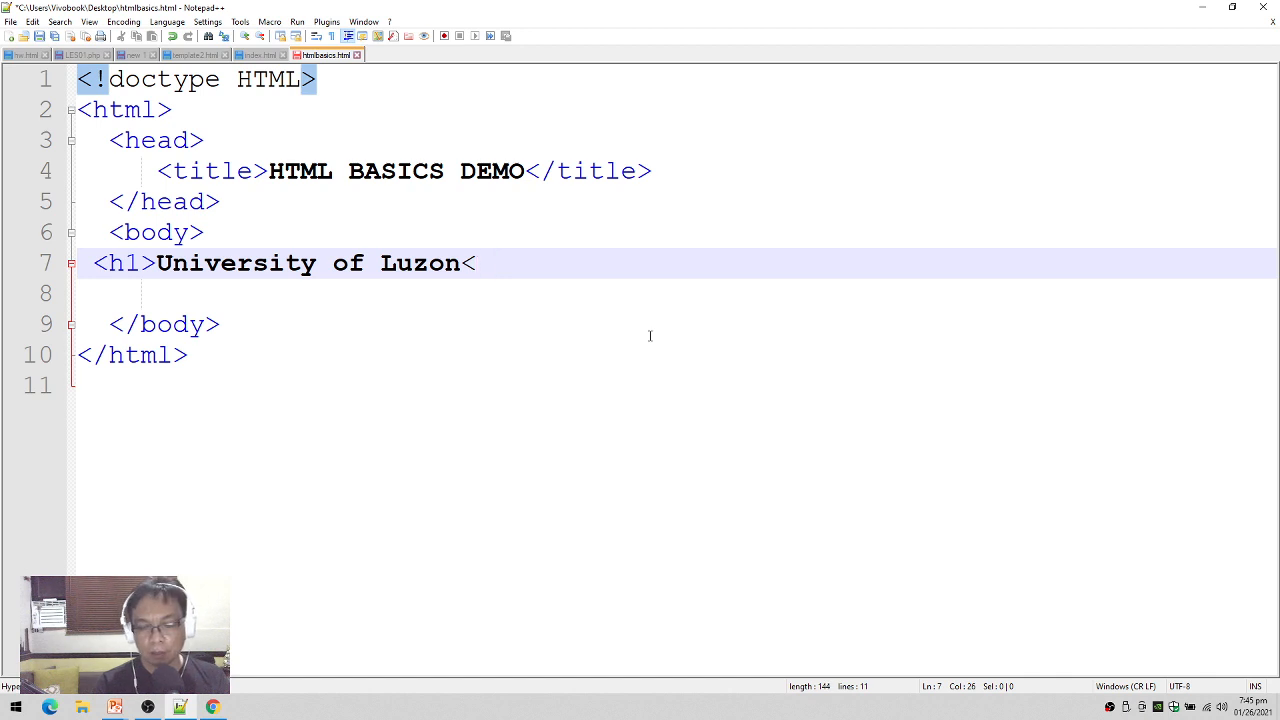
pyautogui.write('/h1>')
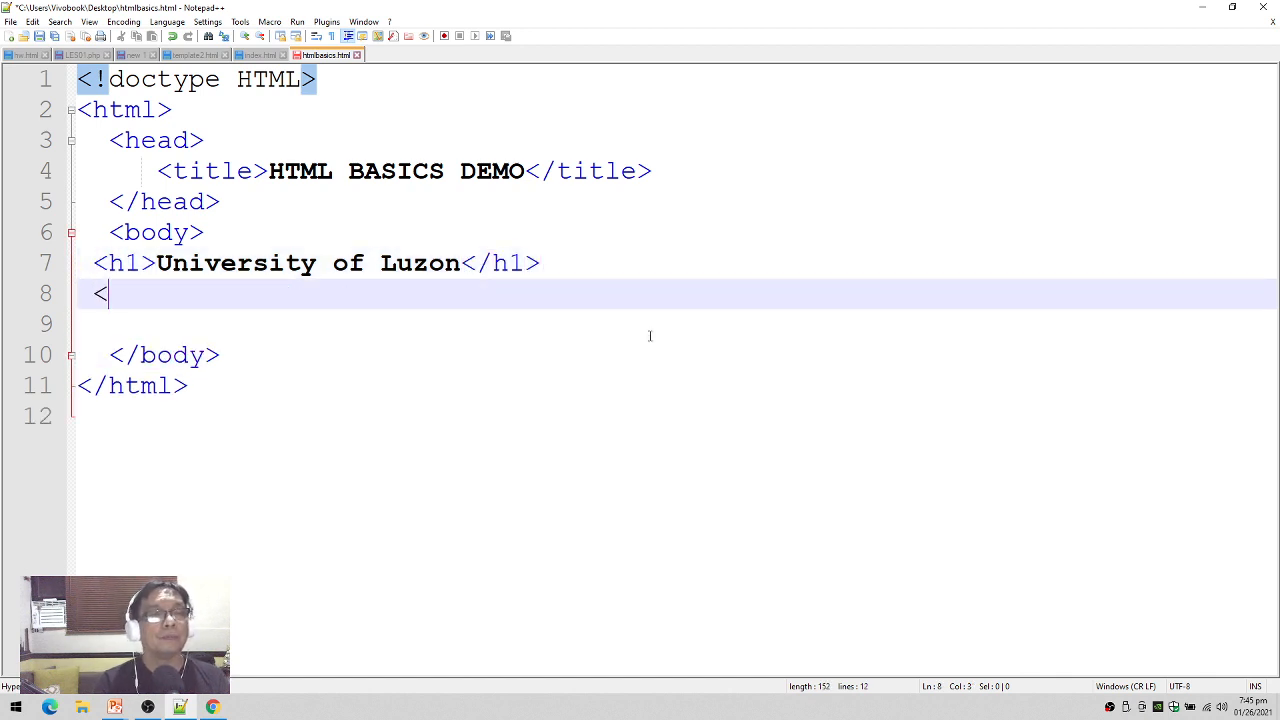
# - Add <h2>College of Computer Studies</h2> below the h1 and start a new line
pyautogui.write('h2>Colleg')
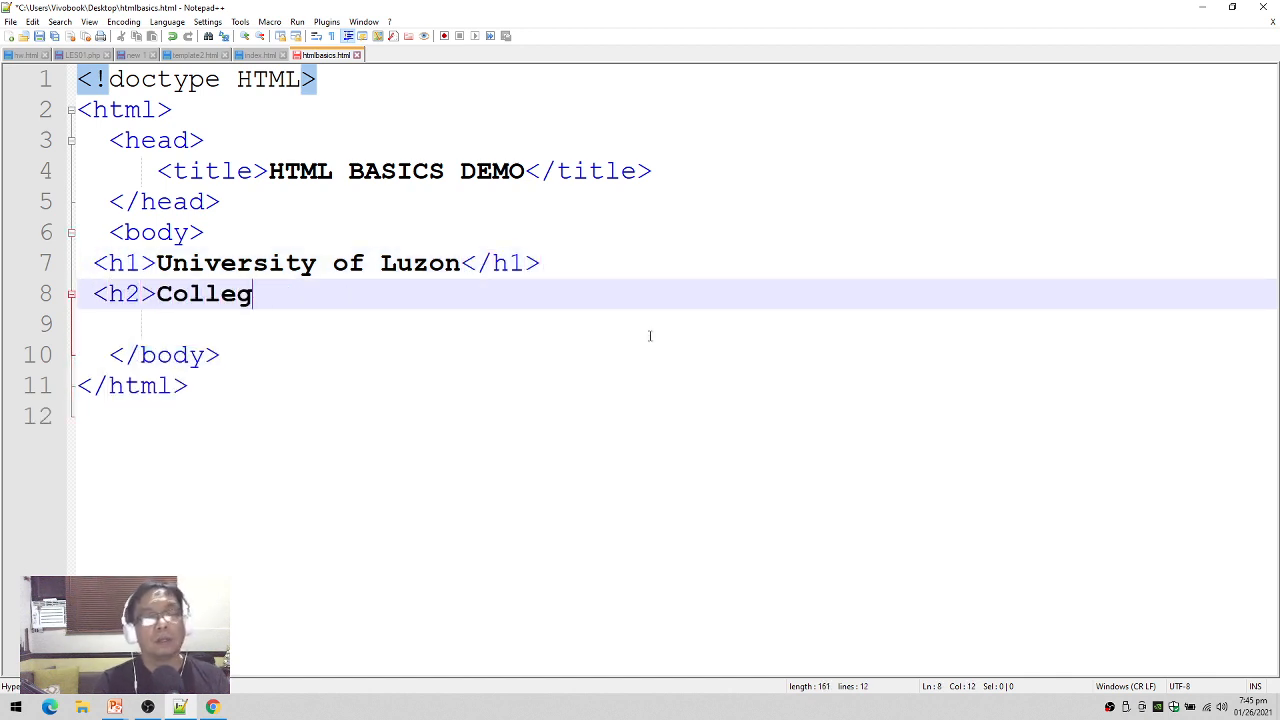
pyautogui.write('e of Computer')
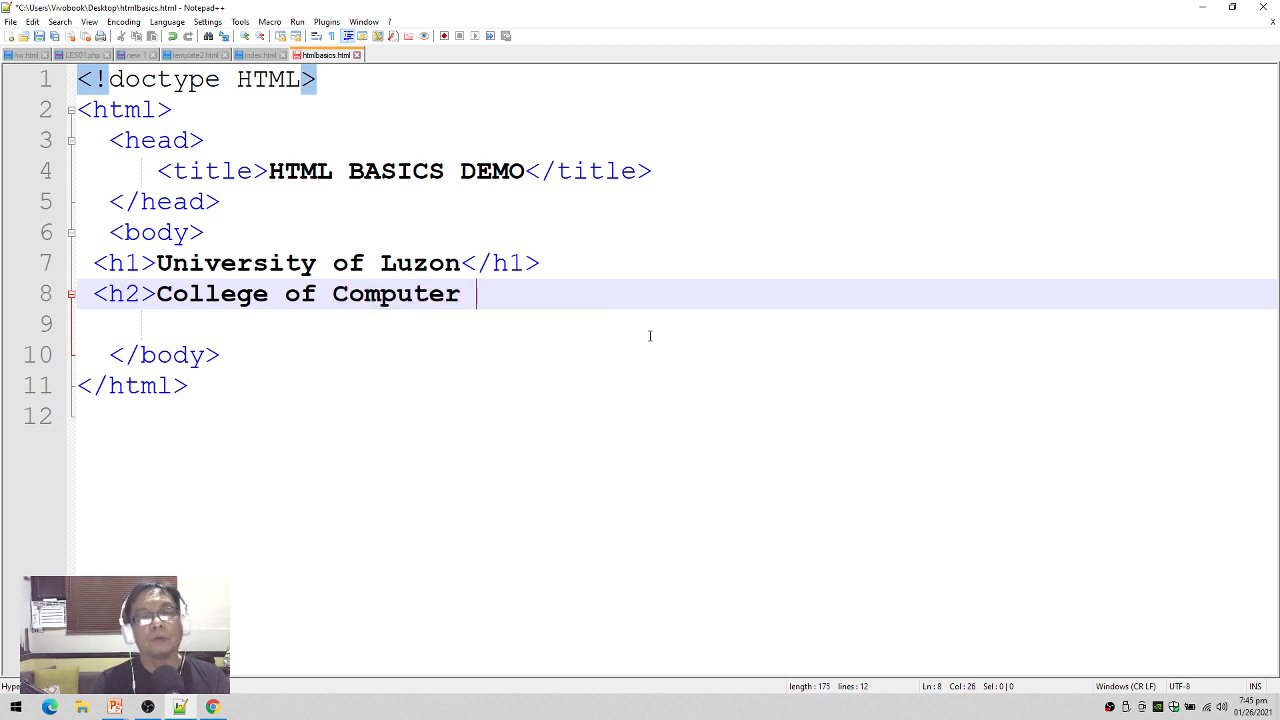
pyautogui.write('Studies</')
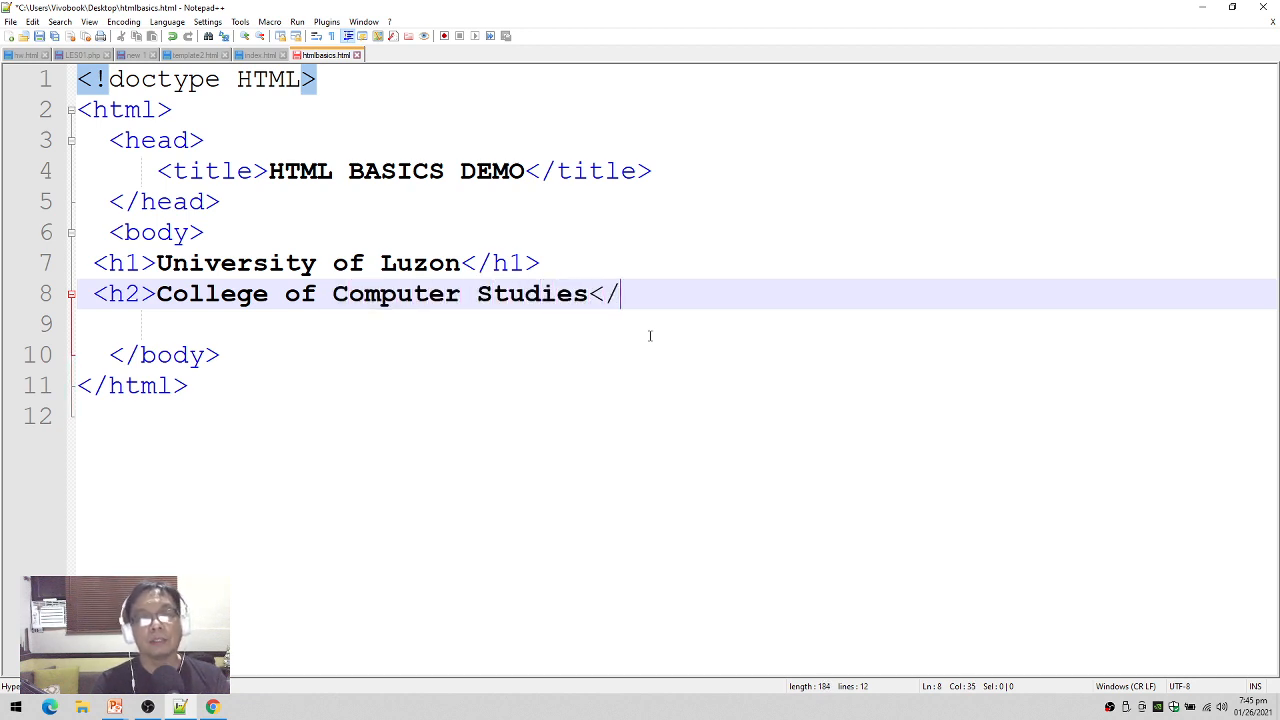
pyautogui.write('h2>')
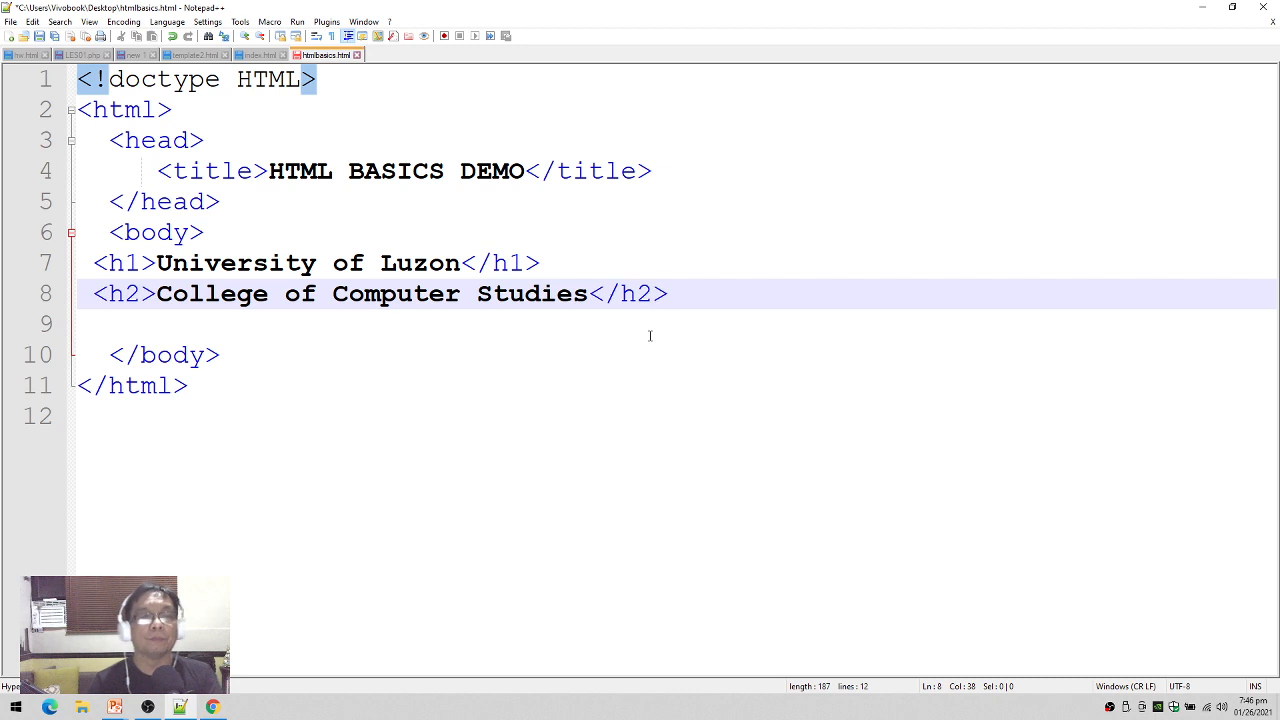
pyautogui.press('Enter')
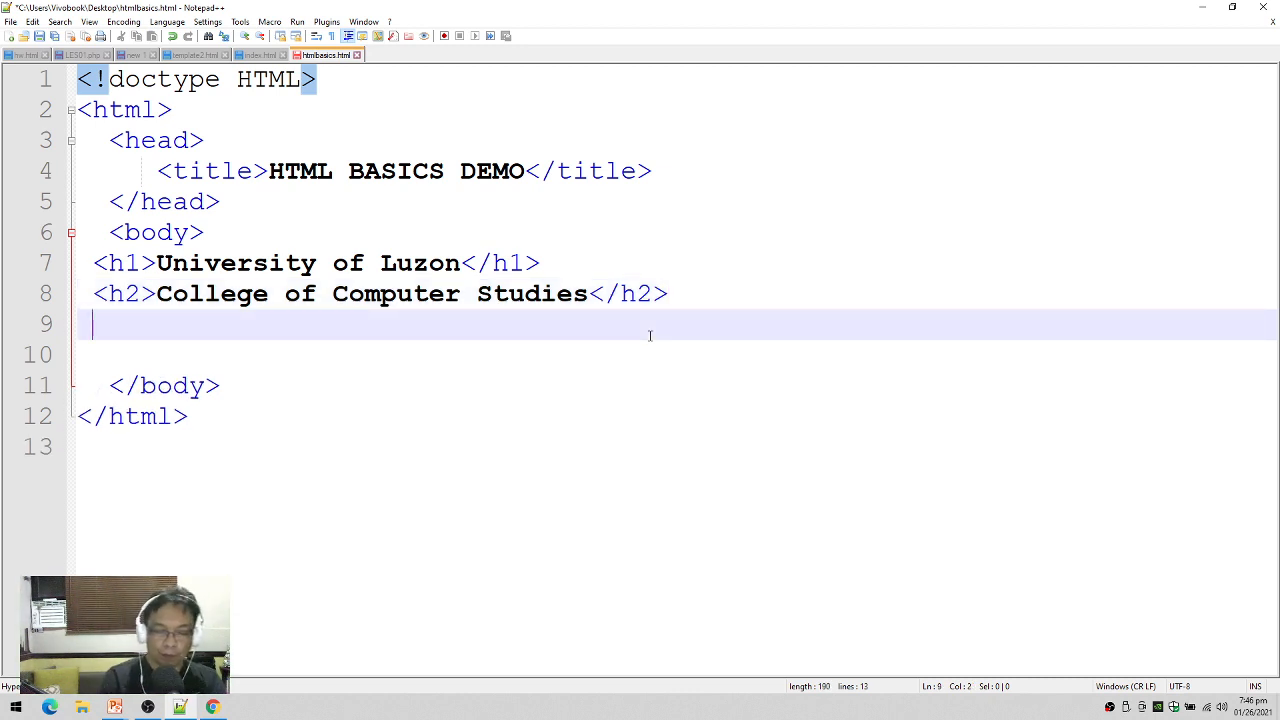
# - Open a <p> paragraph starting 'The quick brown fox jumps over the lazy dog near the'
pyautogui.write('<p')
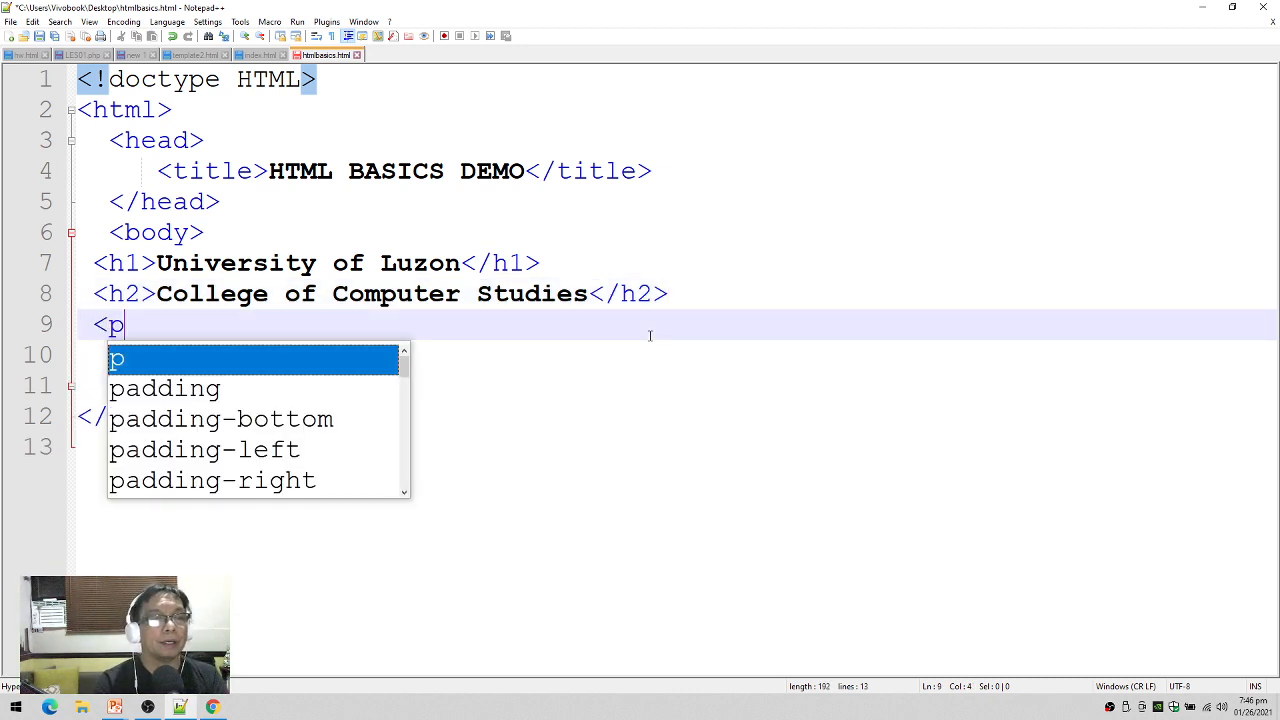
pyautogui.write('>')
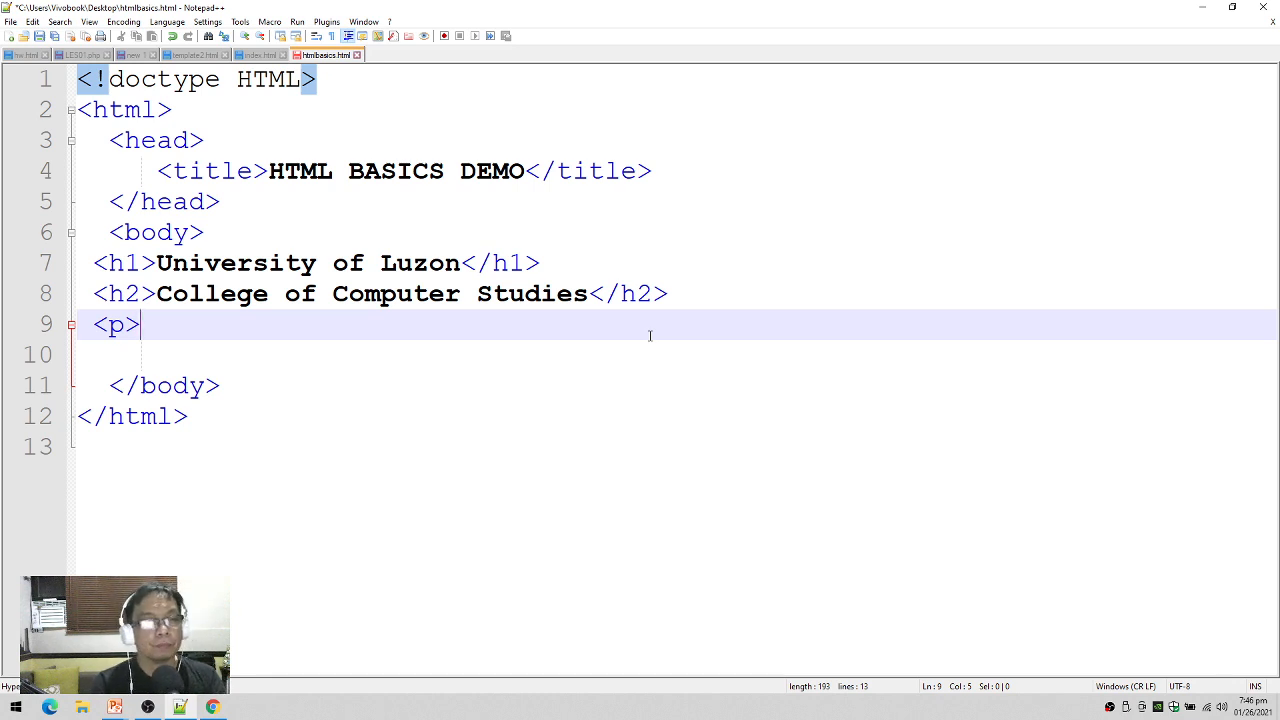
pyautogui.write('The quick bro')
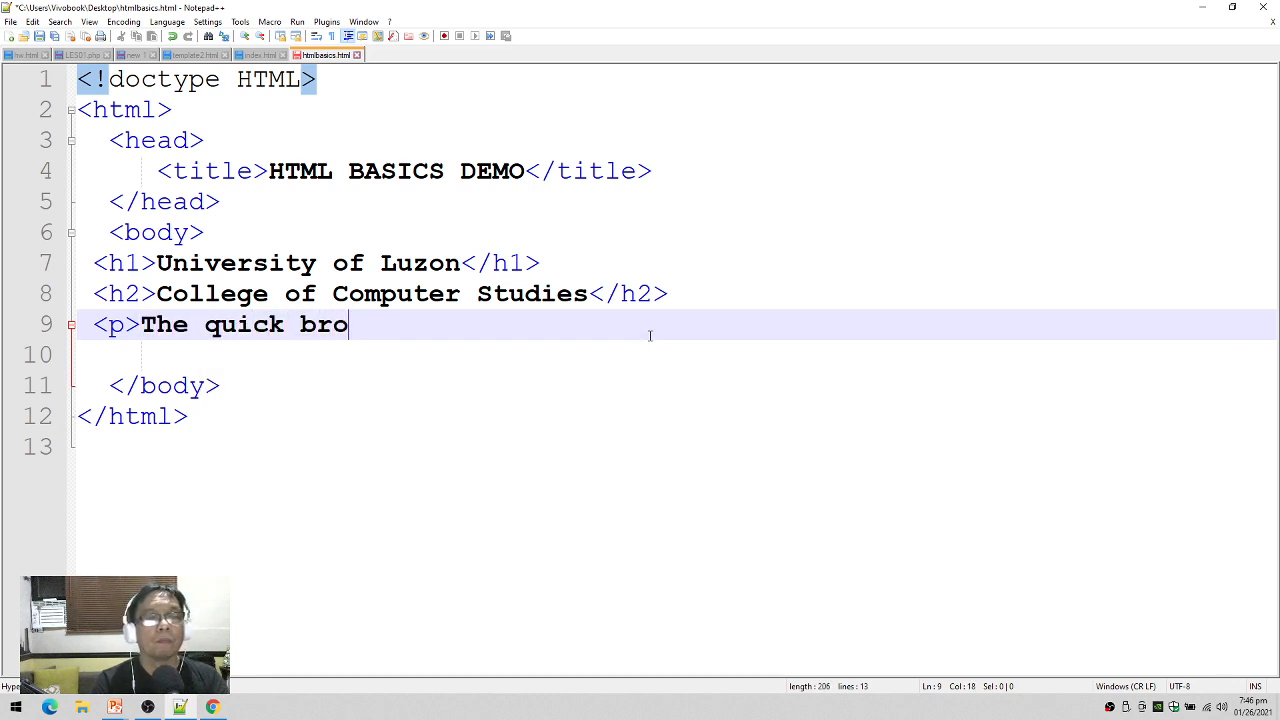
pyautogui.write('wn fox jumps over t')
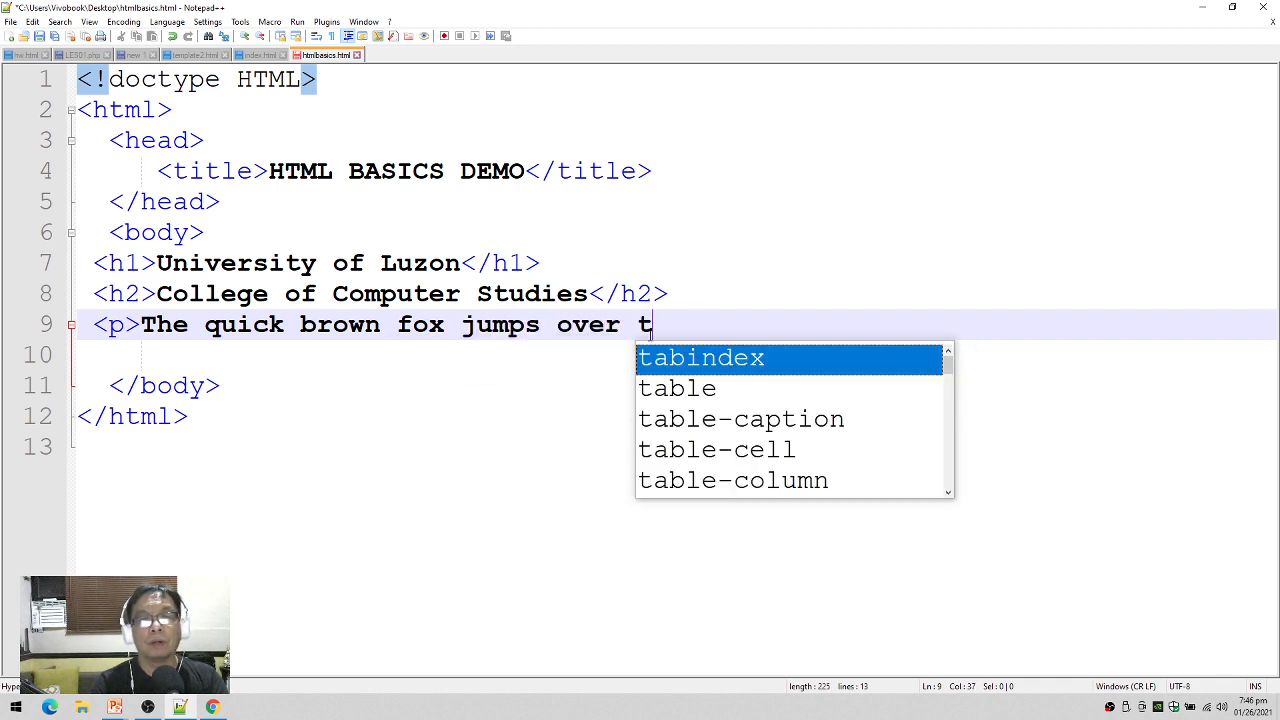
pyautogui.write('he la')
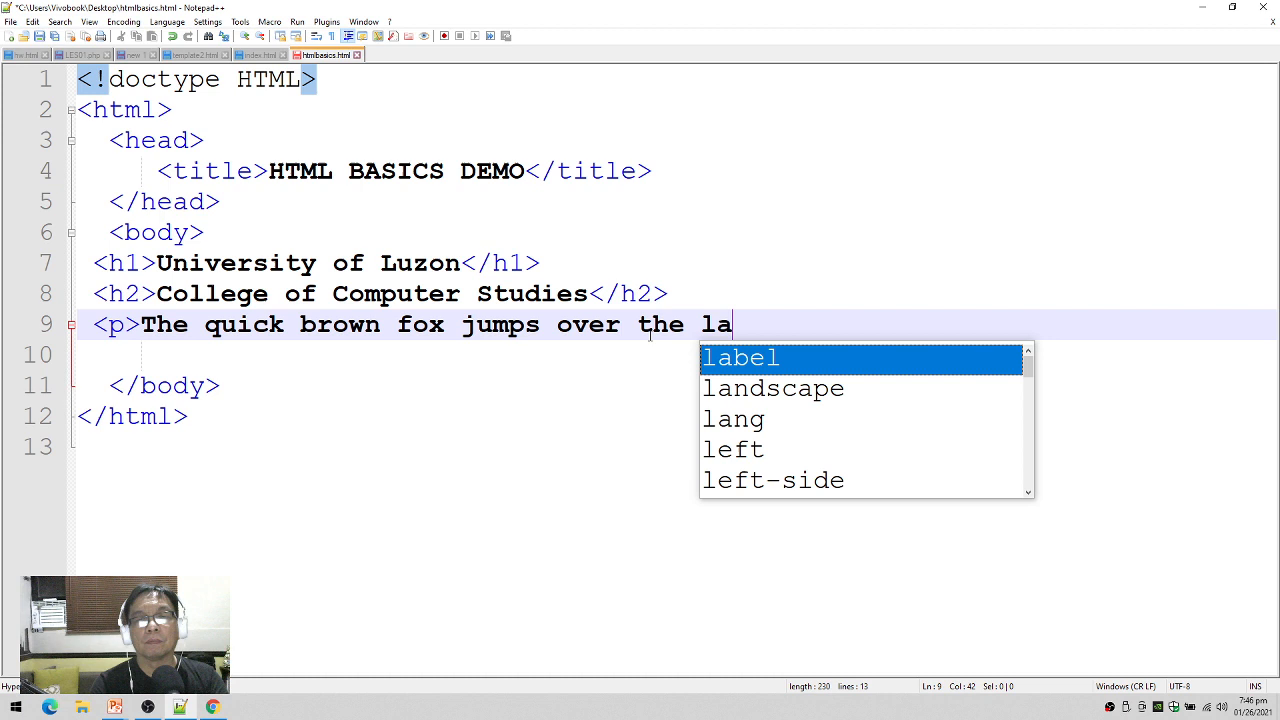
pyautogui.write('zy dog near the')
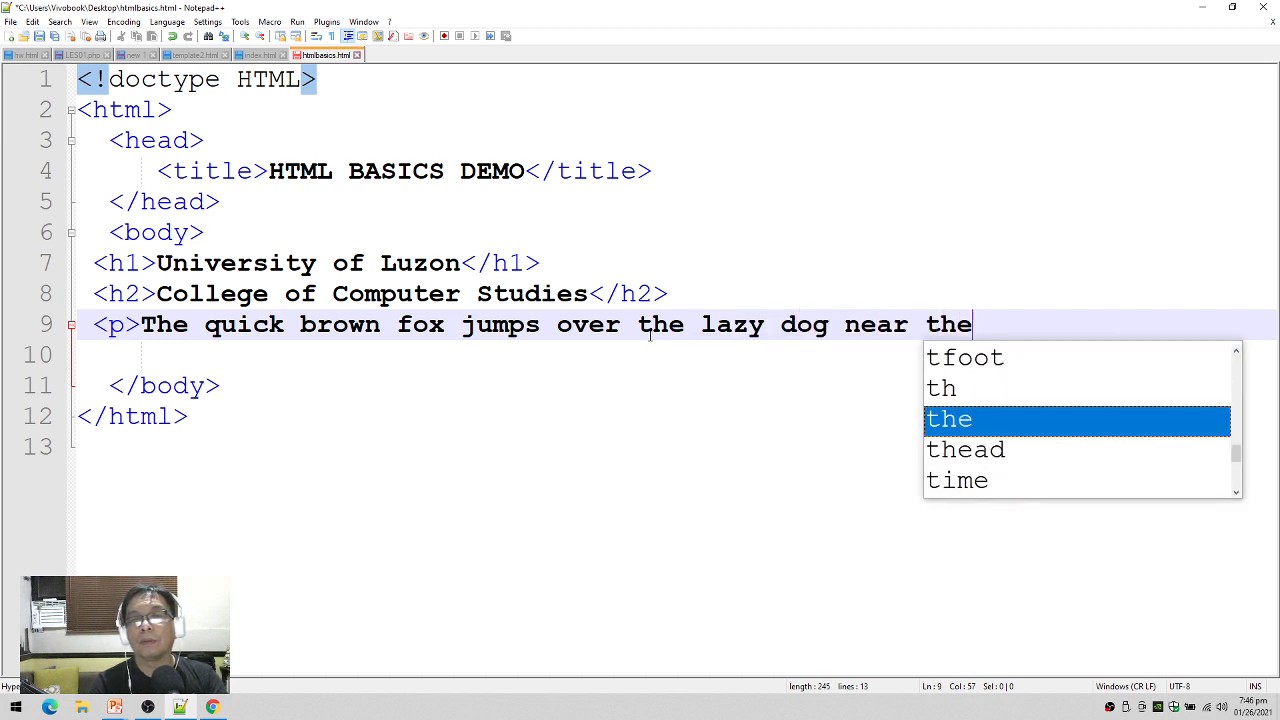
pyautogui.press('enter')
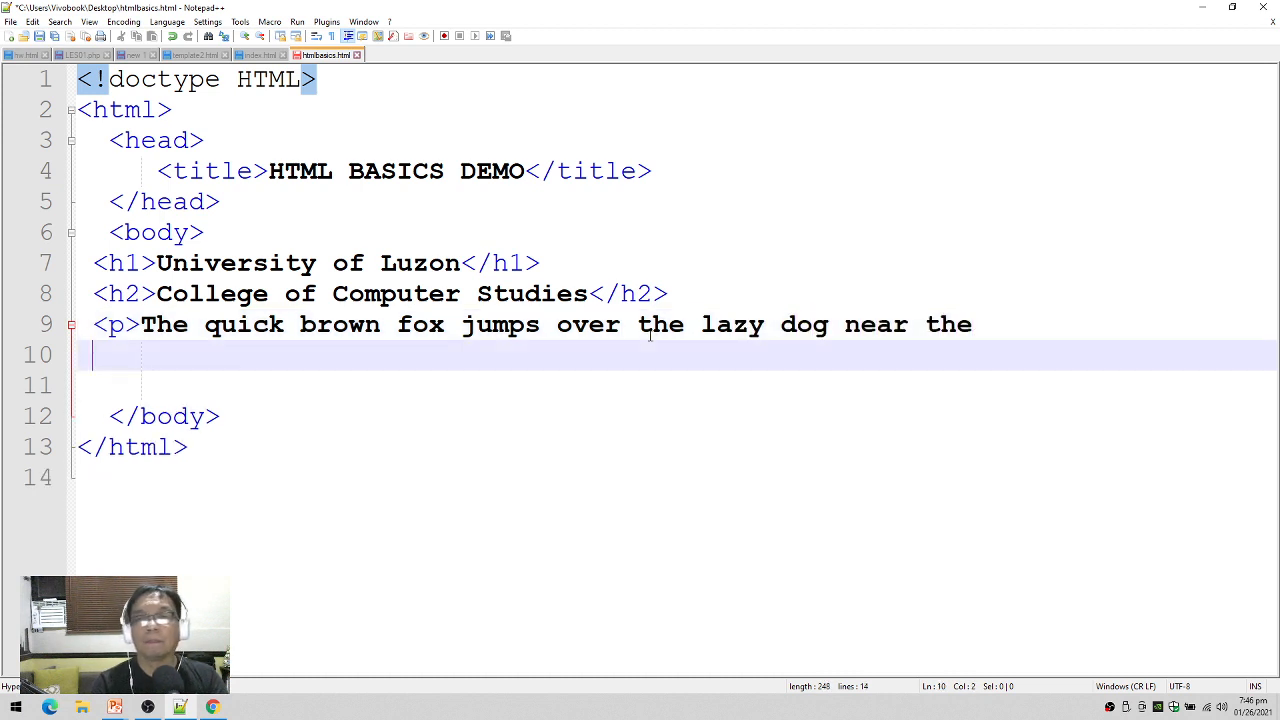
# - Finish the three quick brown fox sentences, close with </p>, and view the page in Chrome
pyautogui.write('bank of the rive')
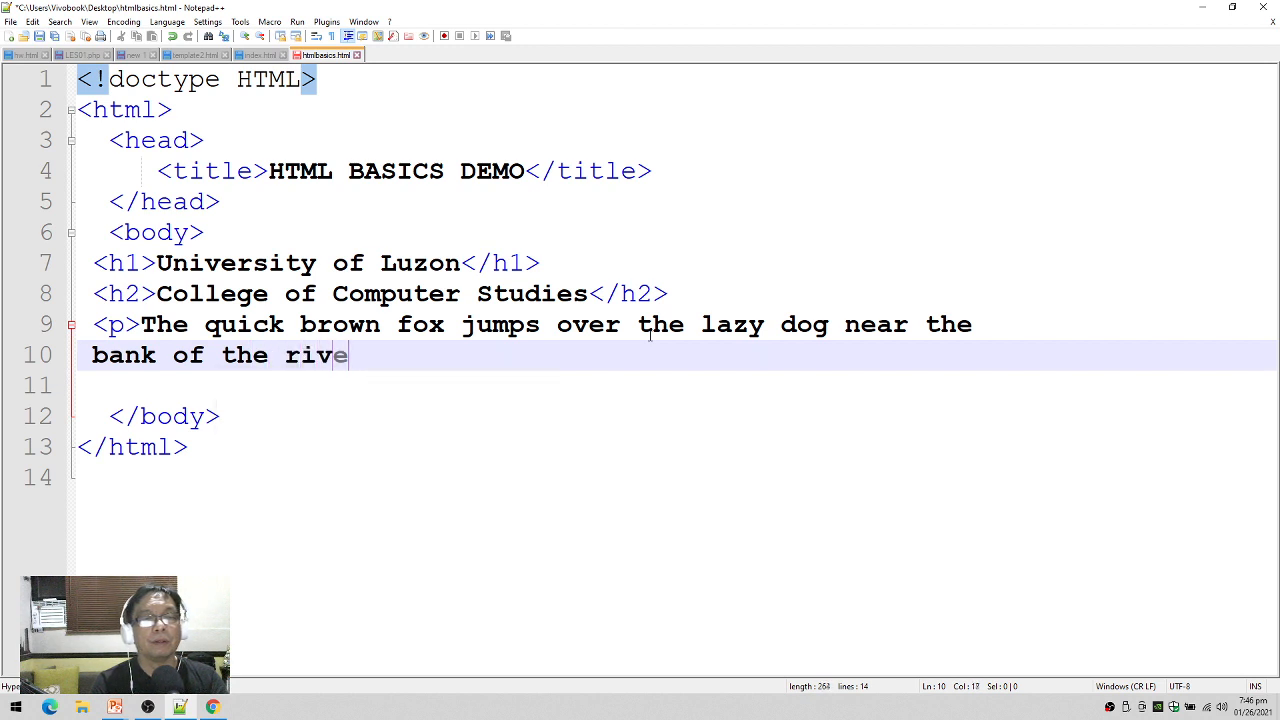
pyautogui.write('r.   The')
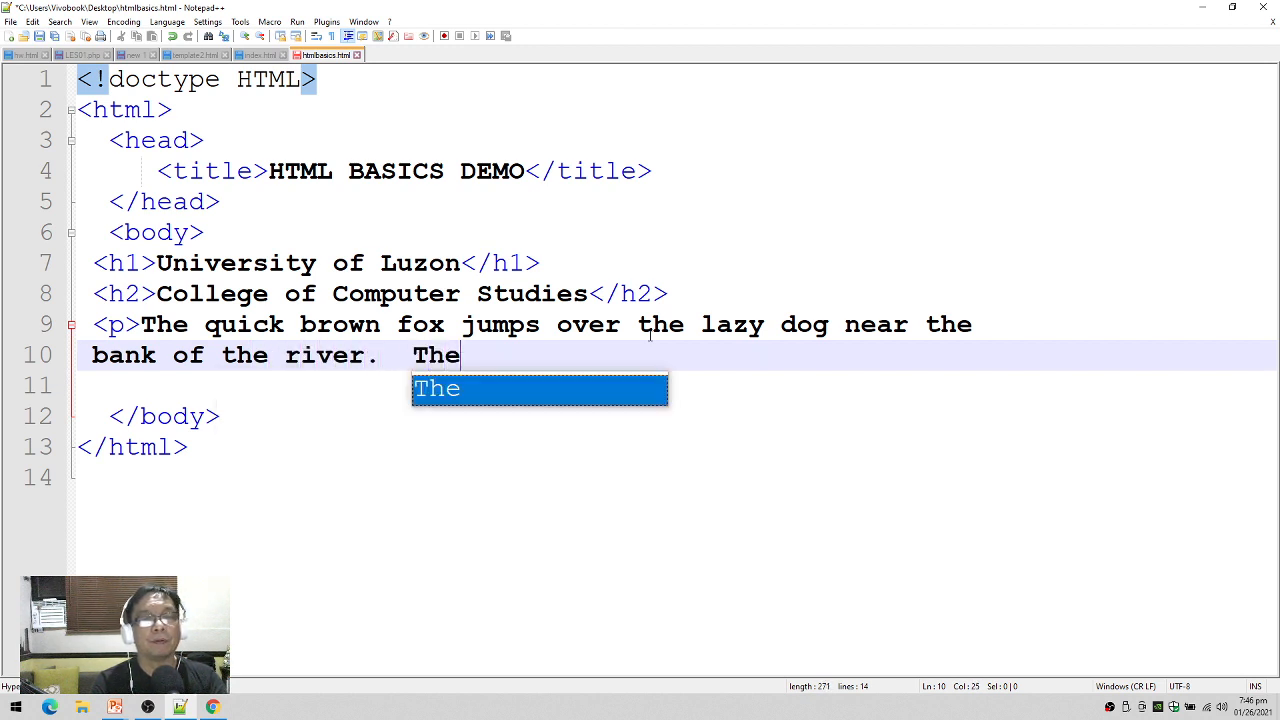
pyautogui.write('quick brown')
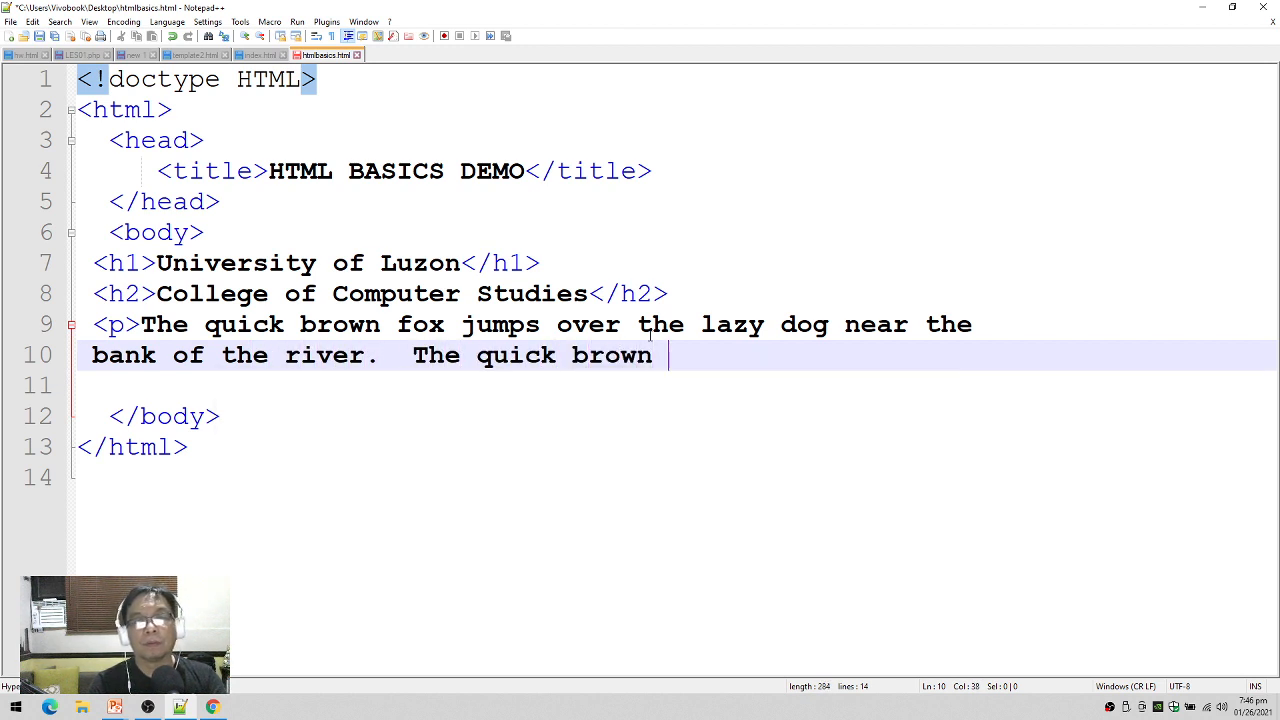
pyautogui.write('jumps over the laz')
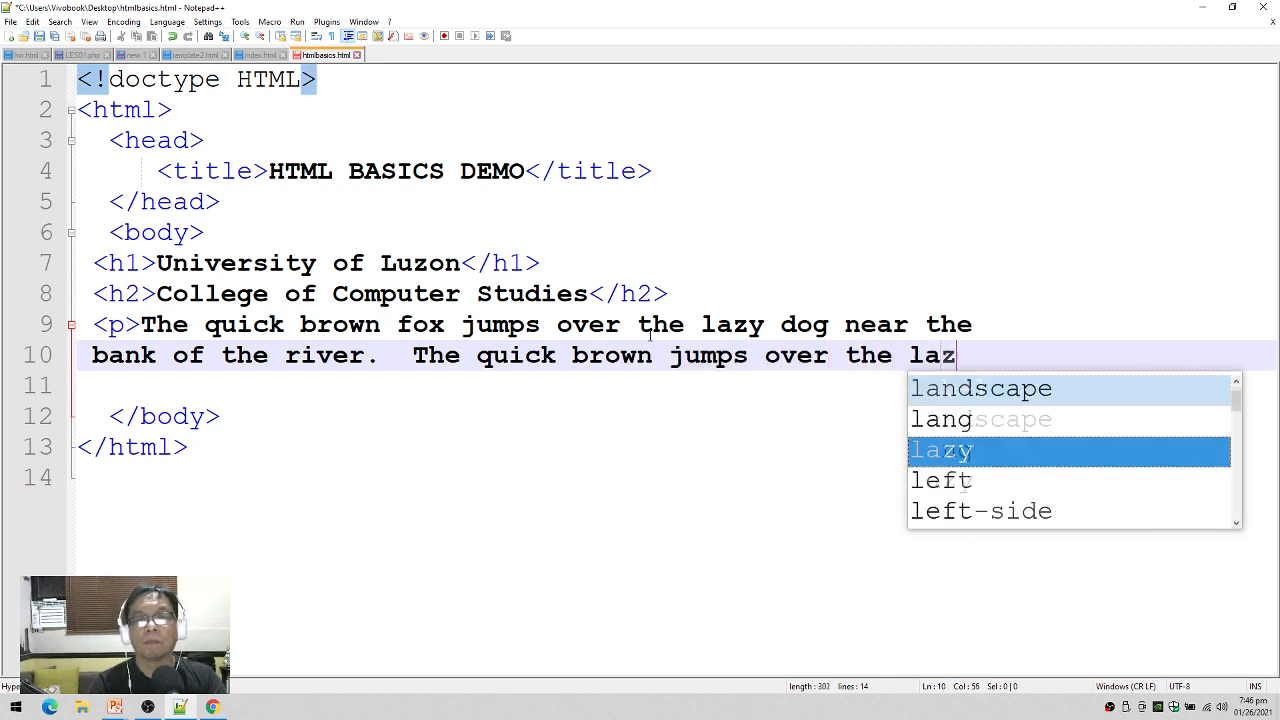
pyautogui.write('y do')
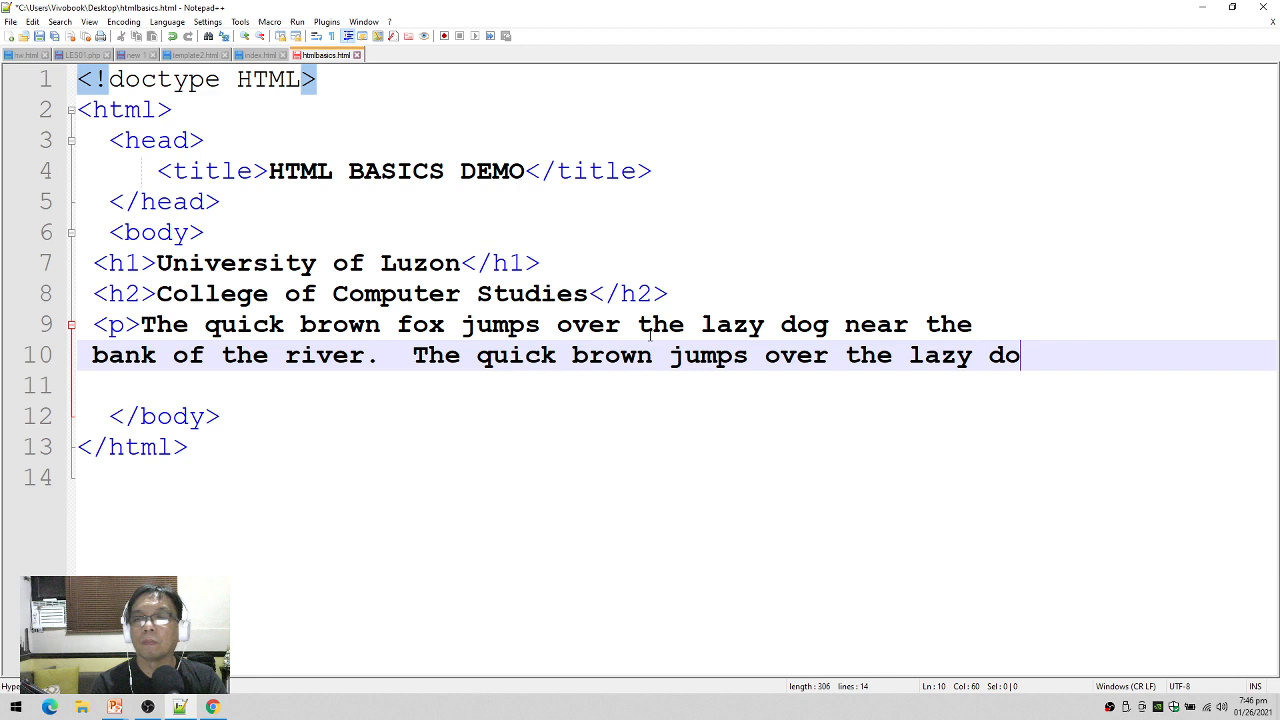
pyautogui.write('g near the')
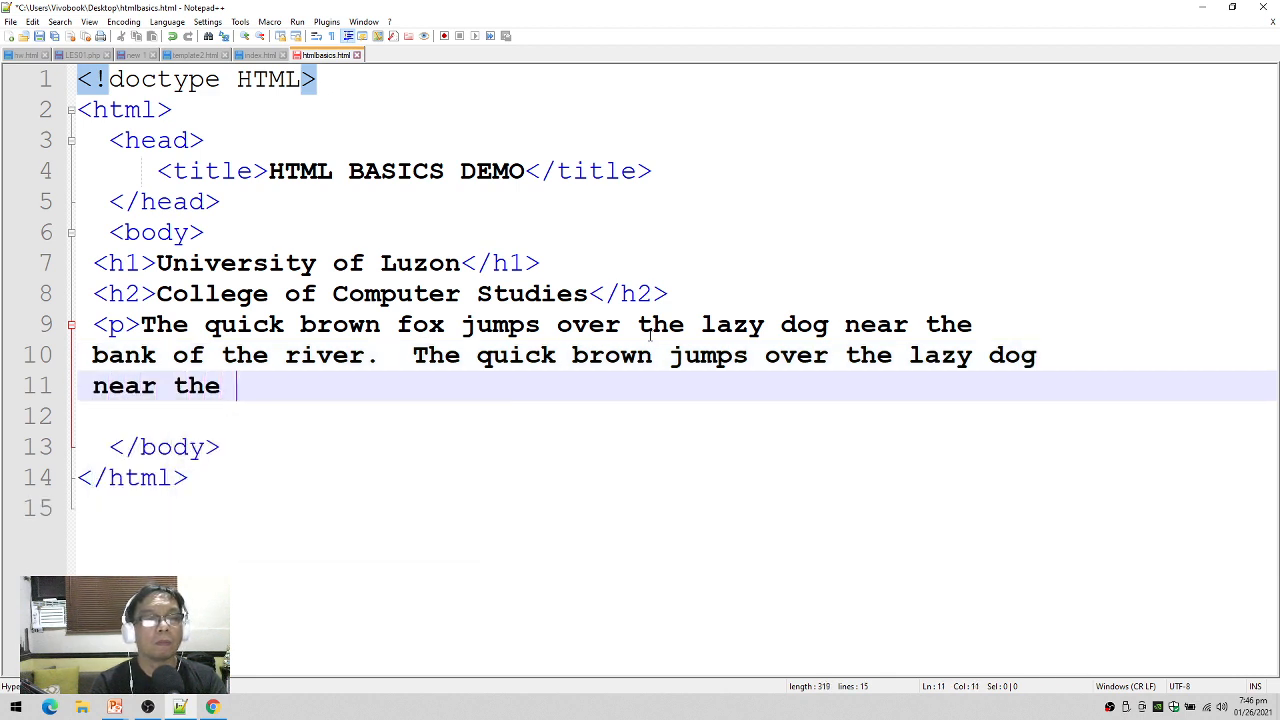
pyautogui.write('bank of the river.  T')
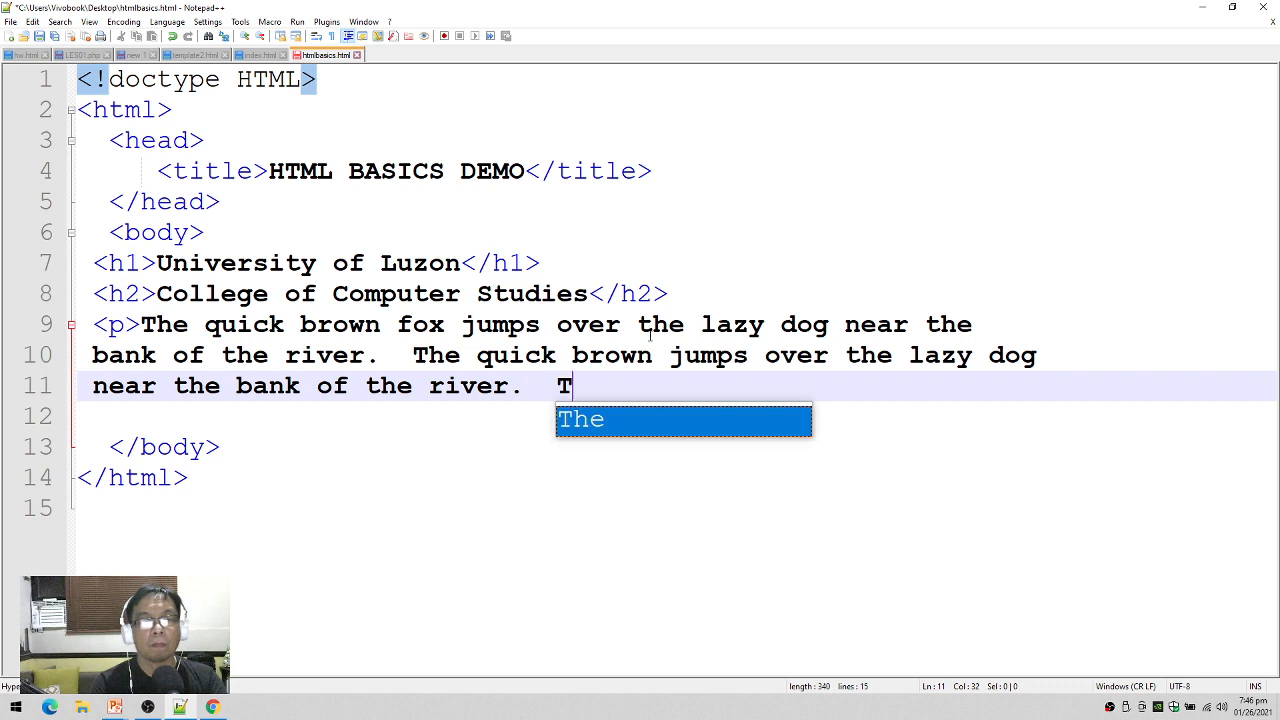
pyautogui.write('he quick brown')
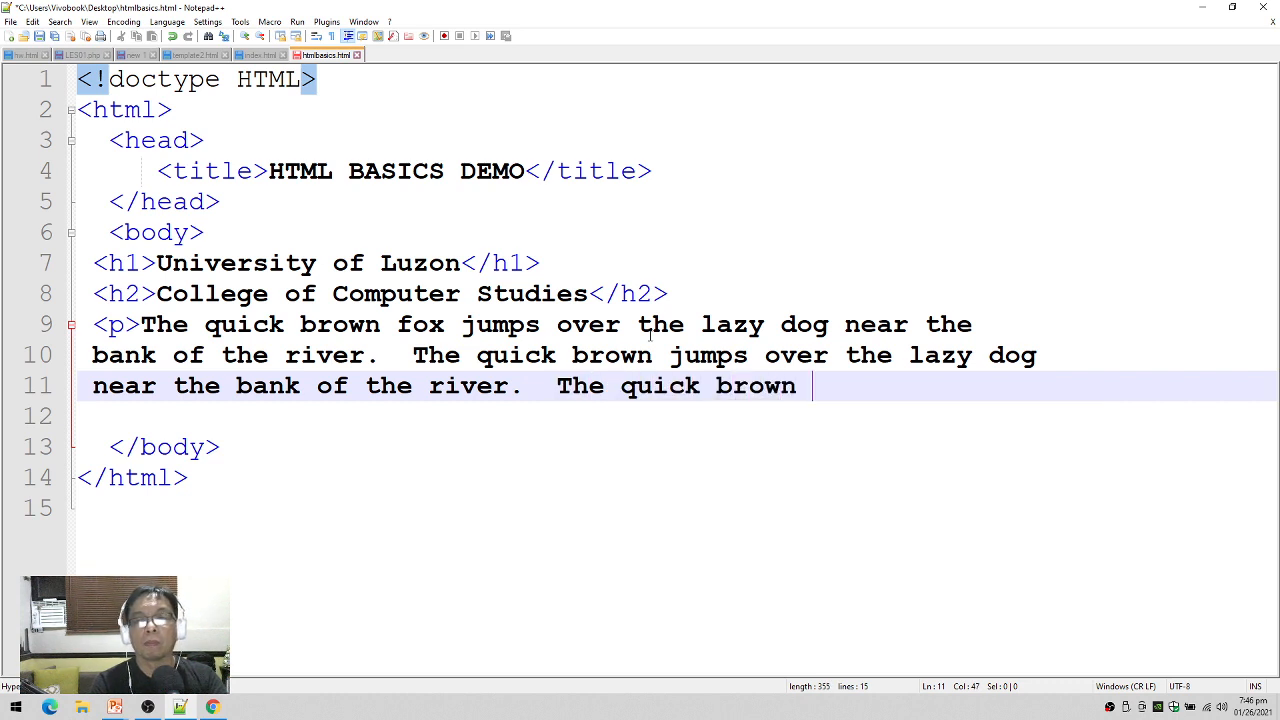
pyautogui.write('fox jumps over the')
pyautogui.click(678, 416)
pyautogui.write('lazy dog near the bank of the')
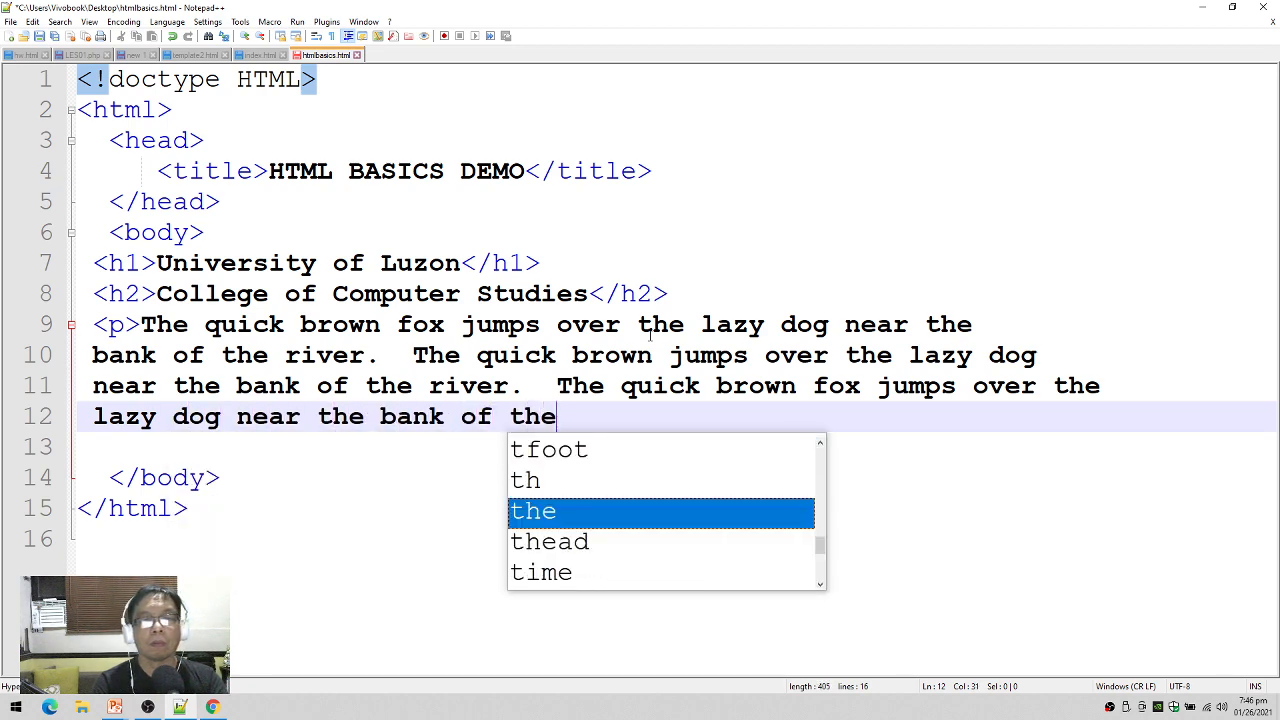
pyautogui.write('river')
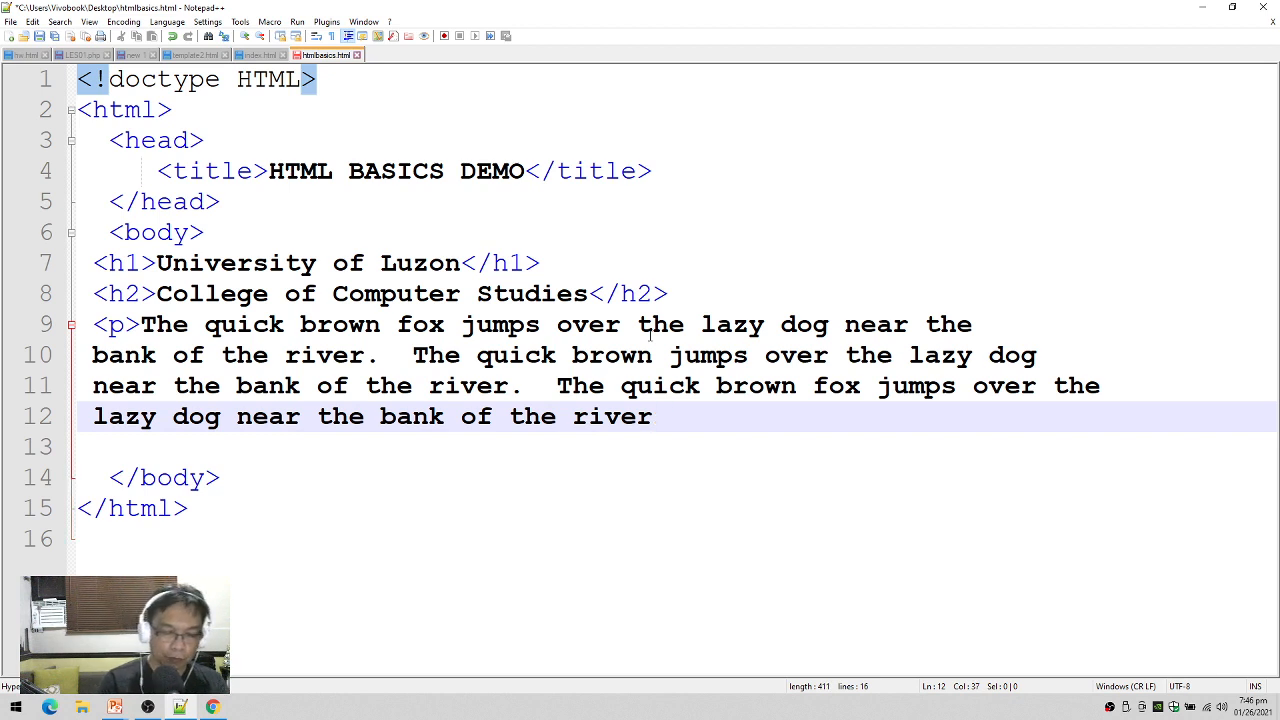
pyautogui.write('</p>')
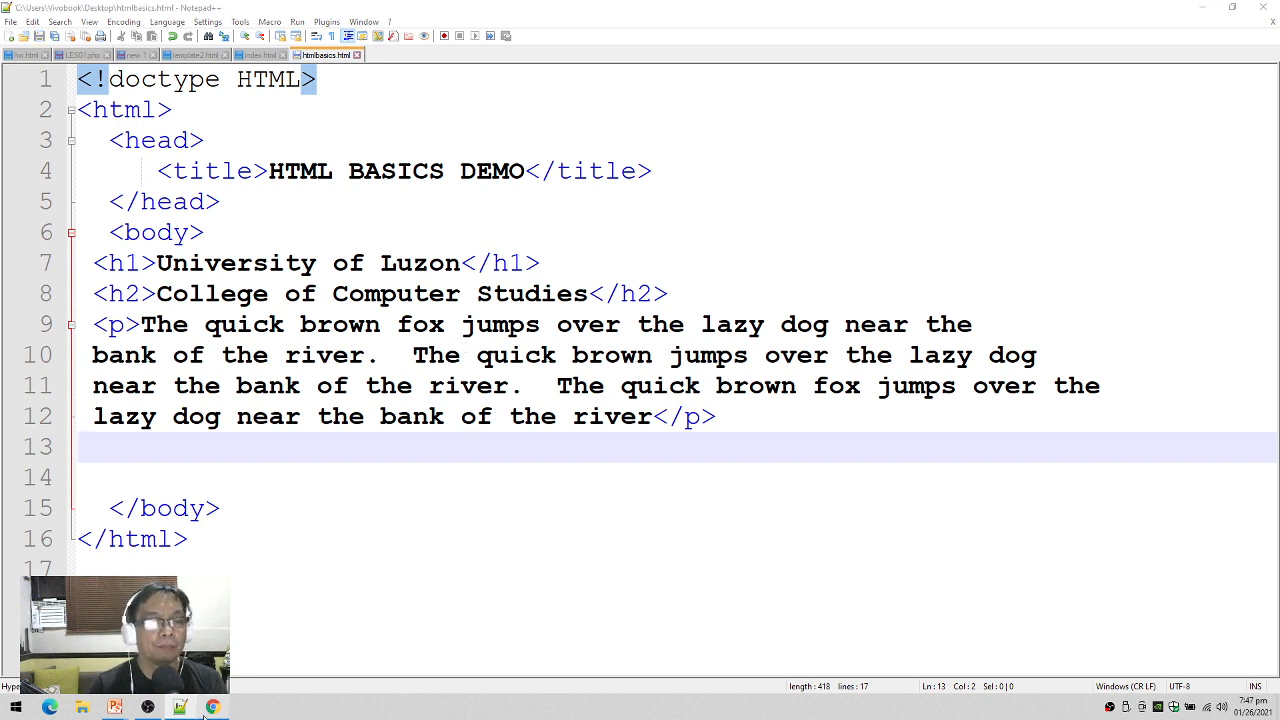
pyautogui.click(212, 707)
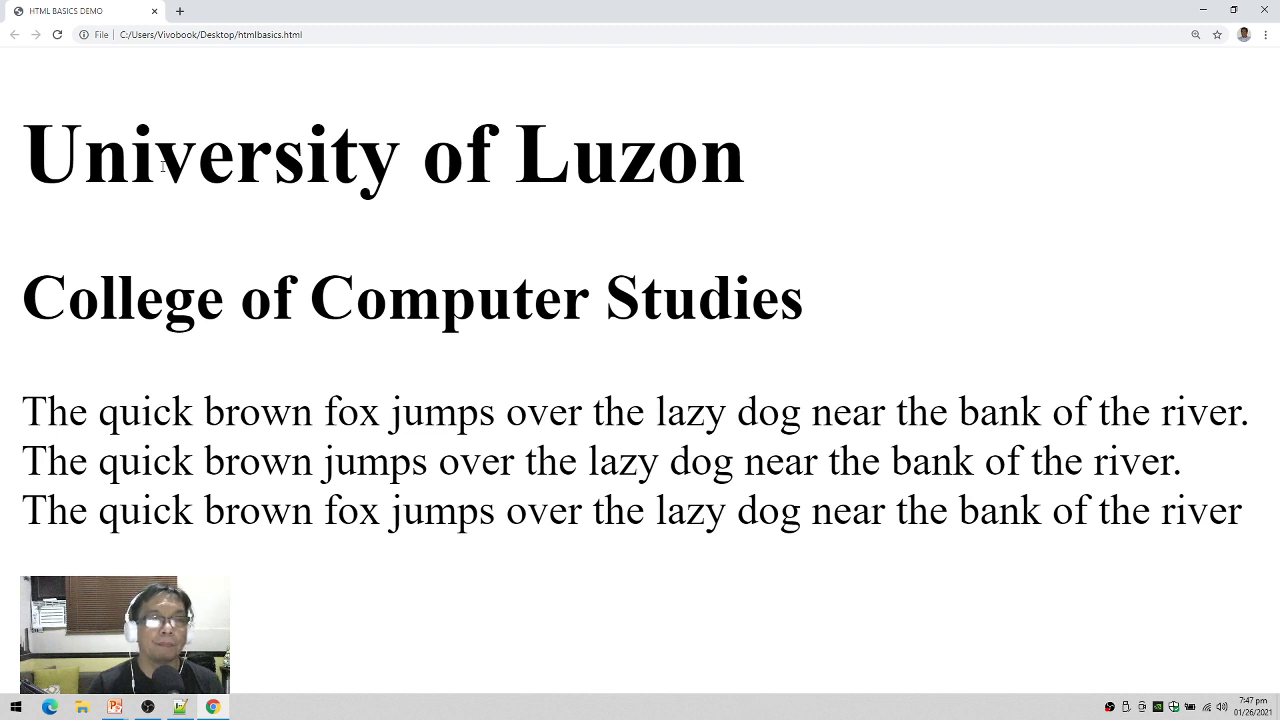
pyautogui.moveTo(136, 317)
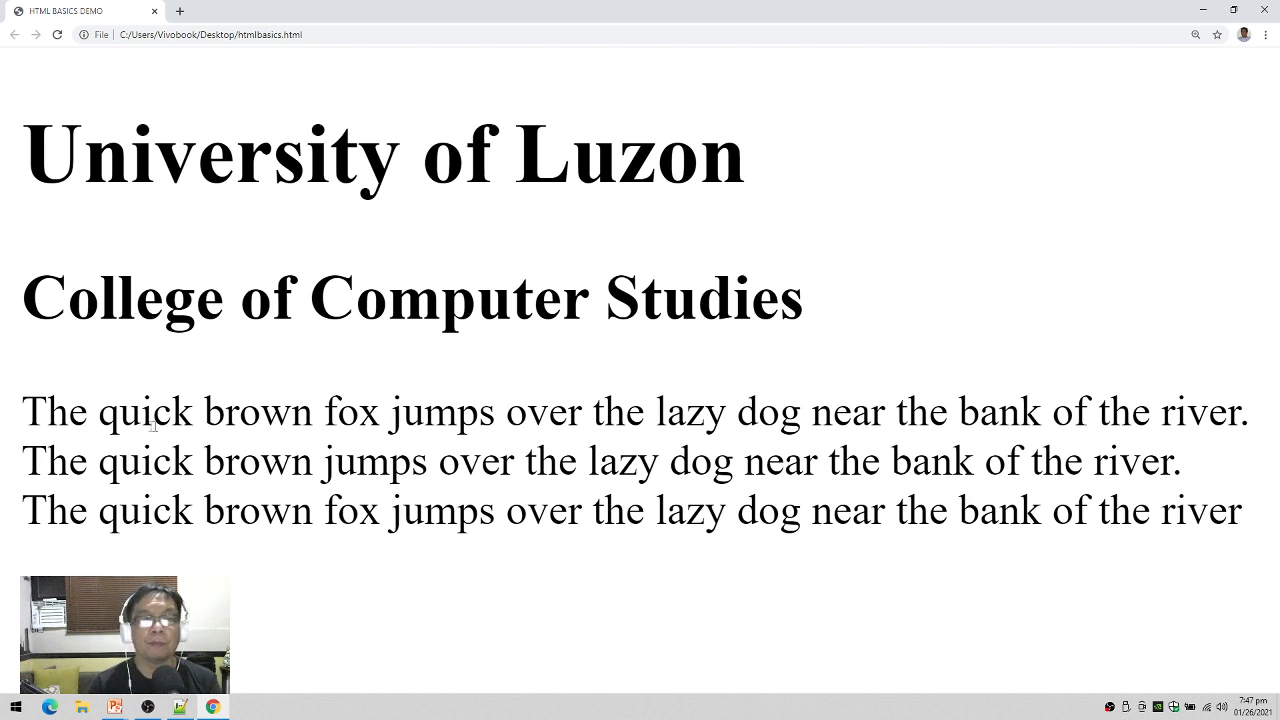
pyautogui.moveTo(258, 548)
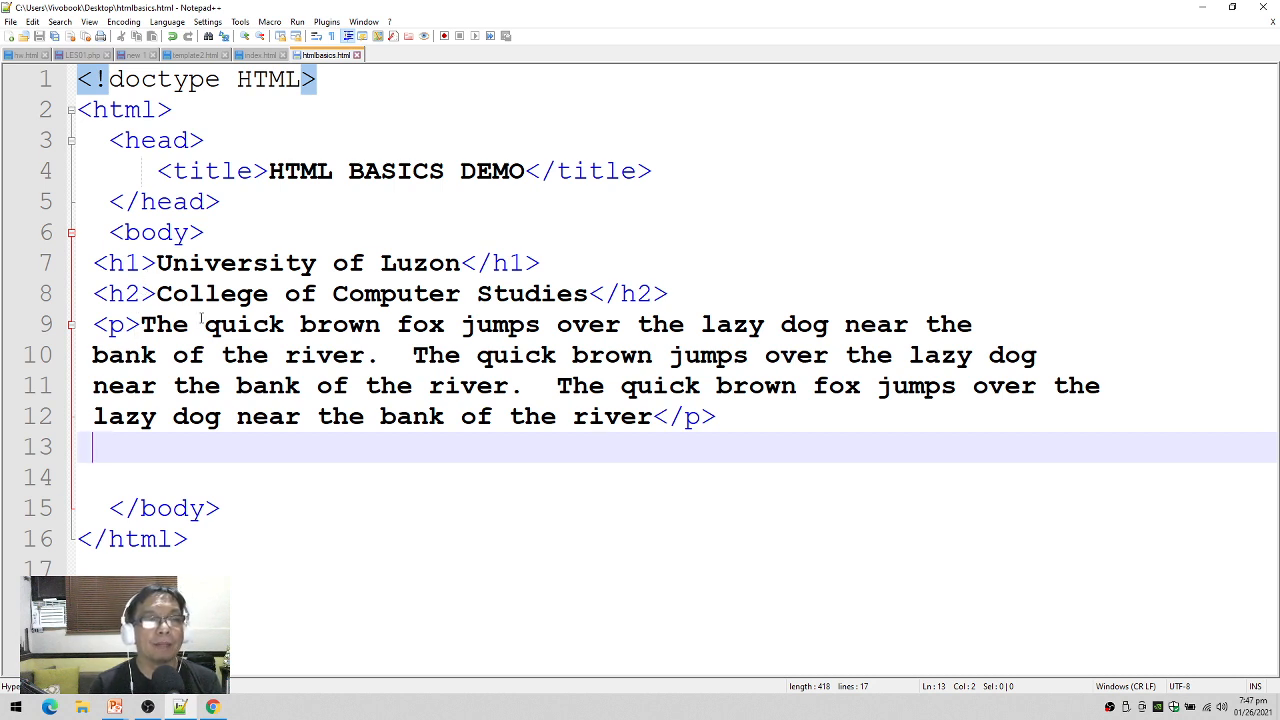
# - Add <strong></strong> around the first 'quick brown' and <em></em> around the second
pyautogui.click(205, 324)
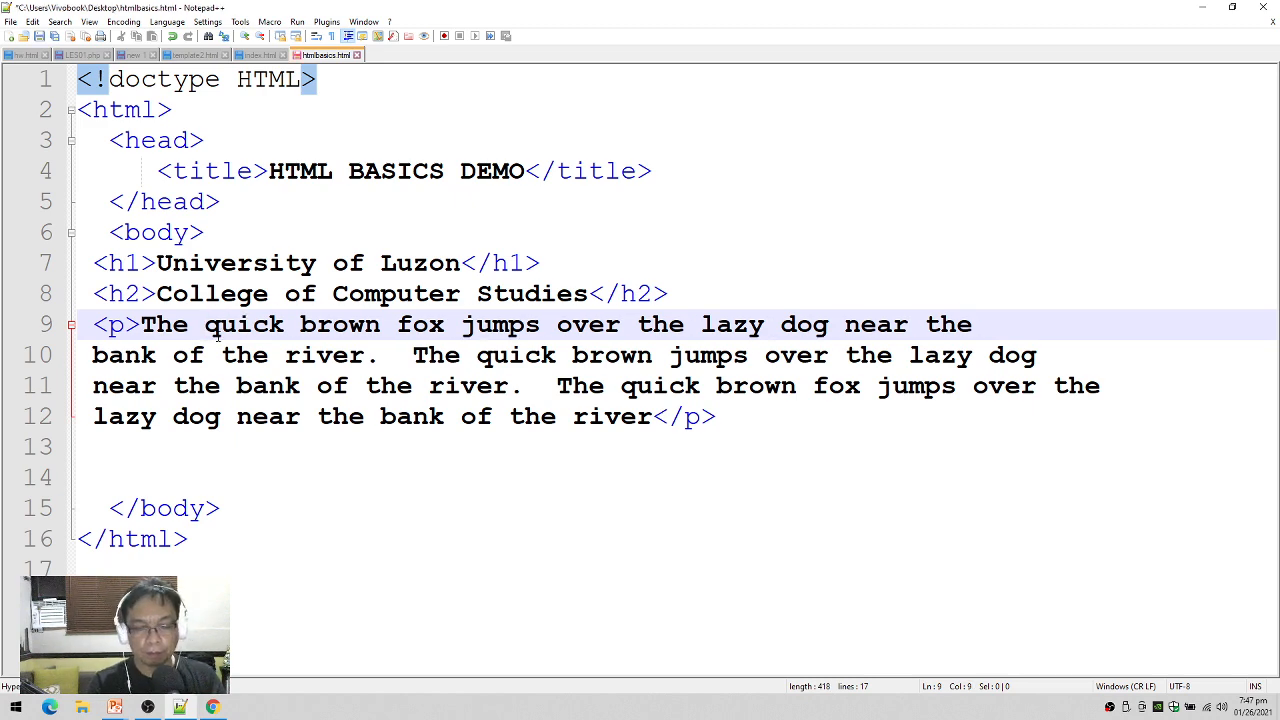
pyautogui.write('strong>')
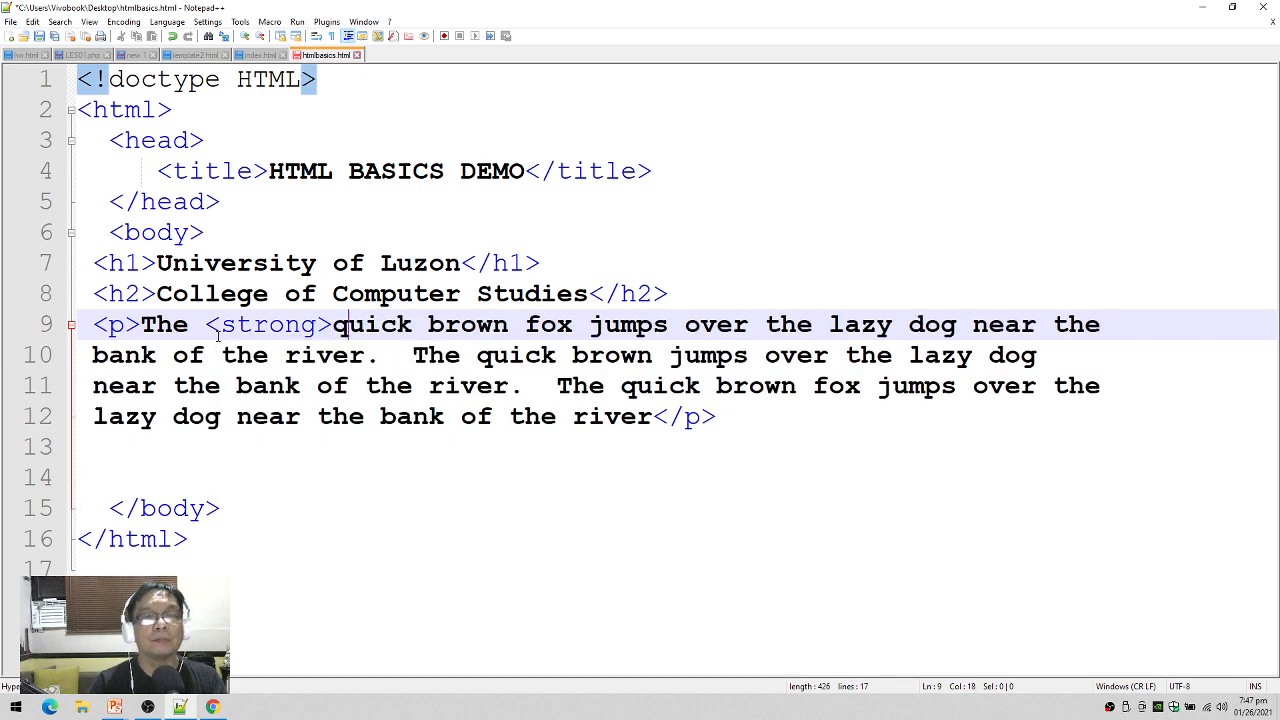
pyautogui.click(508, 324)
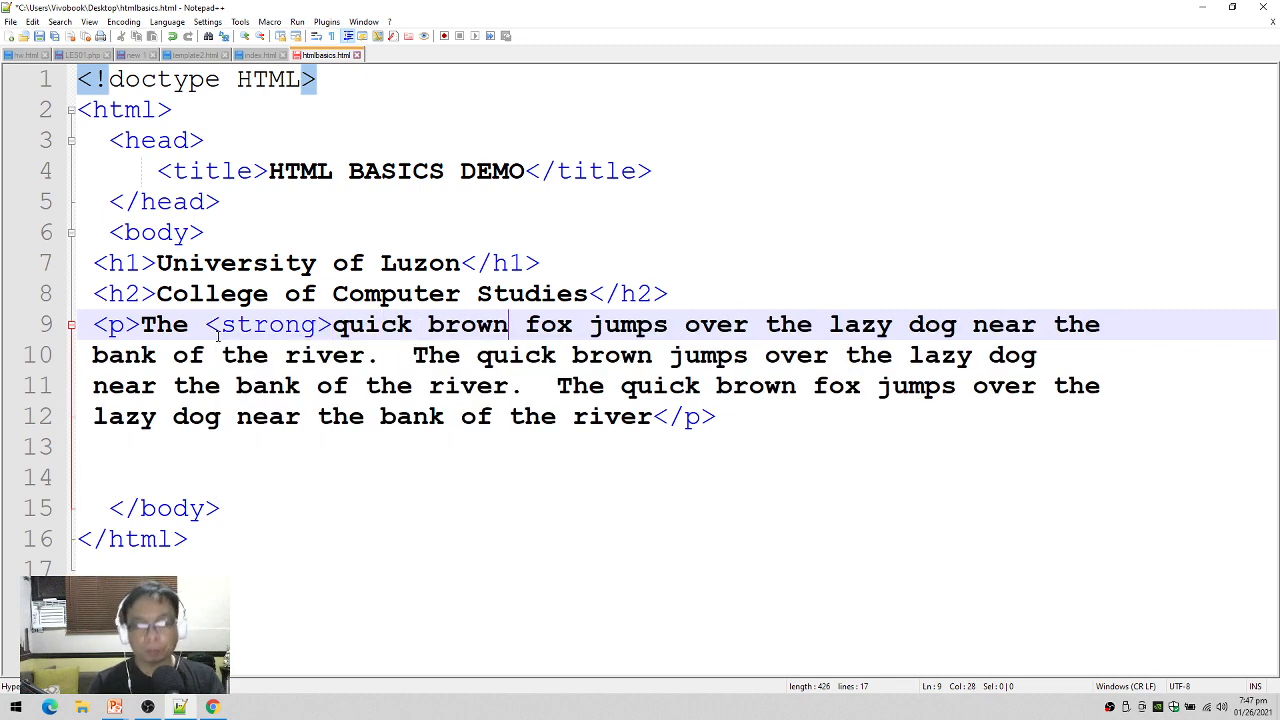
pyautogui.write('</strong>')
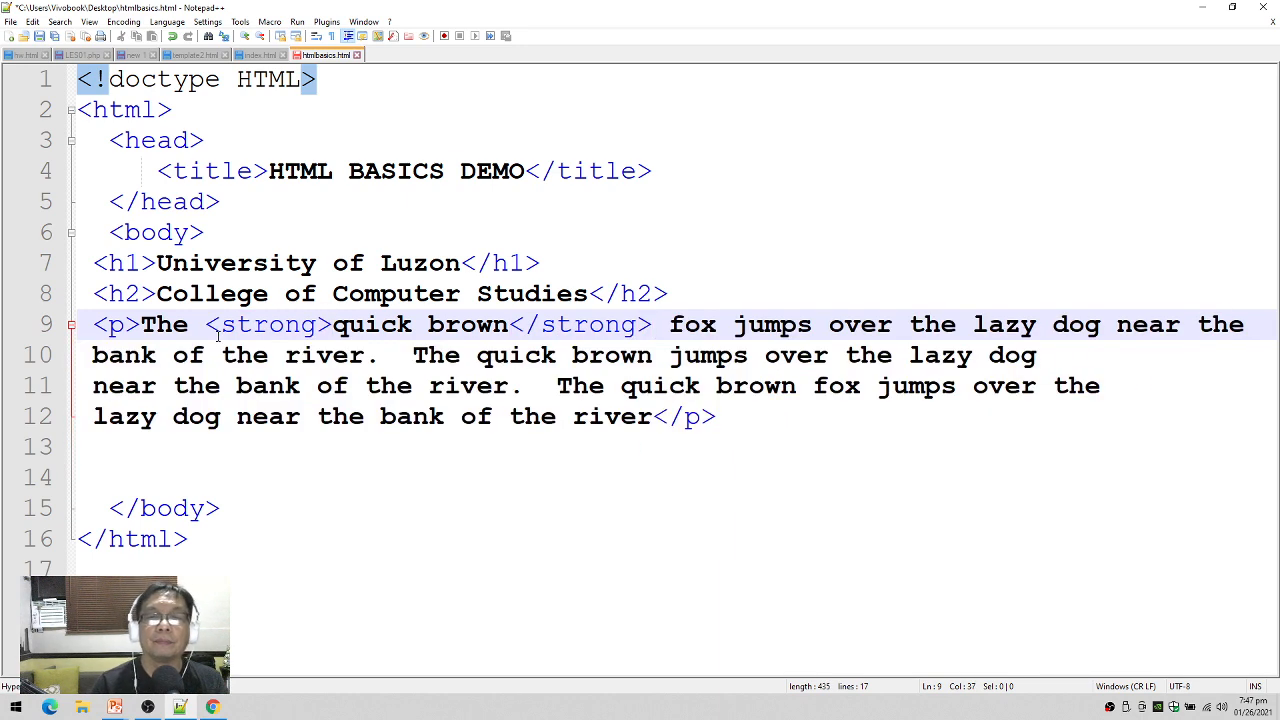
pyautogui.click(650, 355)
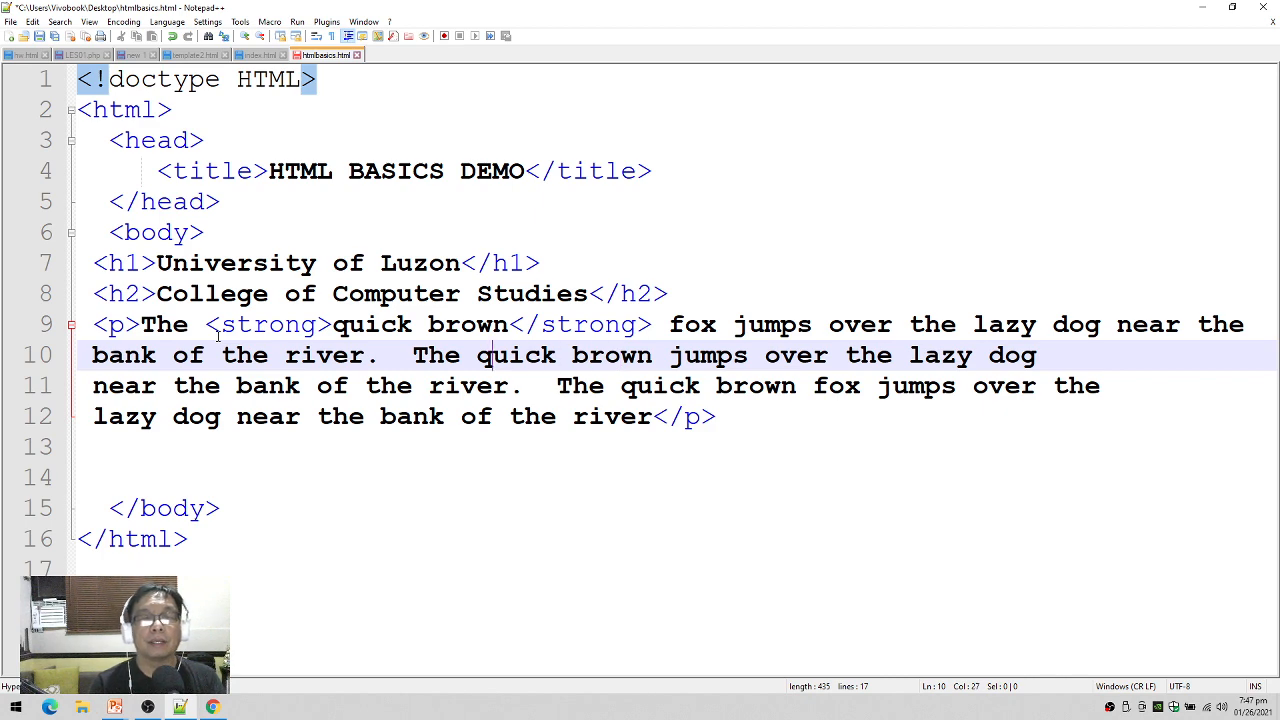
pyautogui.write('<em>')
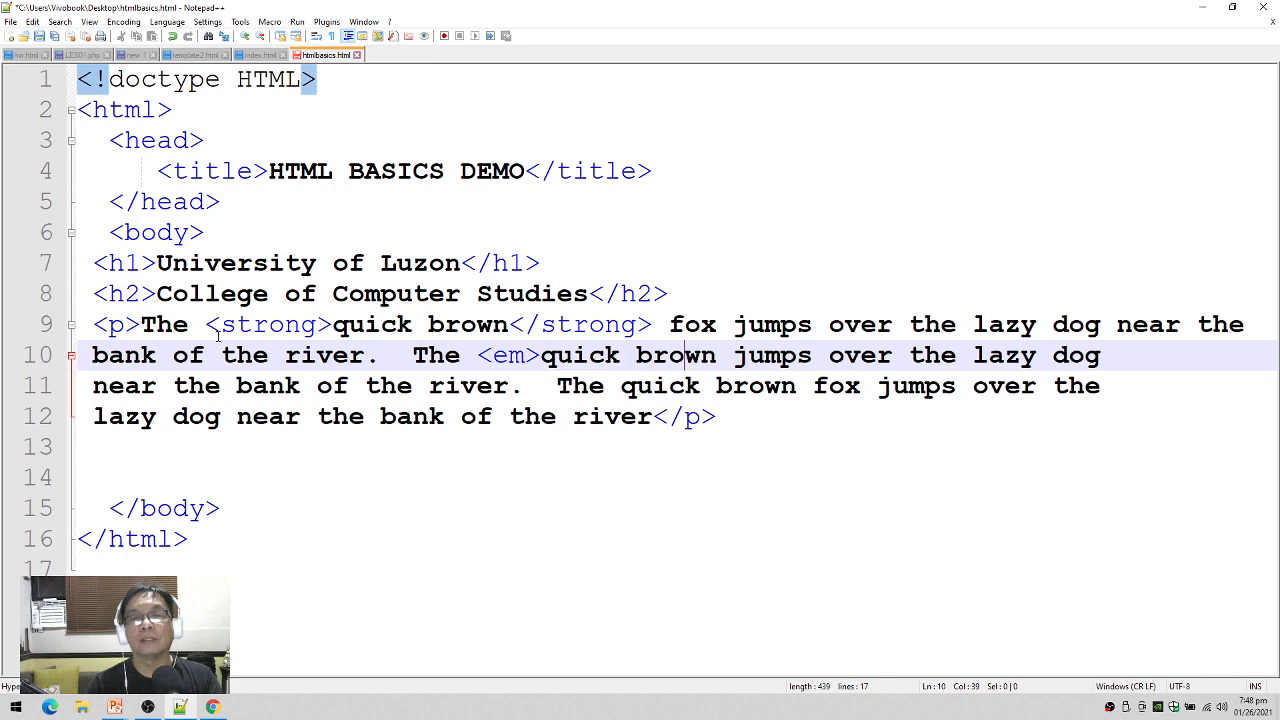
pyautogui.write('</em')
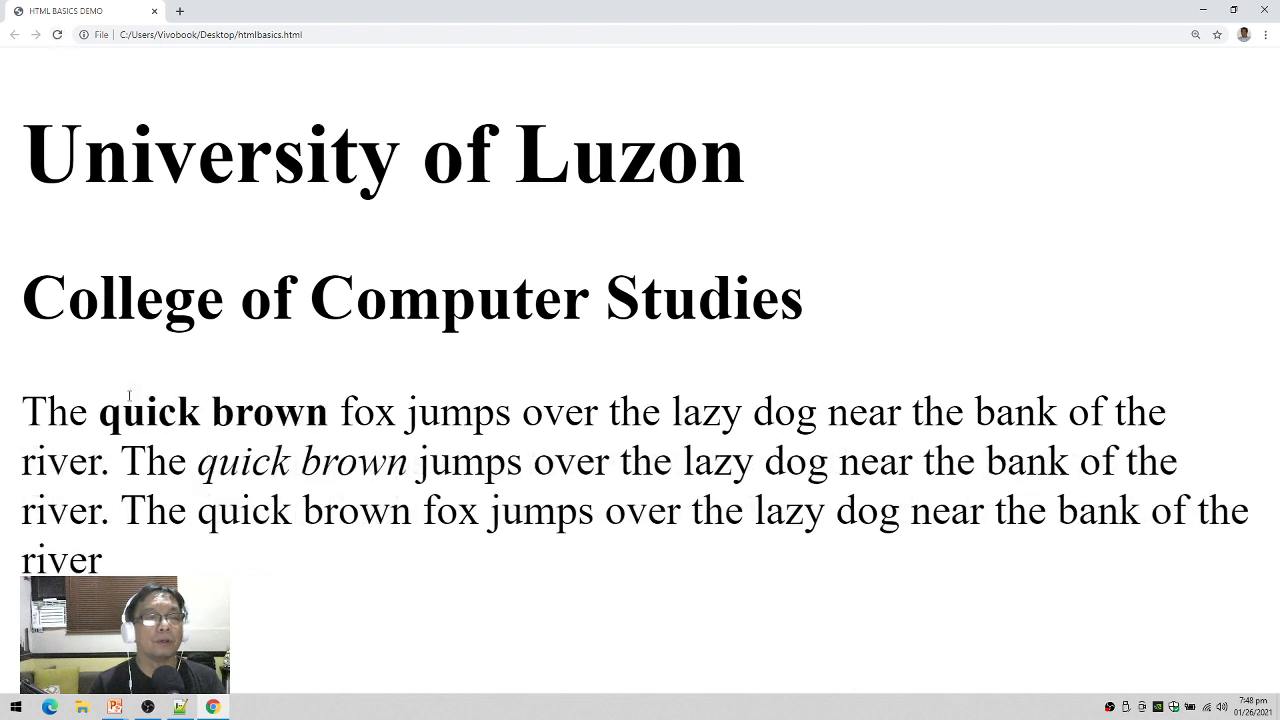
# - Select the bold and italic 'quick brown' phrases in Chrome to compare them
pyautogui.moveTo(100, 411); pyautogui.dragTo(305, 411)
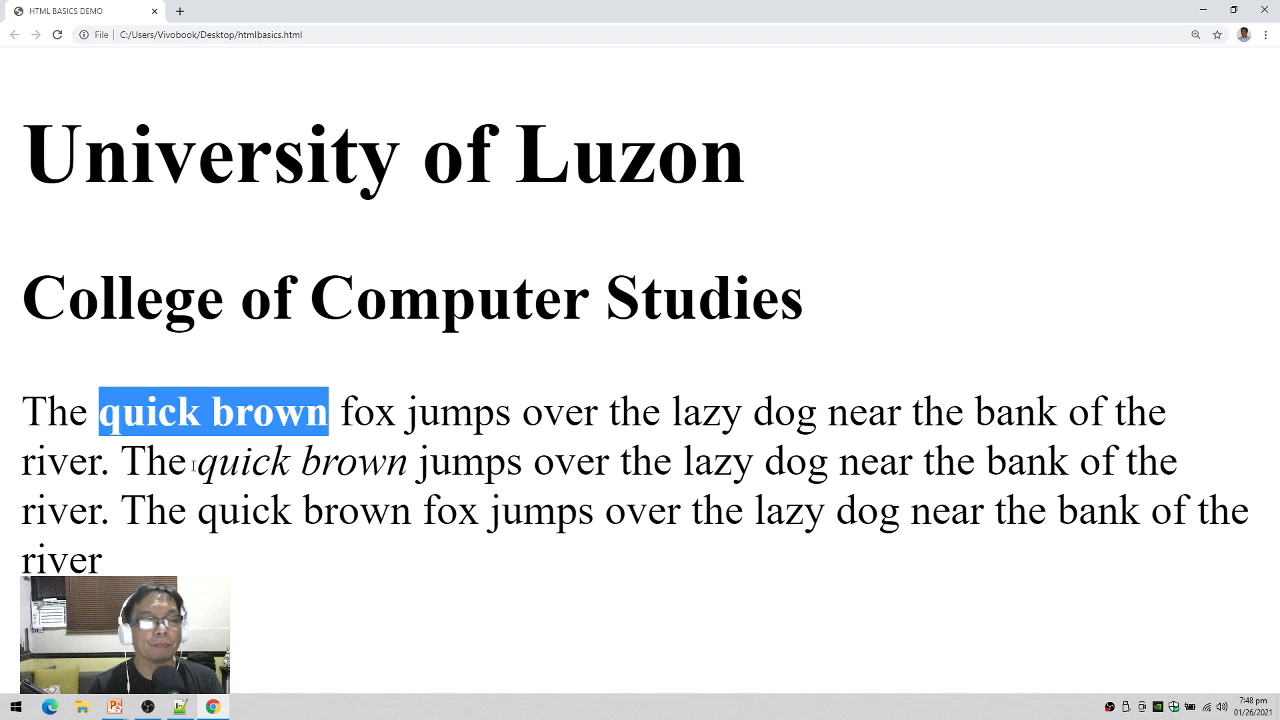
pyautogui.doubleClick(300, 461)
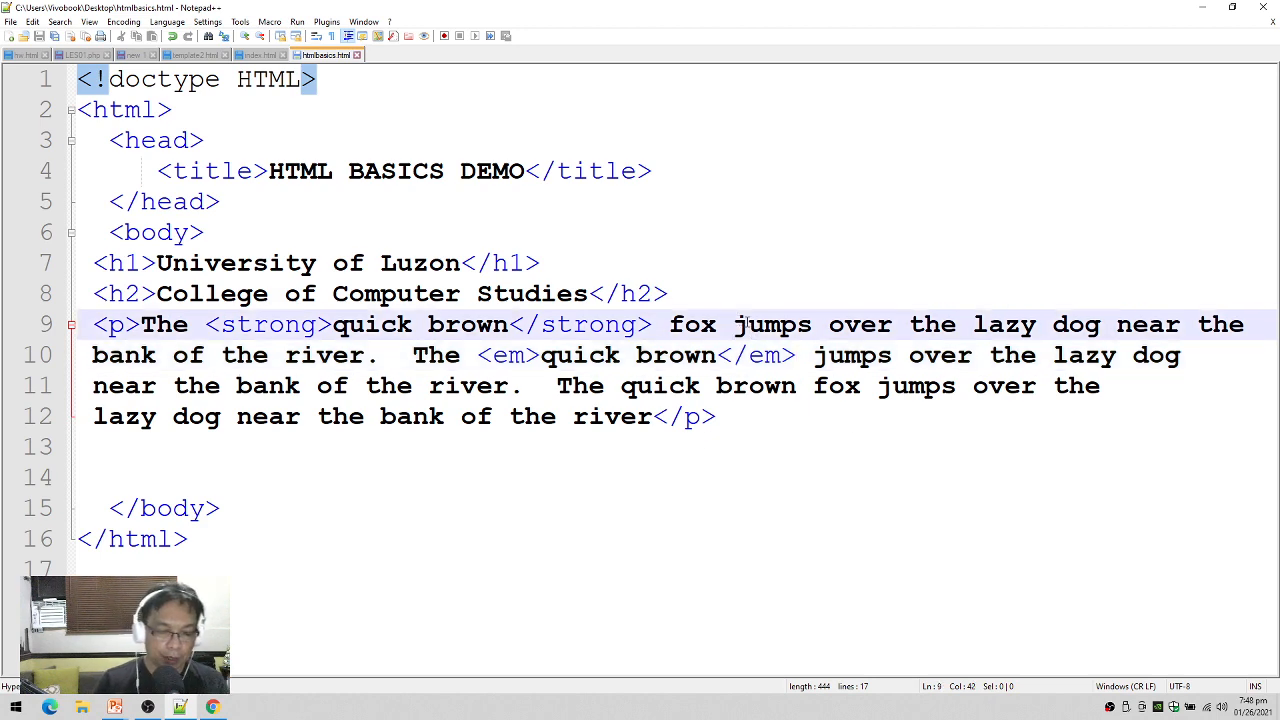
# - Add <b></b> tags around 'jumps' and <i></i> tags around 'lazy dog'
pyautogui.write('<b>')
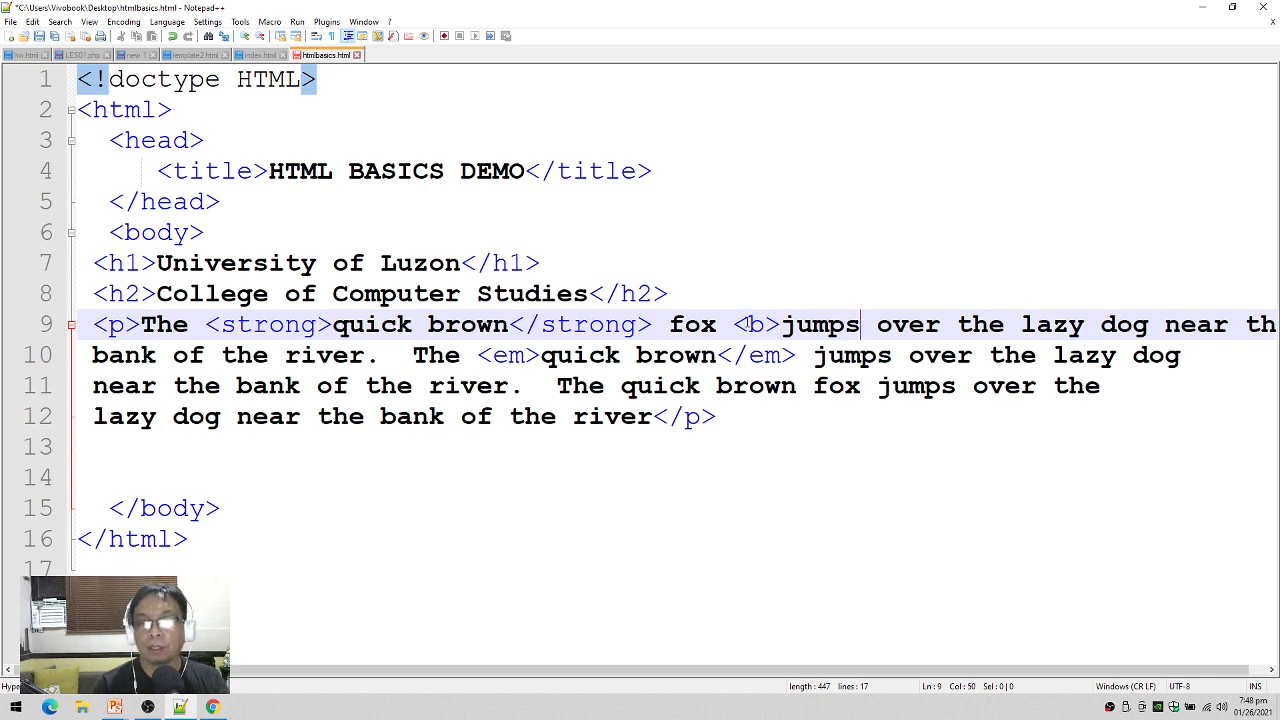
pyautogui.write('</')
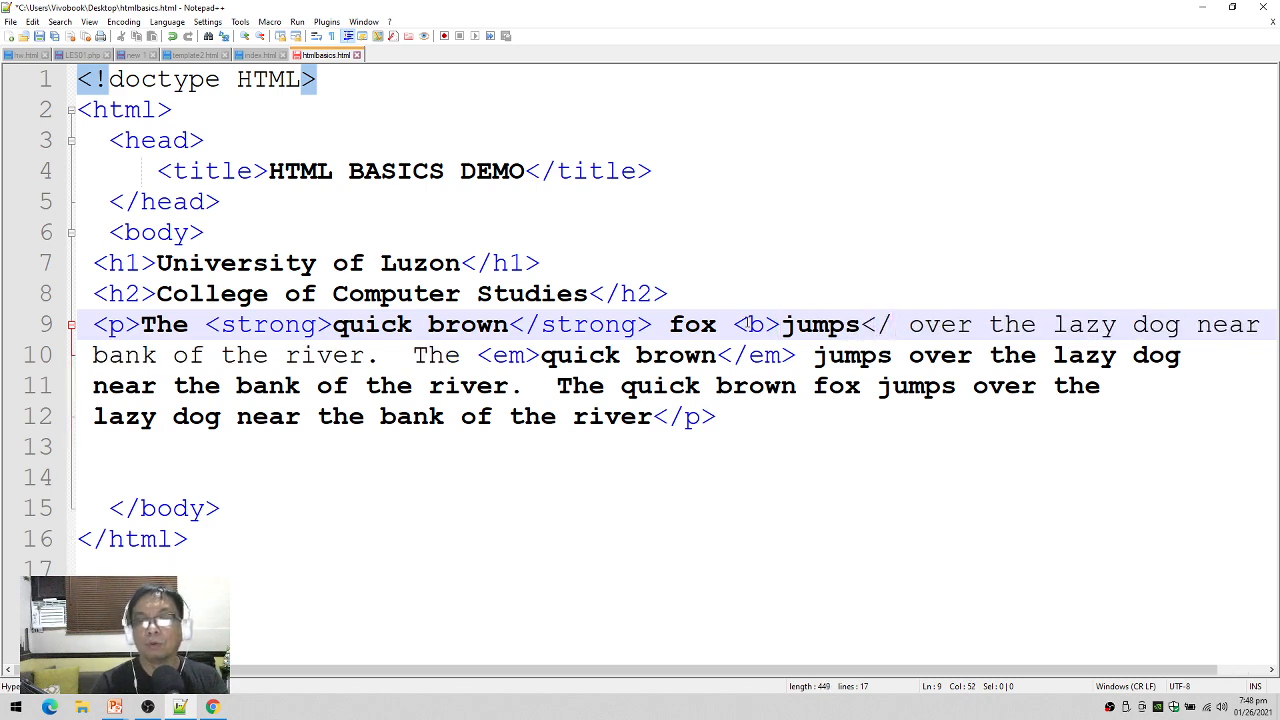
pyautogui.write('b>')
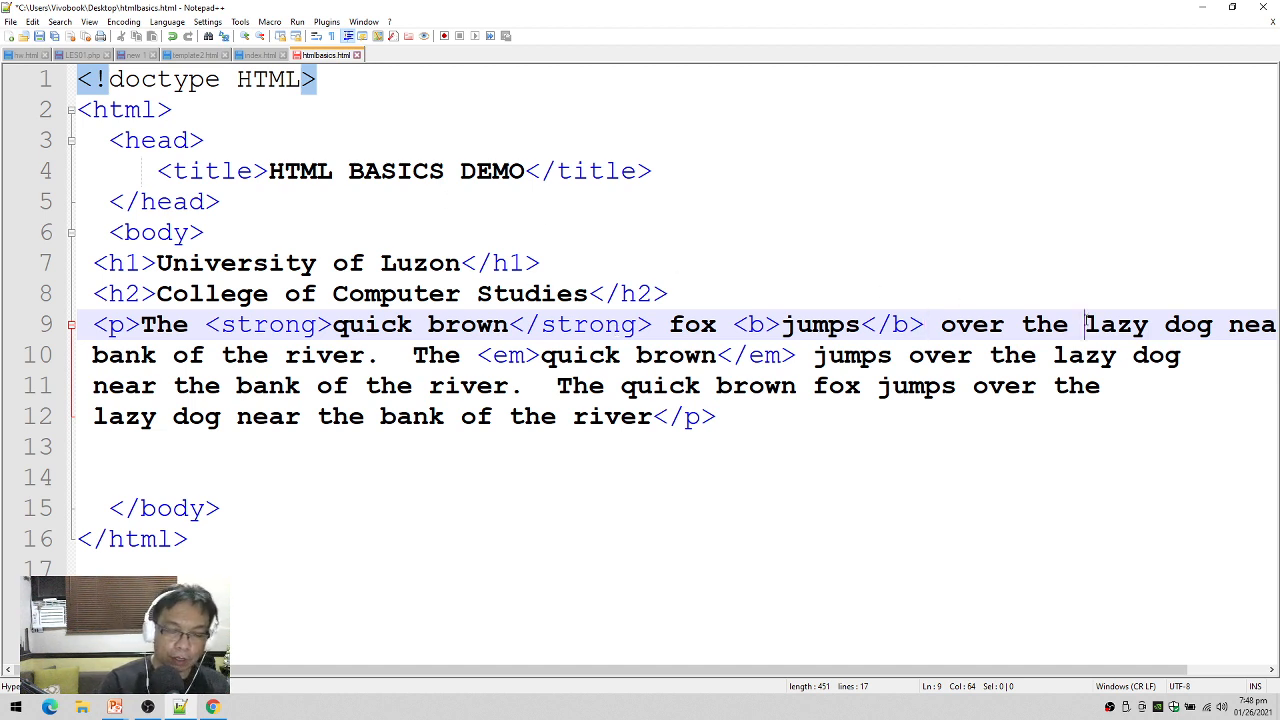
pyautogui.write('<i>')
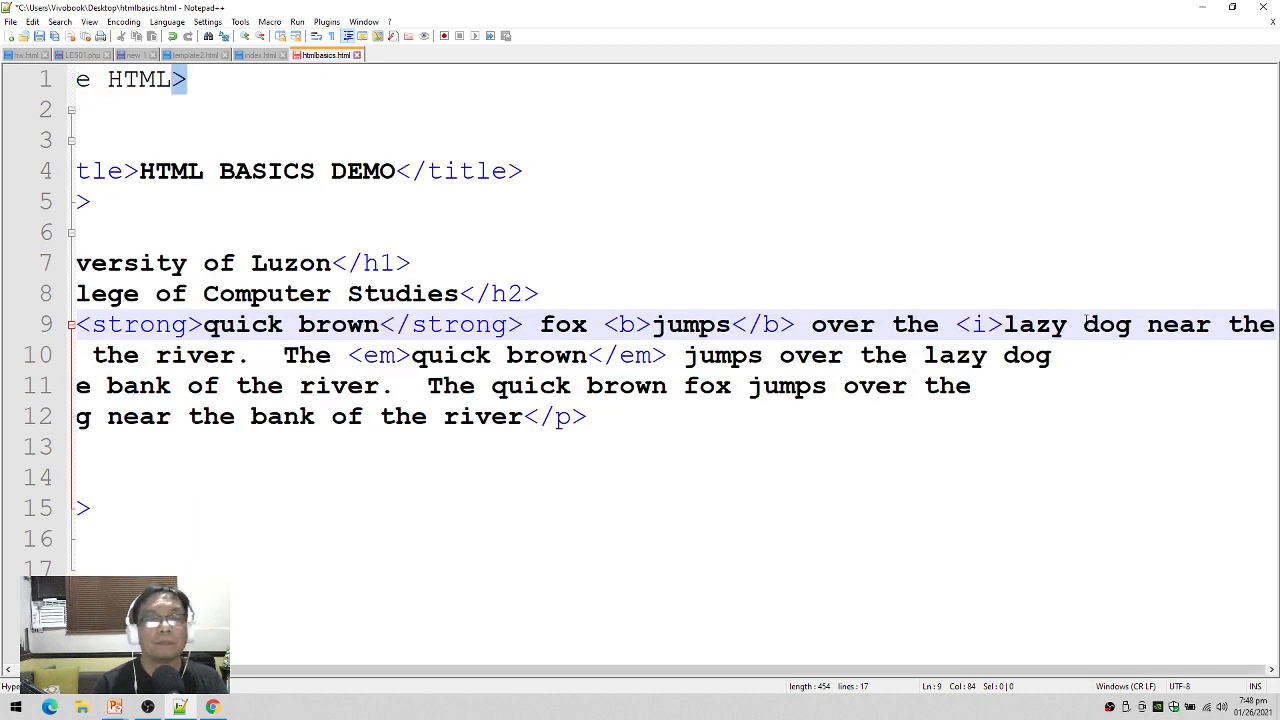
pyautogui.hscroll(-3)
pyautogui.write('<')
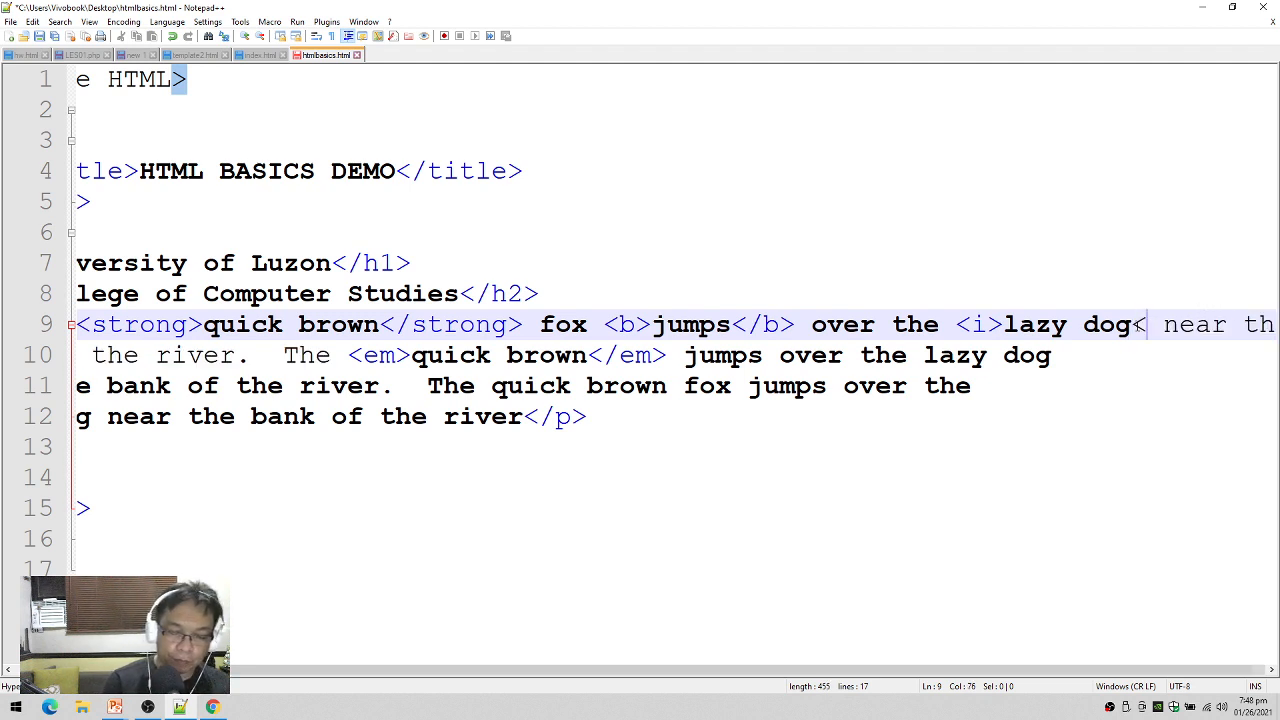
pyautogui.write('/i>')
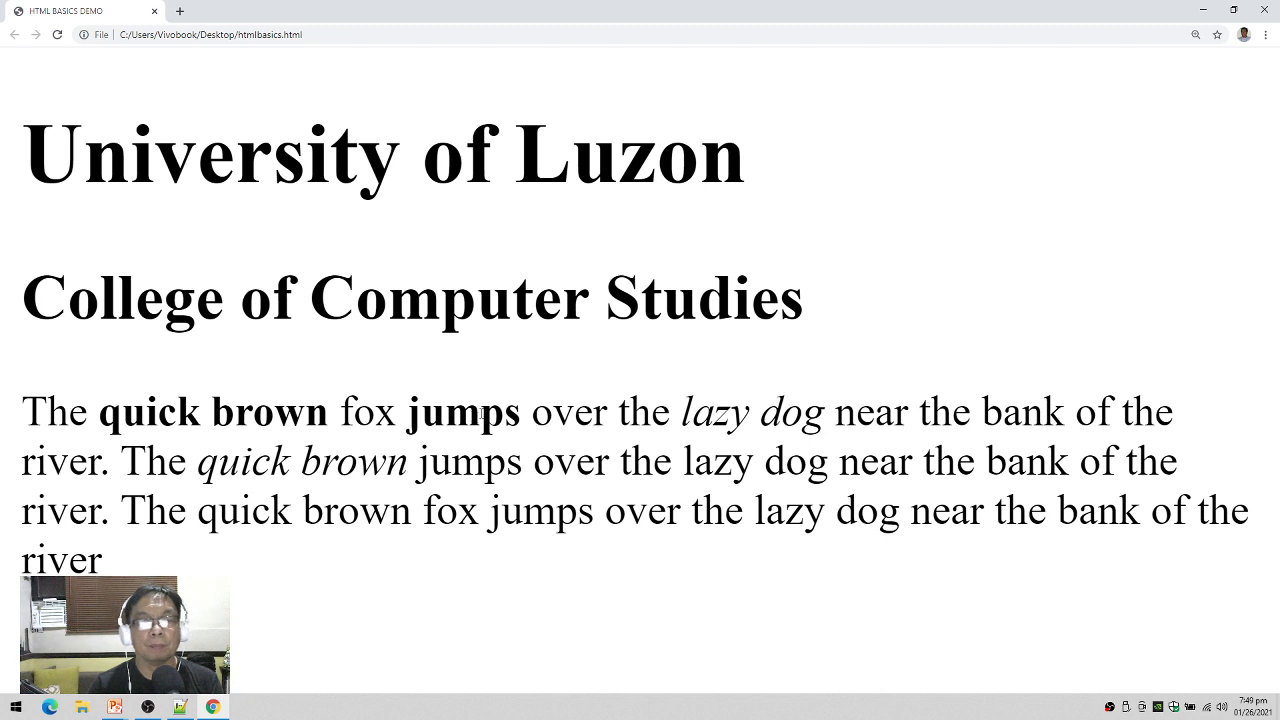
# - Double-click the italic 'lazy dog' in Chrome to inspect it
pyautogui.doubleClick(711, 412)
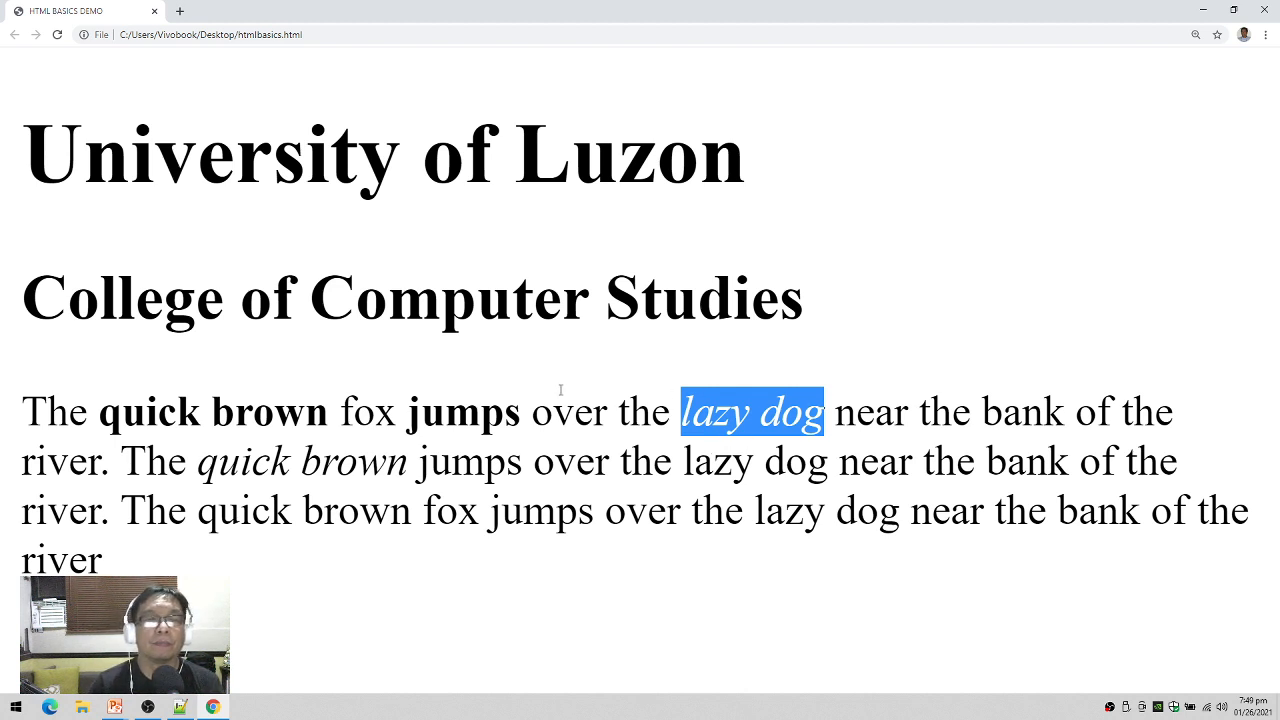
pyautogui.moveTo(462, 432)
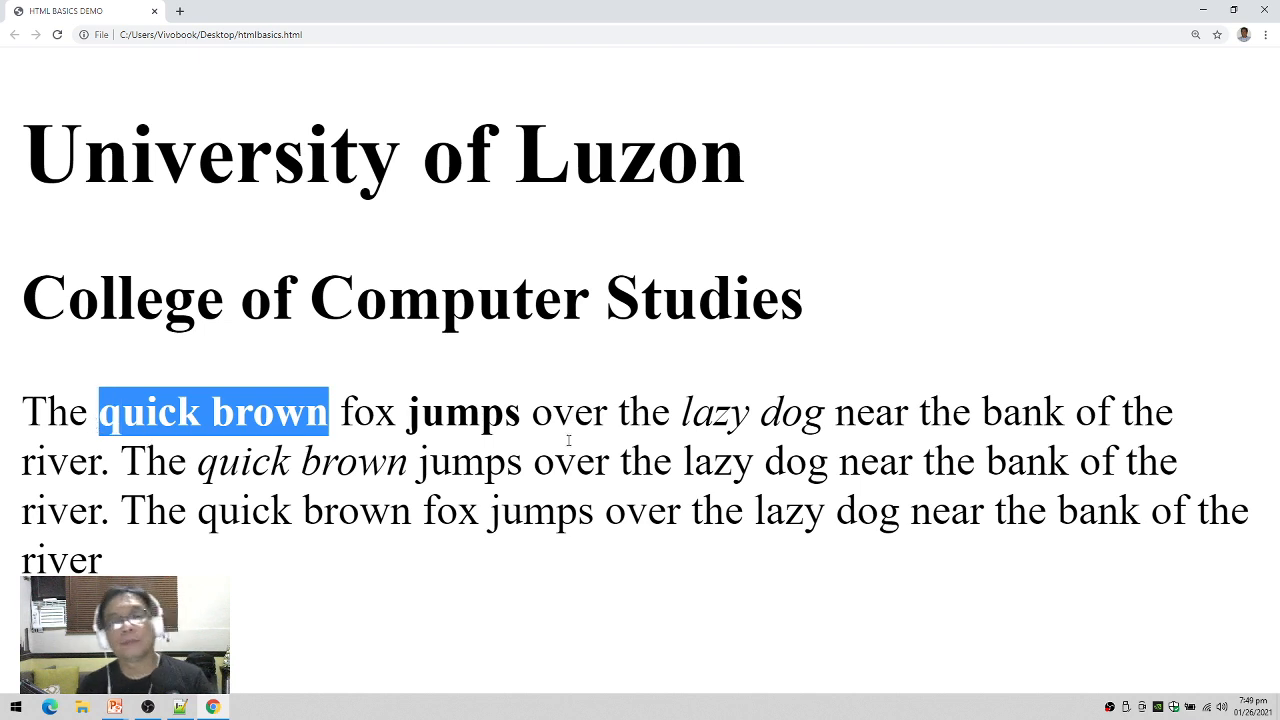
pyautogui.moveTo(651, 422)
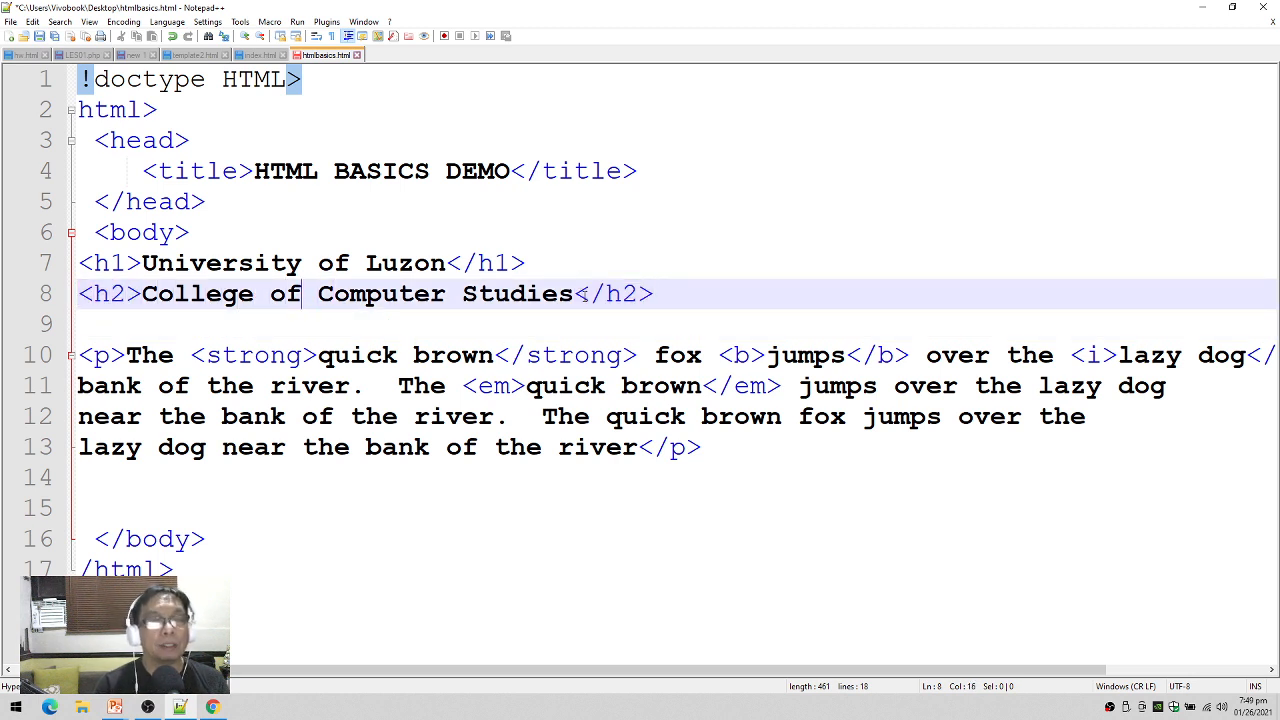
# - Insert a <br> tag after 'College of' in the h2 heading
pyautogui.write('<br')
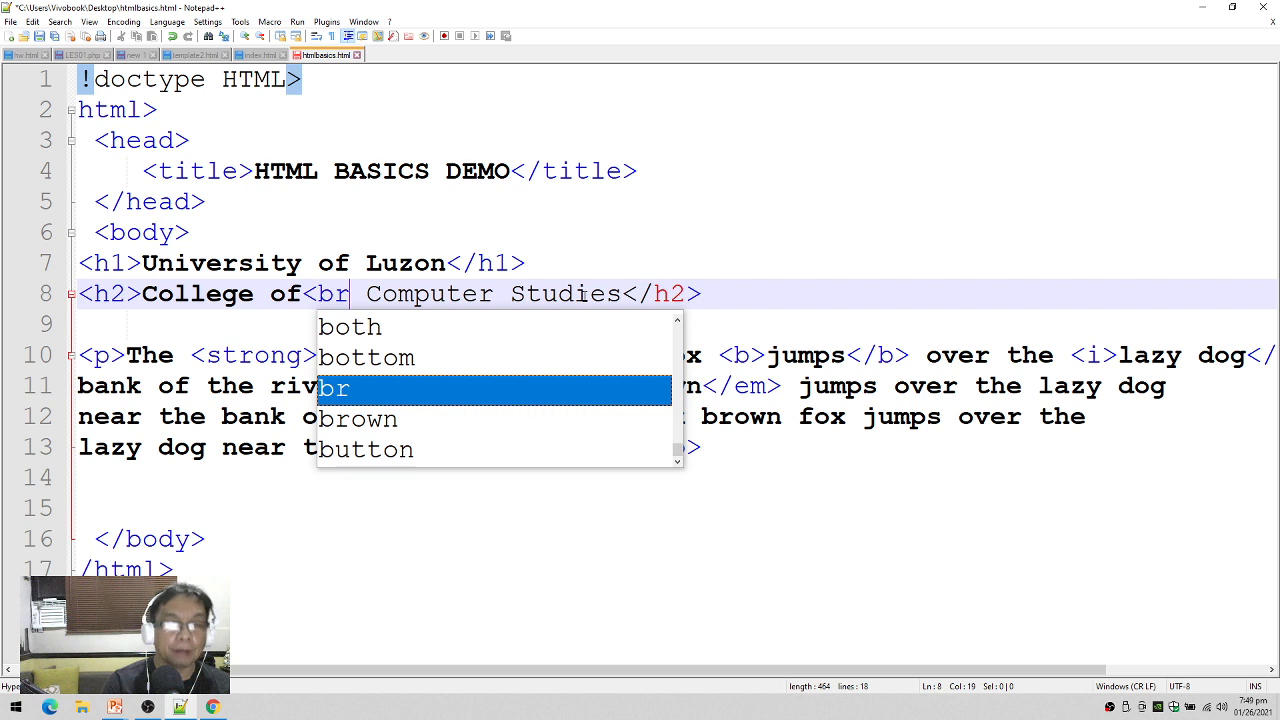
pyautogui.press('Enter')
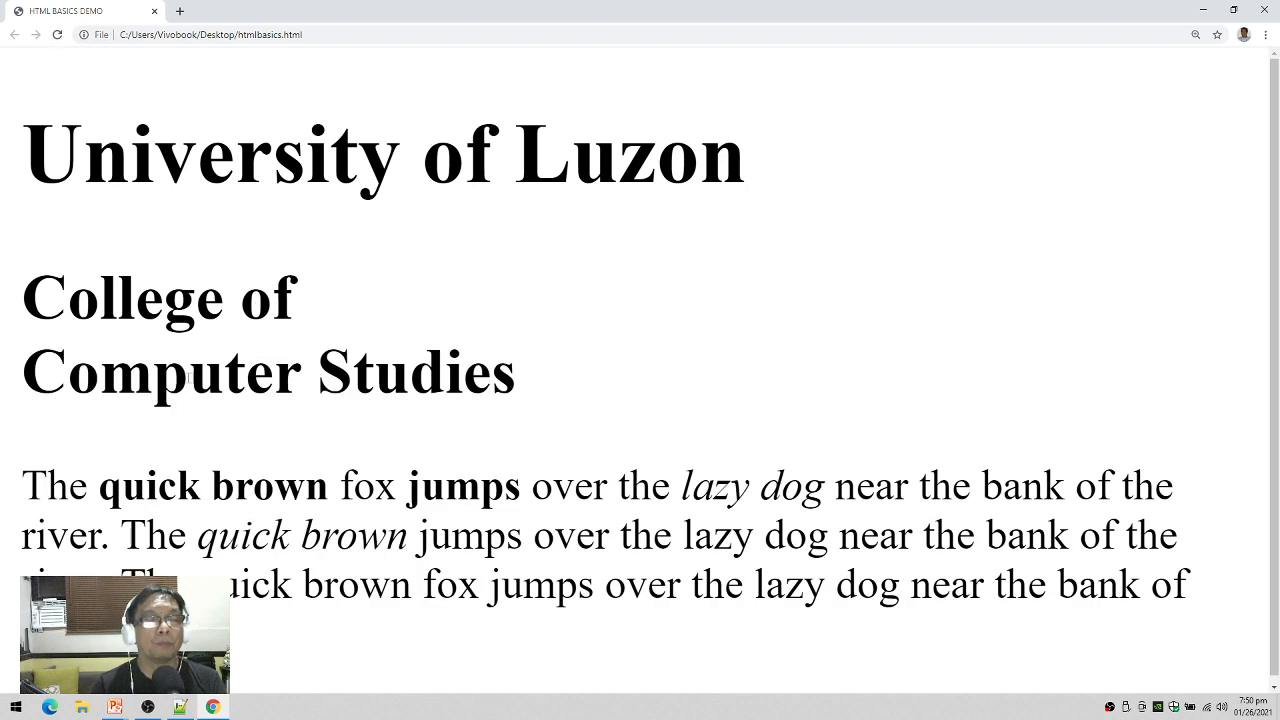
pyautogui.moveTo(334, 306)
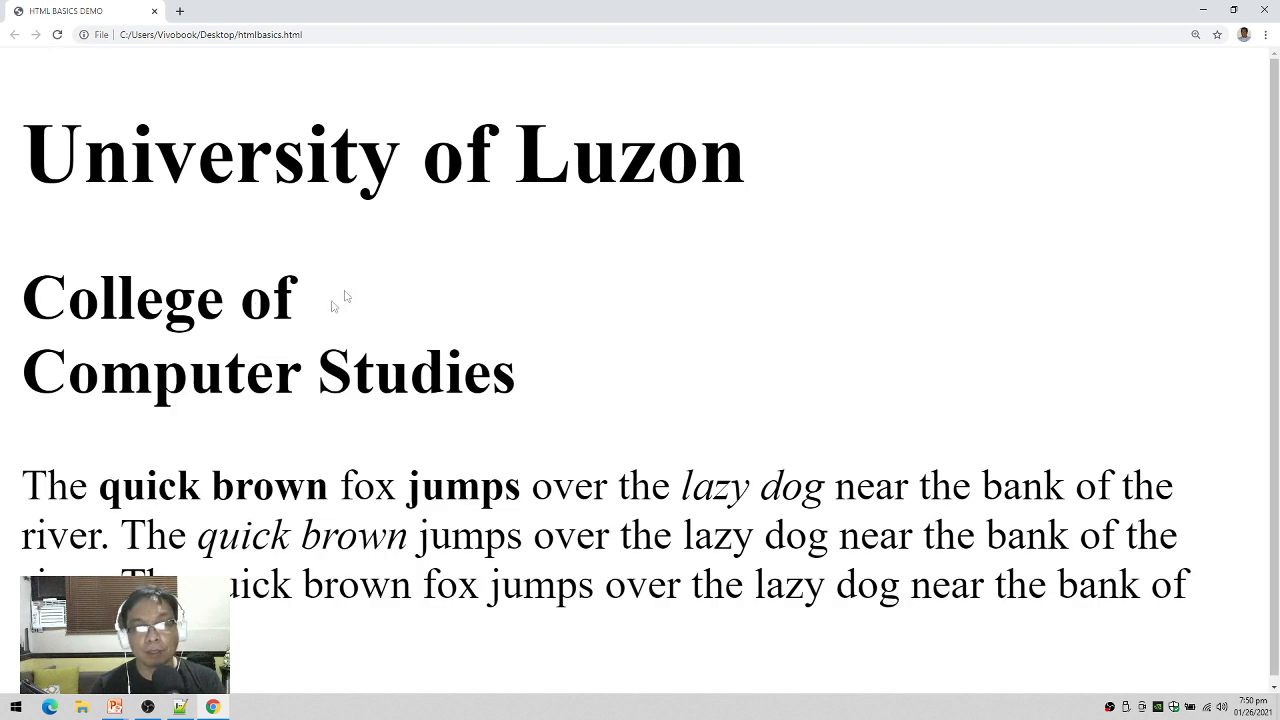
pyautogui.moveTo(312, 323)
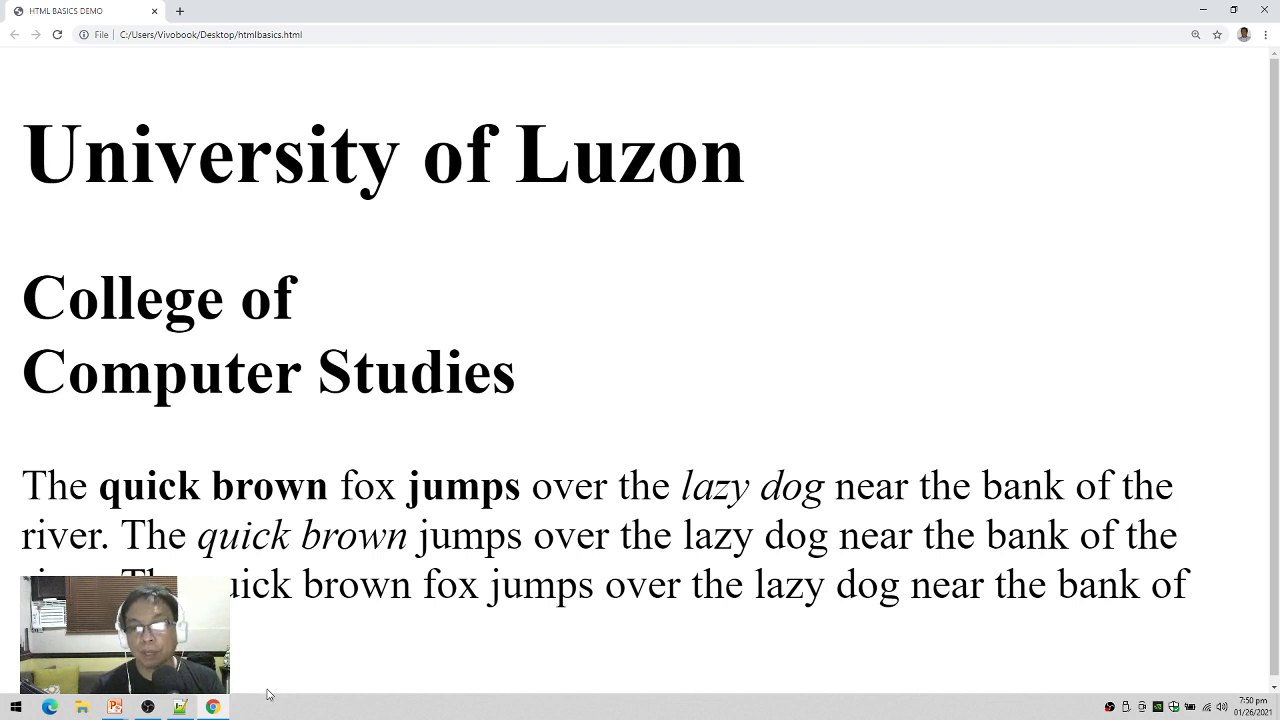
# - Bring up the screen recording software from the taskbar
pyautogui.click(148, 707)
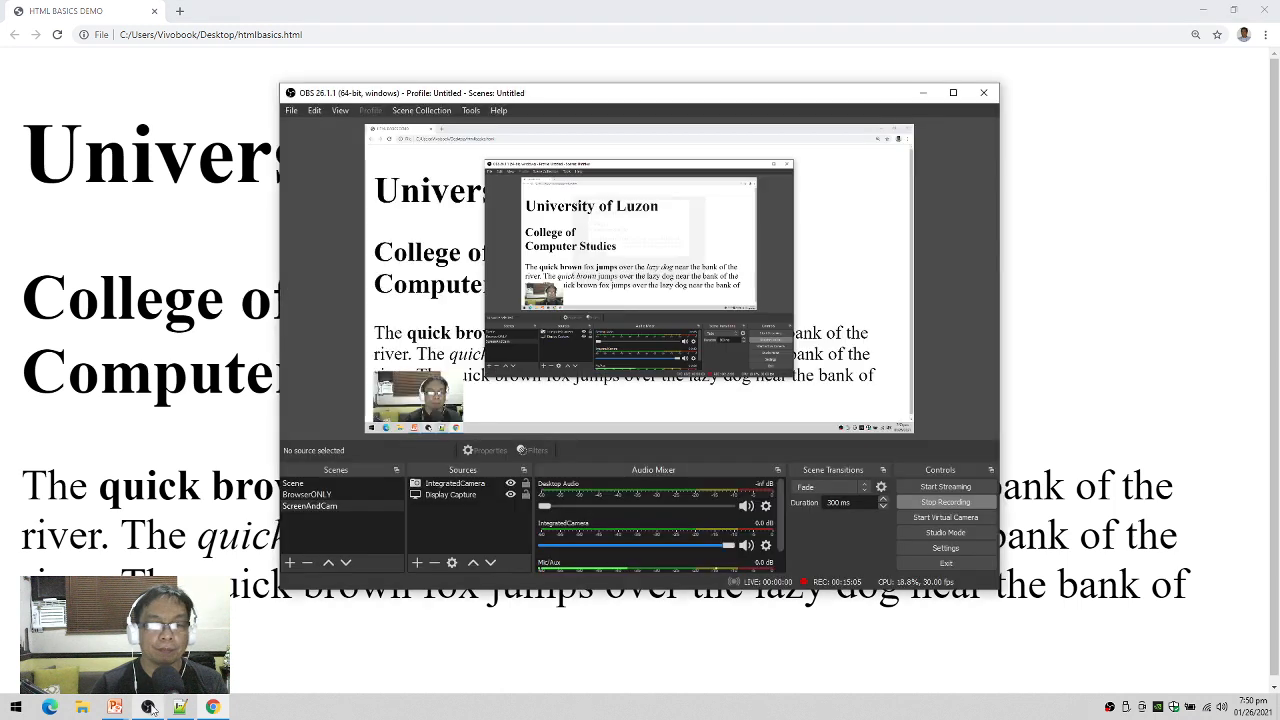